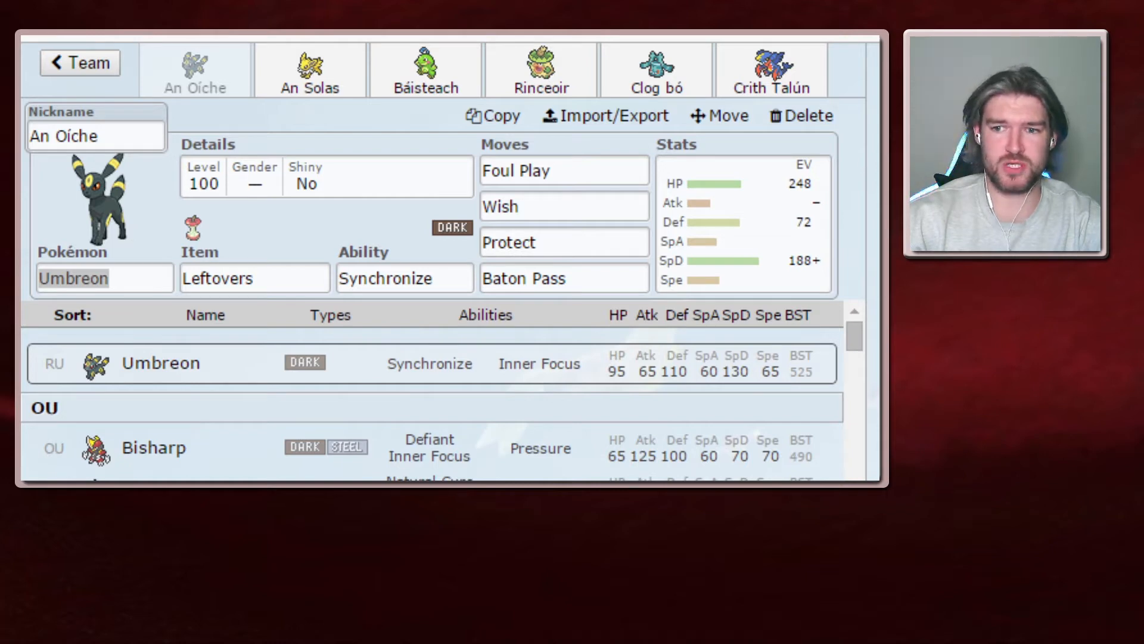
- Bring up the EV and IV spread for Umbreon An Oíche
{"action": "left_click", "coordinate": [742, 219]}
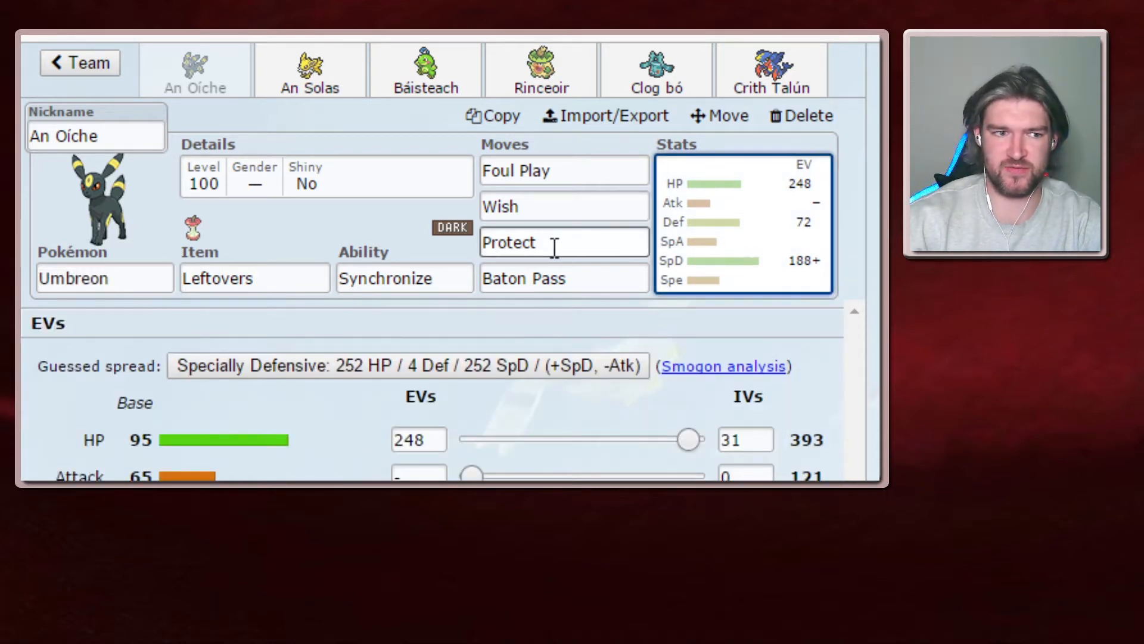
{"action": "mouse_move", "coordinate": [544, 275]}
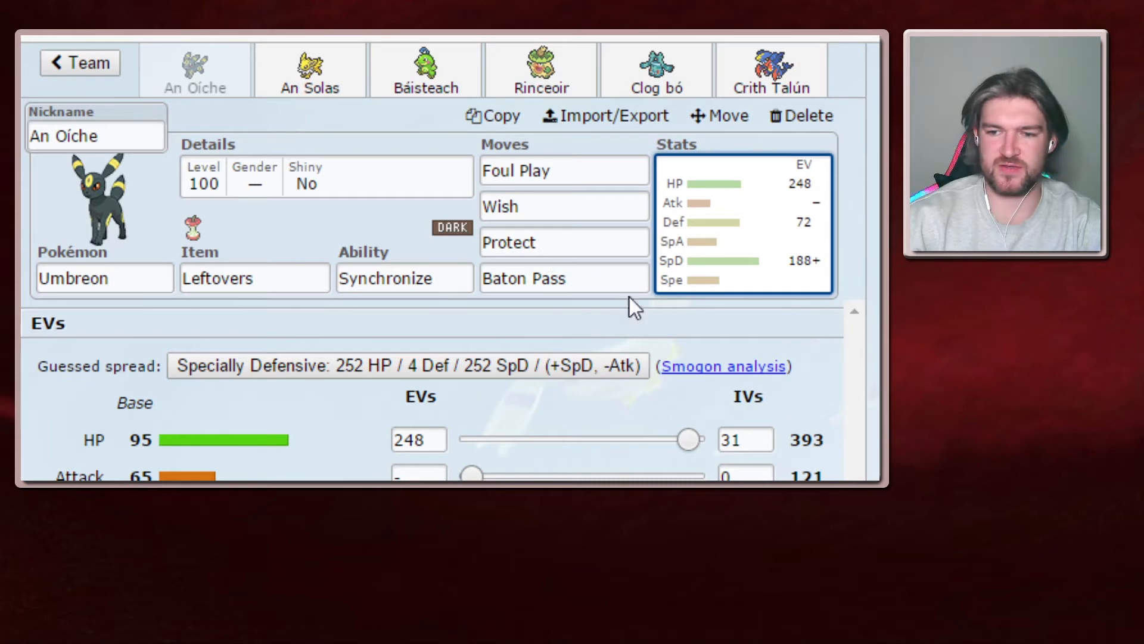
{"action": "mouse_move", "coordinate": [259, 216]}
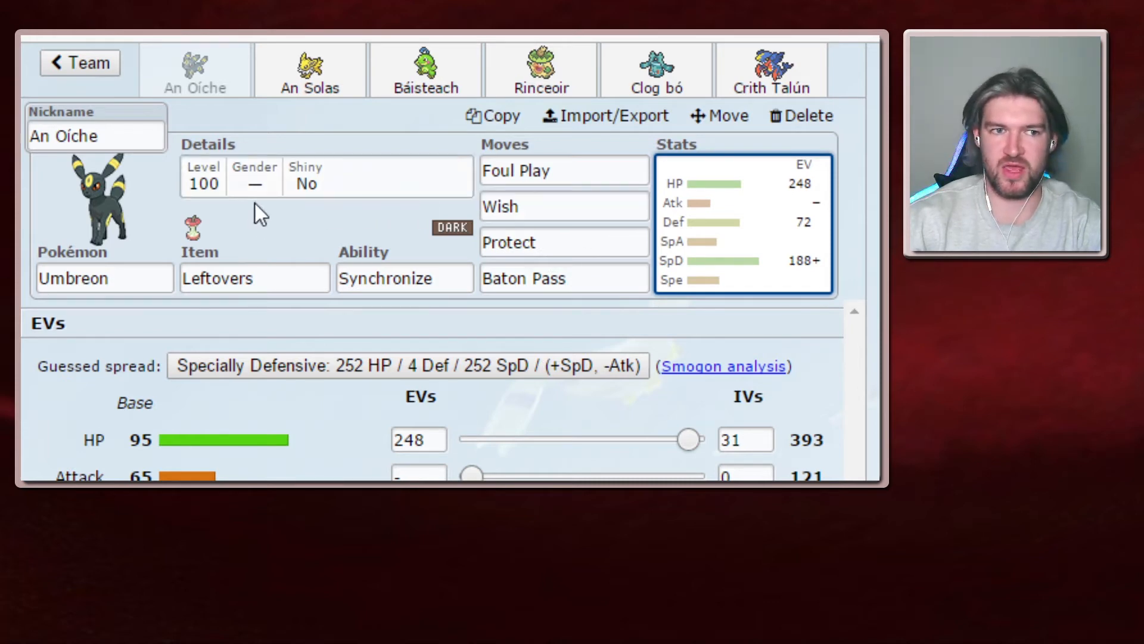
{"action": "mouse_move", "coordinate": [252, 220]}
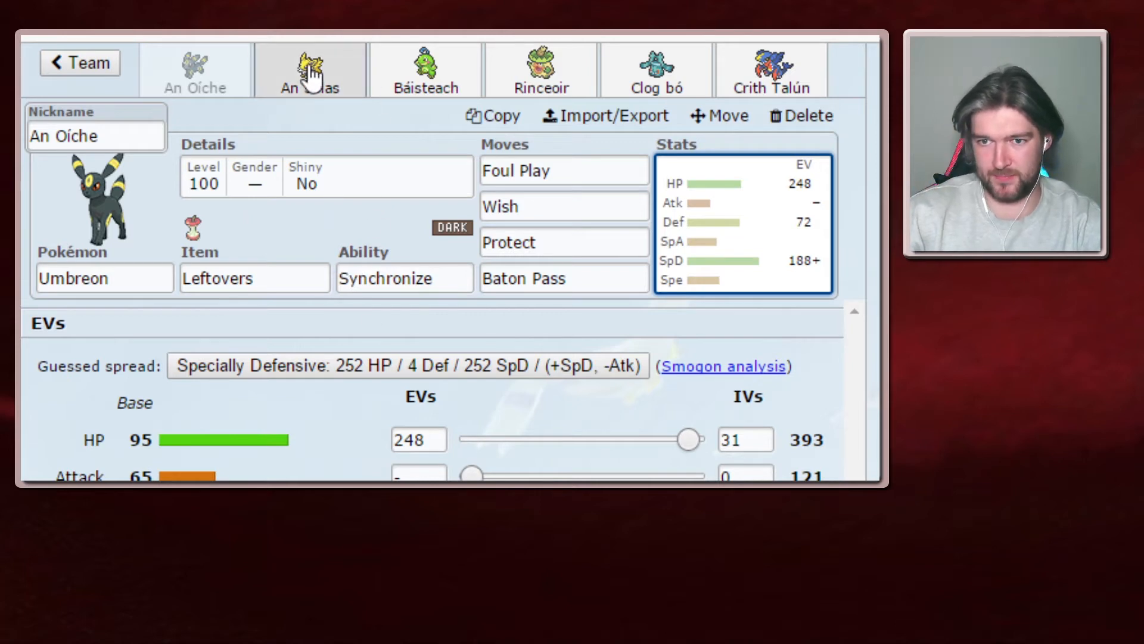
- Switch to Jolteon An Solas, set its ability to Quick Feet and review its moves and EVs
{"action": "left_click", "coordinate": [310, 70]}
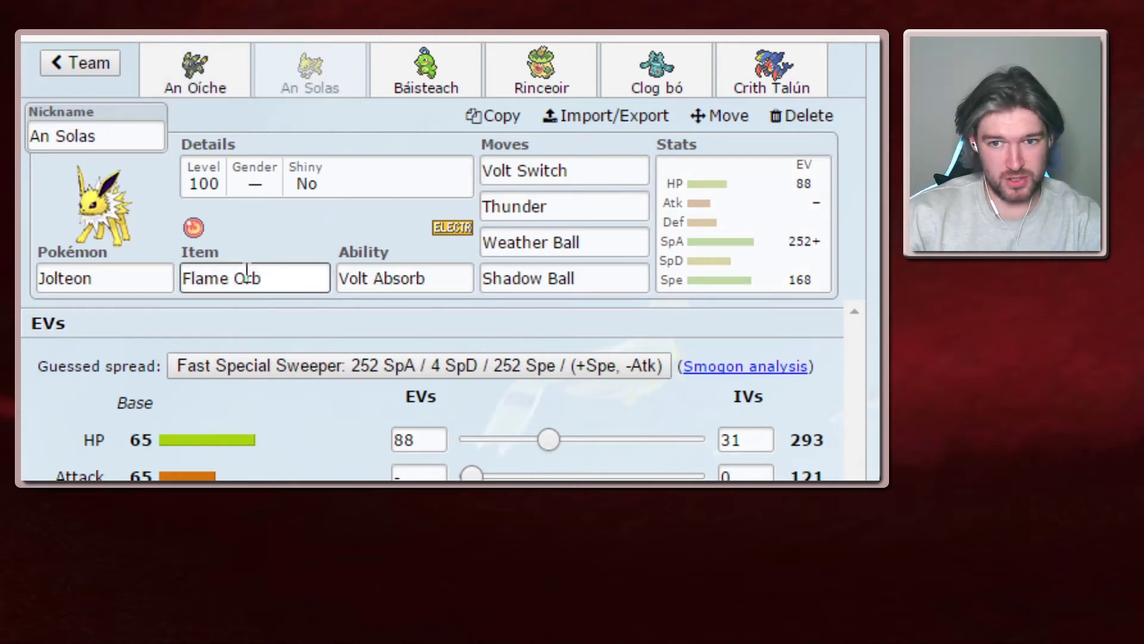
{"action": "left_click", "coordinate": [404, 278]}
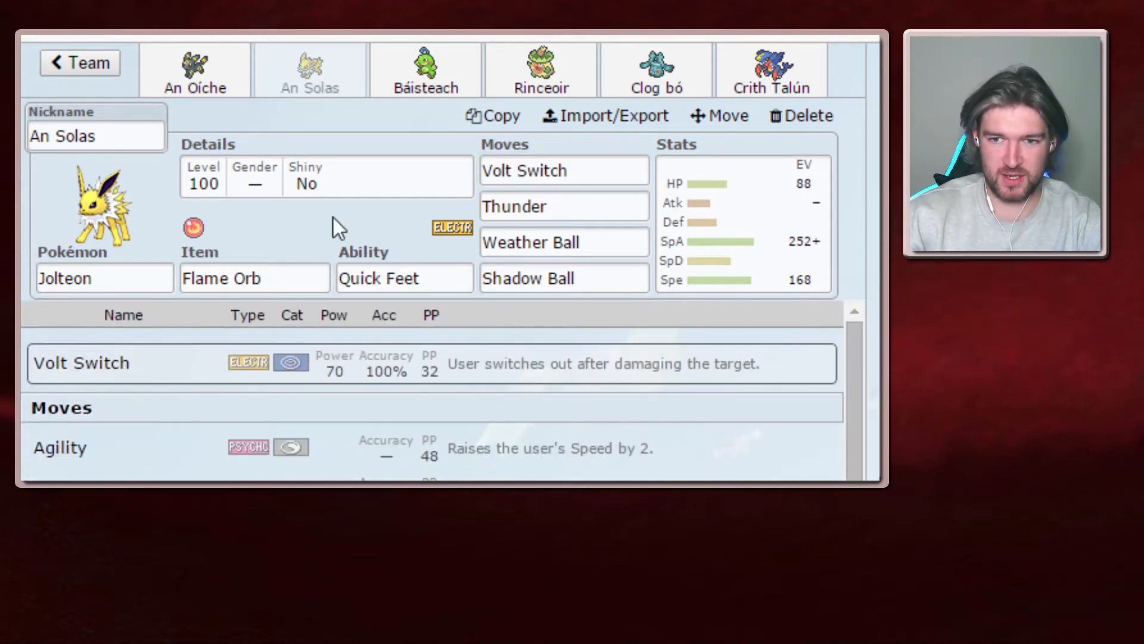
{"action": "mouse_move", "coordinate": [788, 244]}
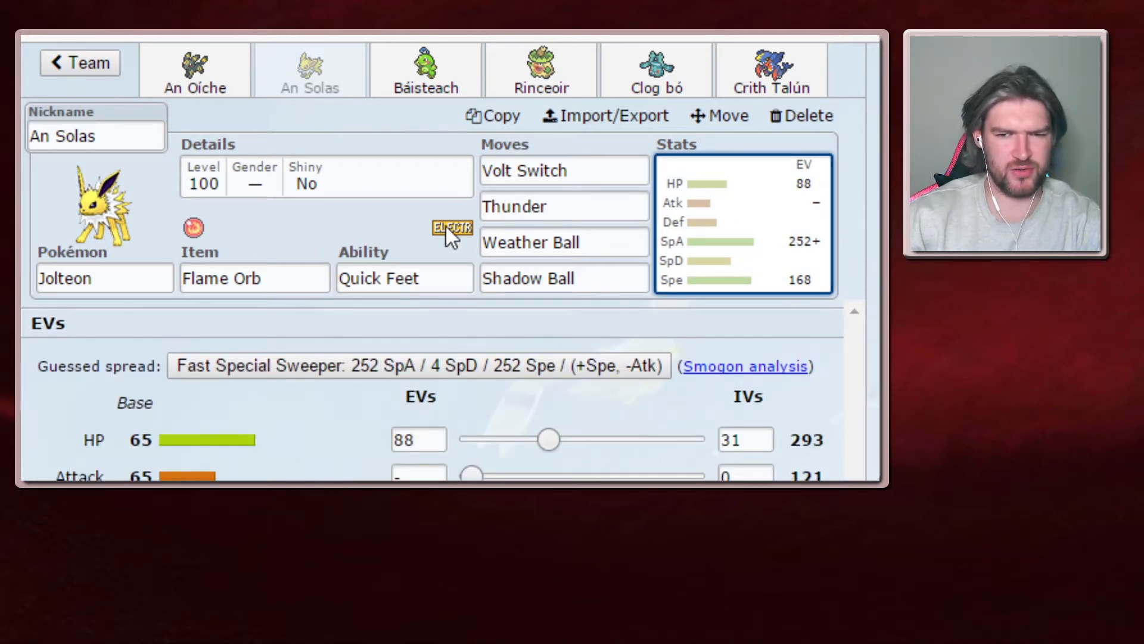
{"action": "left_click", "coordinate": [564, 278]}
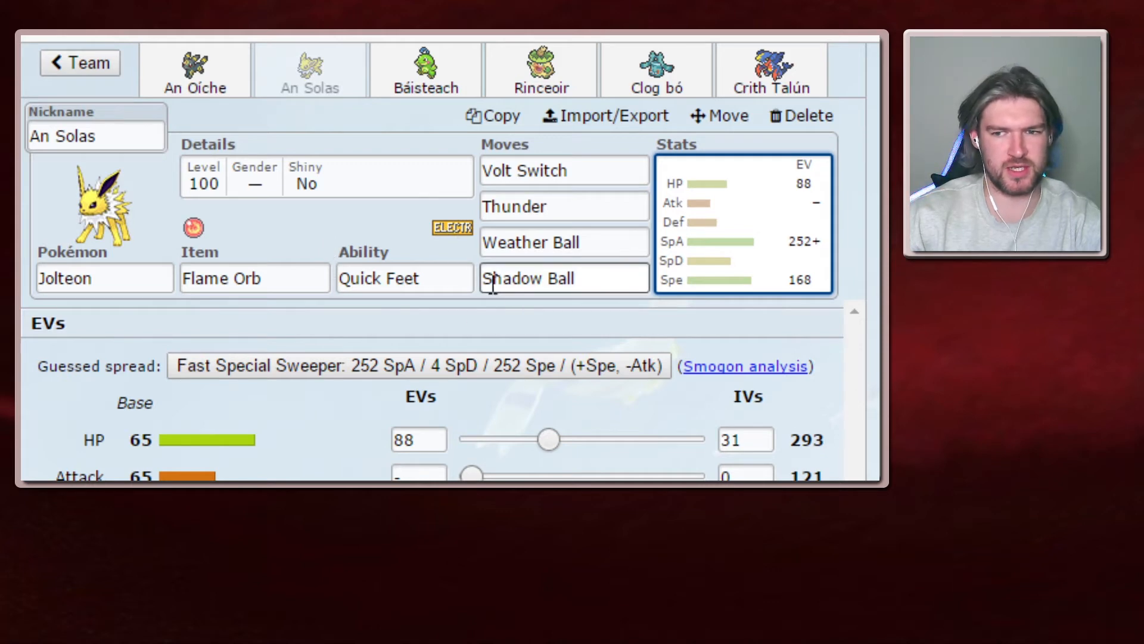
{"action": "left_click", "coordinate": [562, 206]}
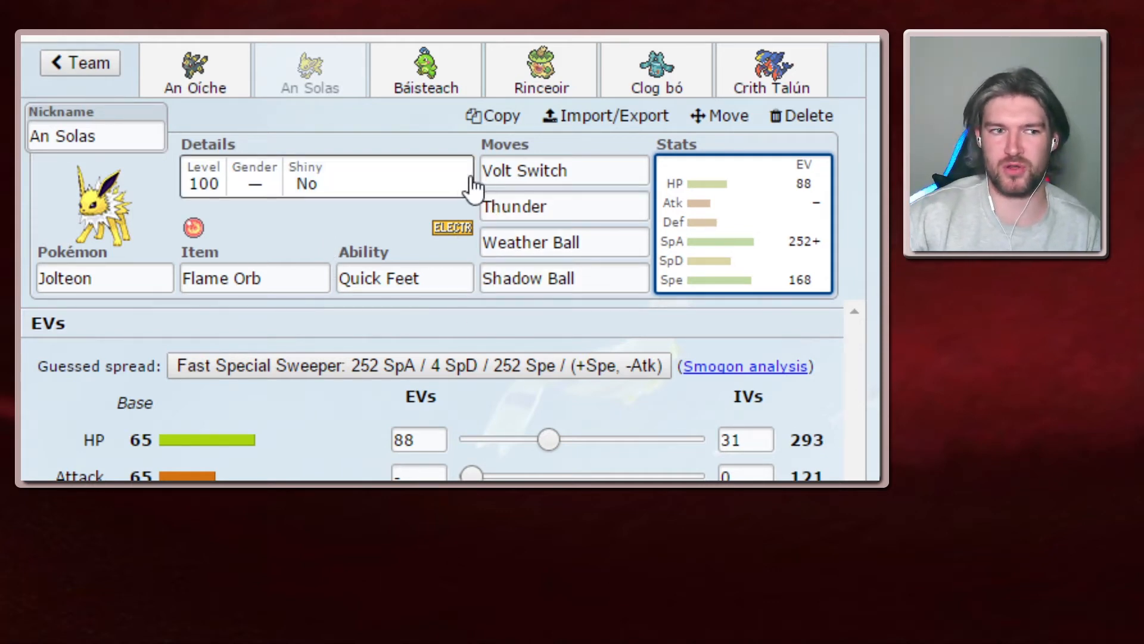
{"action": "left_click", "coordinate": [561, 171]}
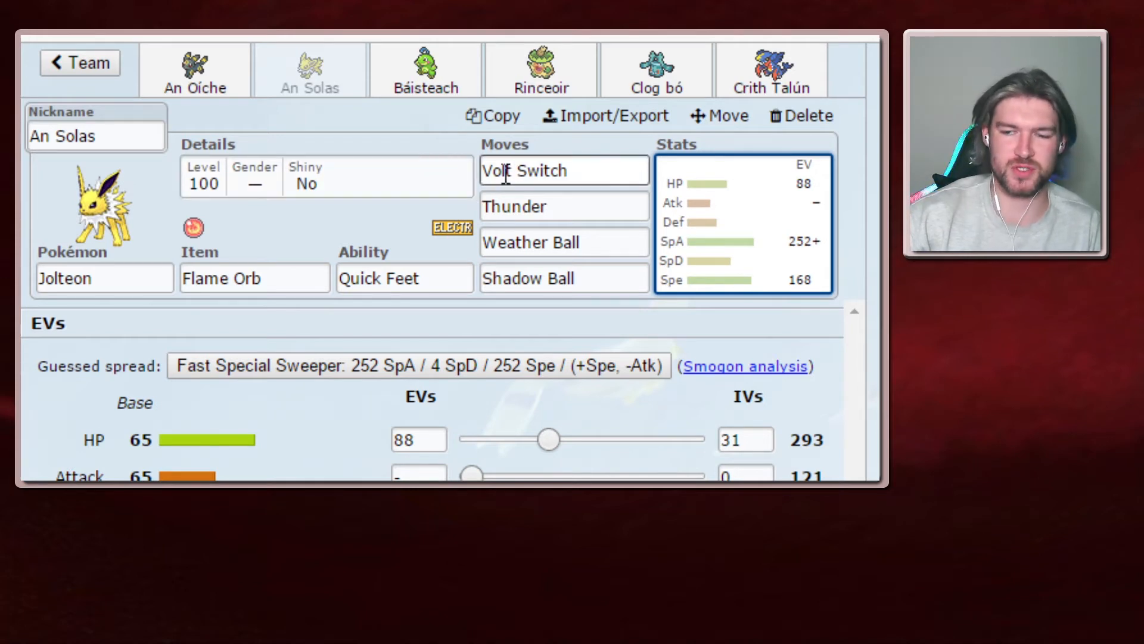
{"action": "mouse_move", "coordinate": [383, 186]}
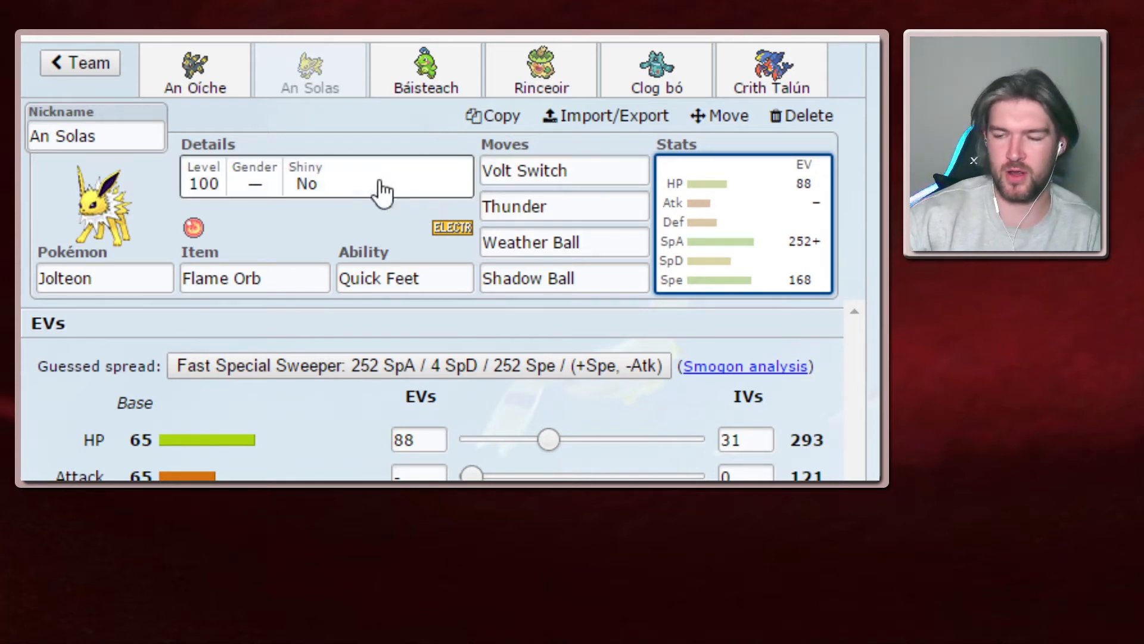
{"action": "left_click", "coordinate": [563, 242]}
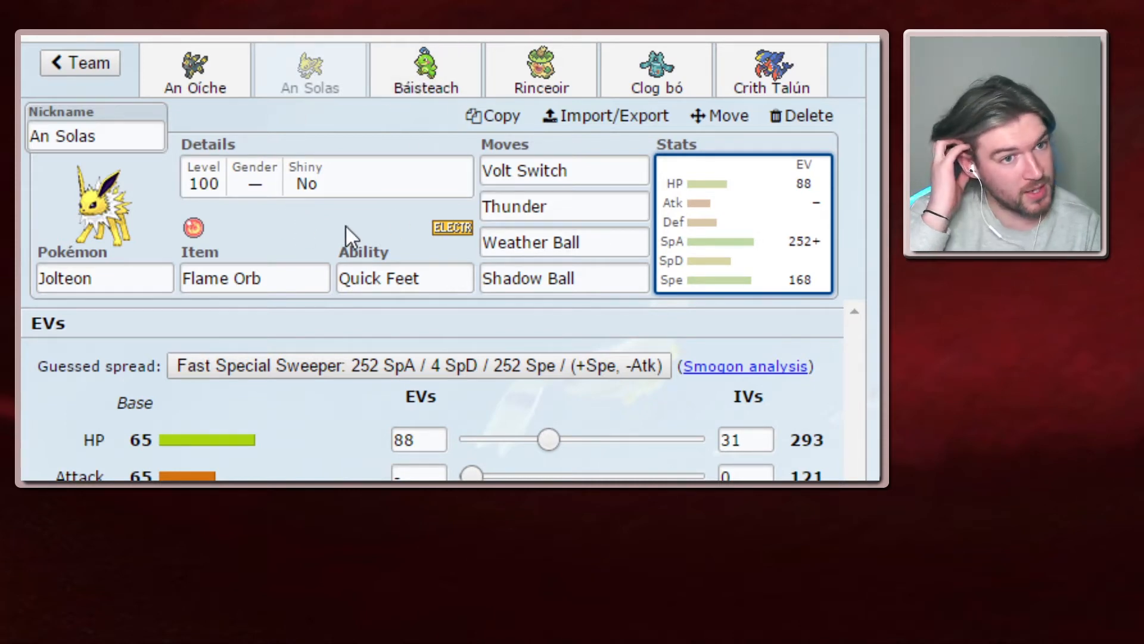
{"action": "left_click", "coordinate": [95, 136]}
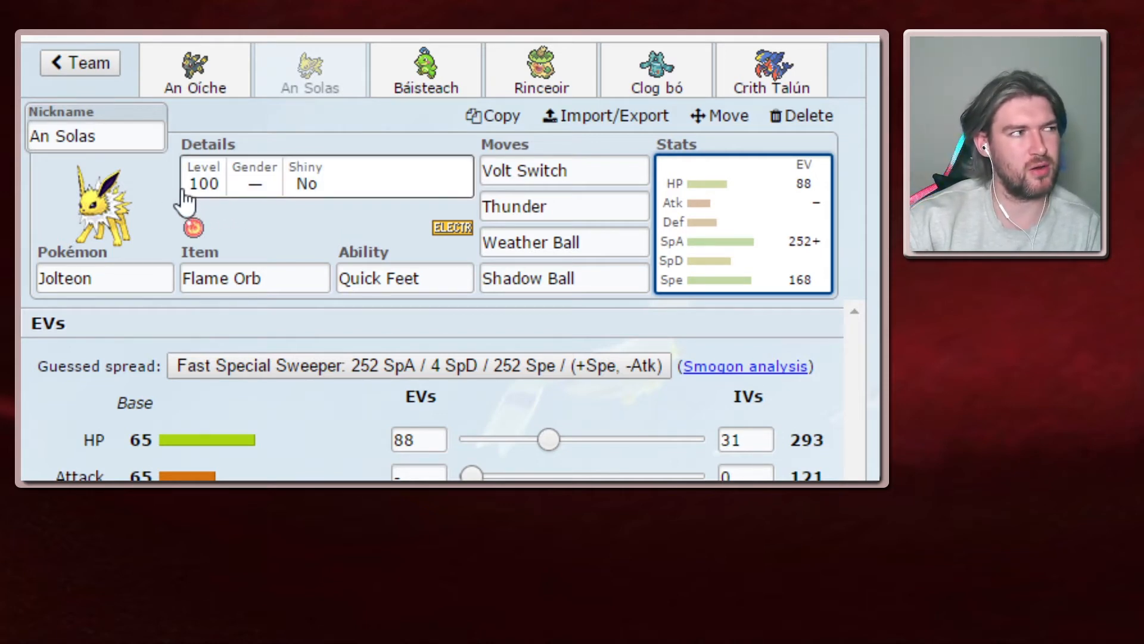
{"action": "mouse_move", "coordinate": [141, 220]}
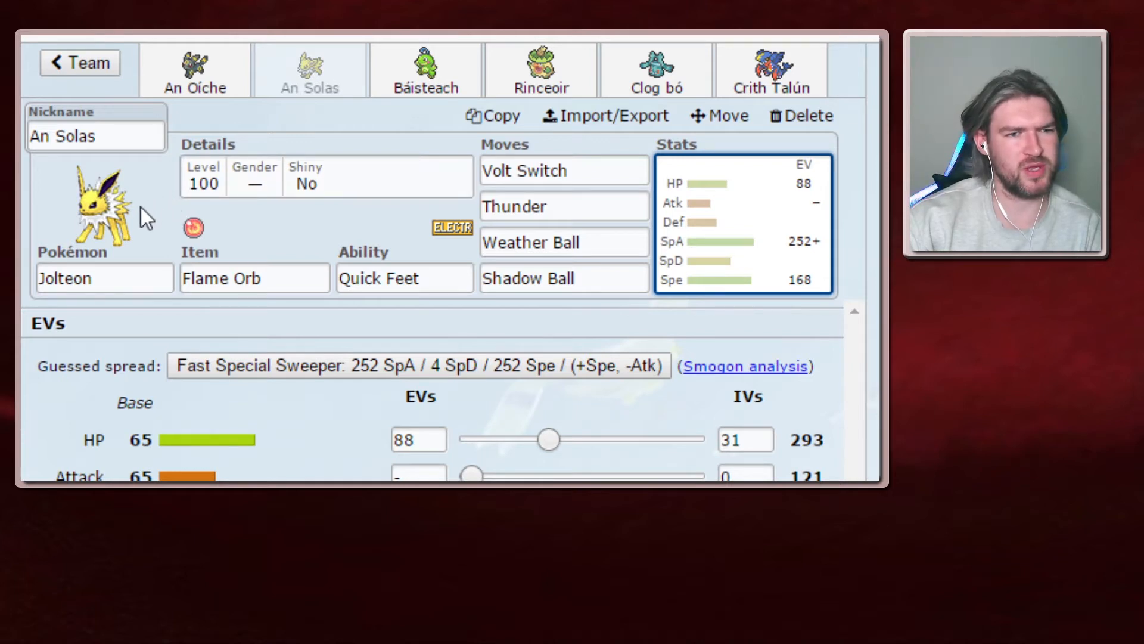
{"action": "mouse_move", "coordinate": [245, 212]}
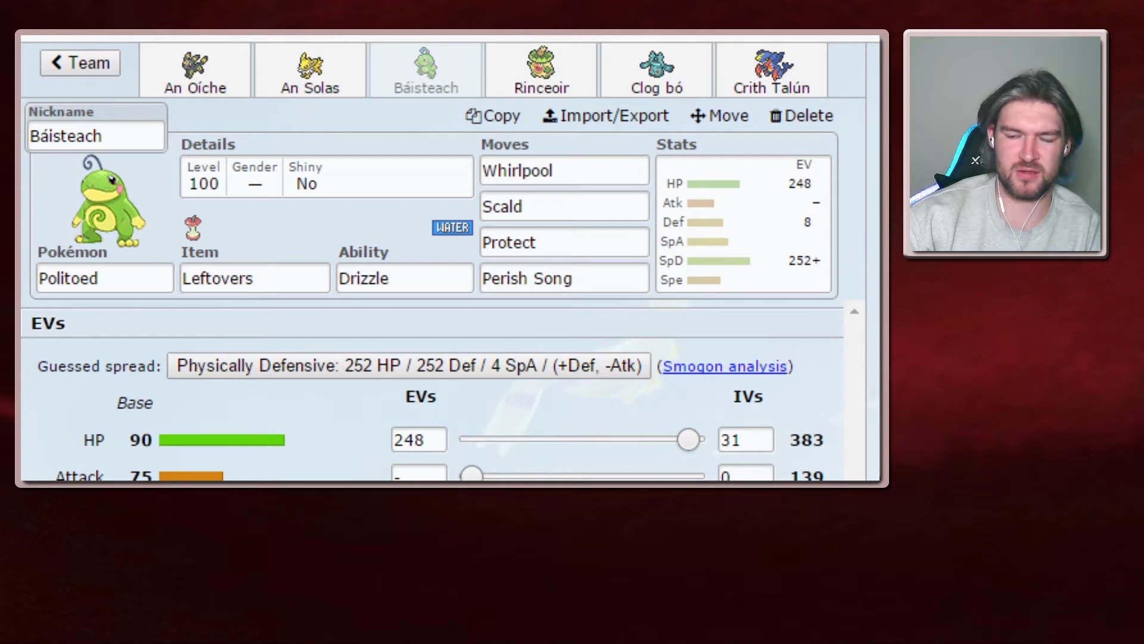
{"action": "mouse_move", "coordinate": [648, 401]}
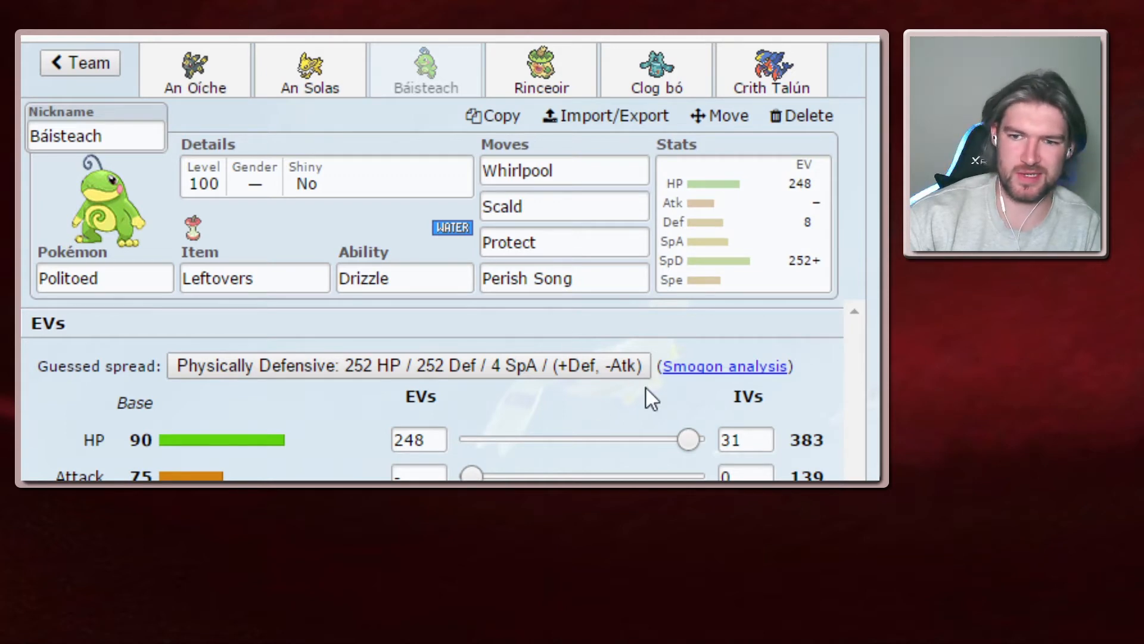
{"action": "mouse_move", "coordinate": [409, 340]}
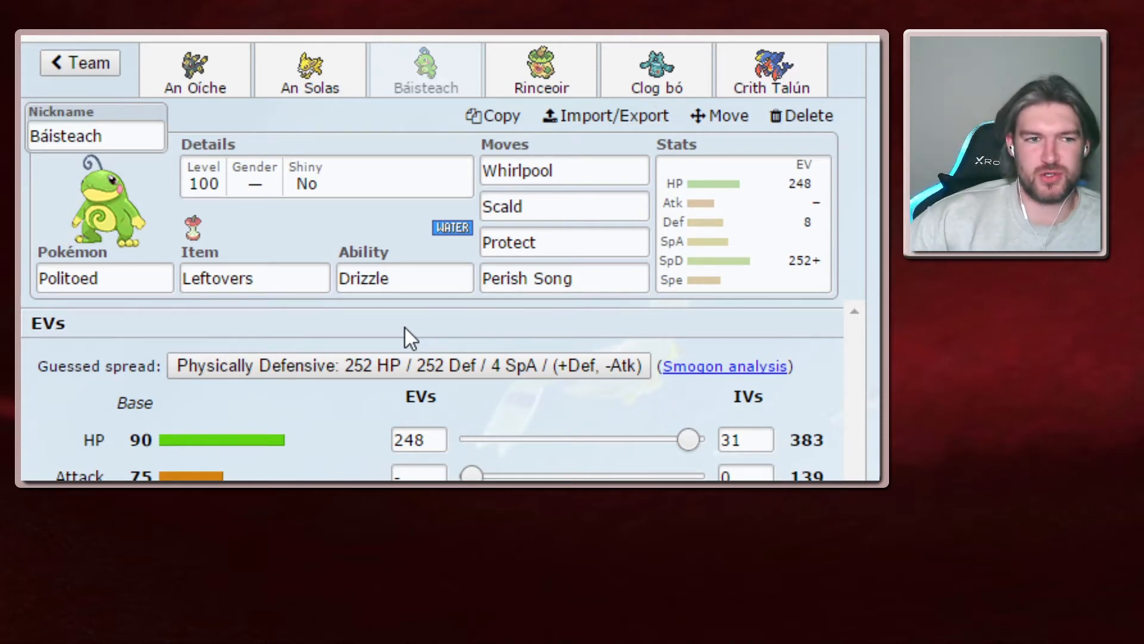
{"action": "mouse_move", "coordinate": [186, 259]}
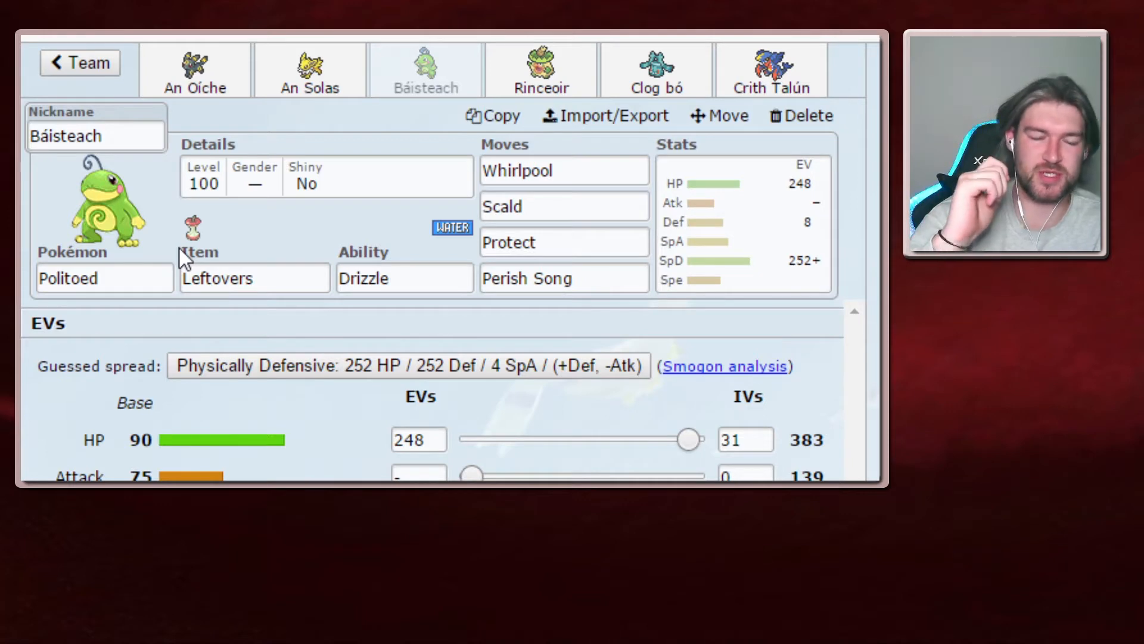
{"action": "mouse_move", "coordinate": [93, 252]}
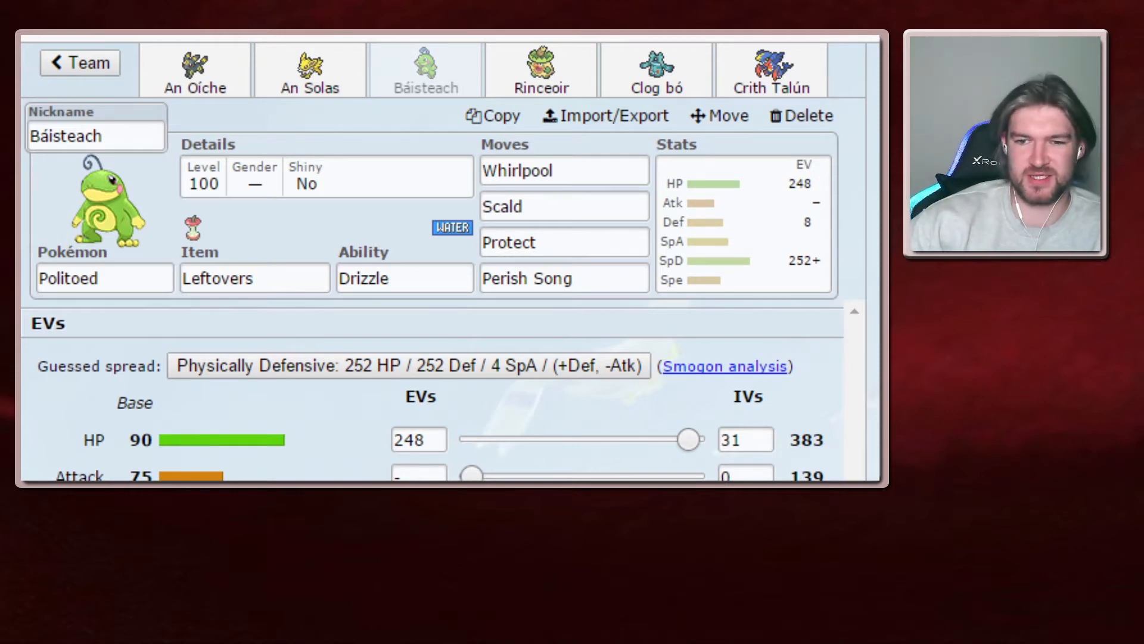
{"action": "mouse_move", "coordinate": [281, 242]}
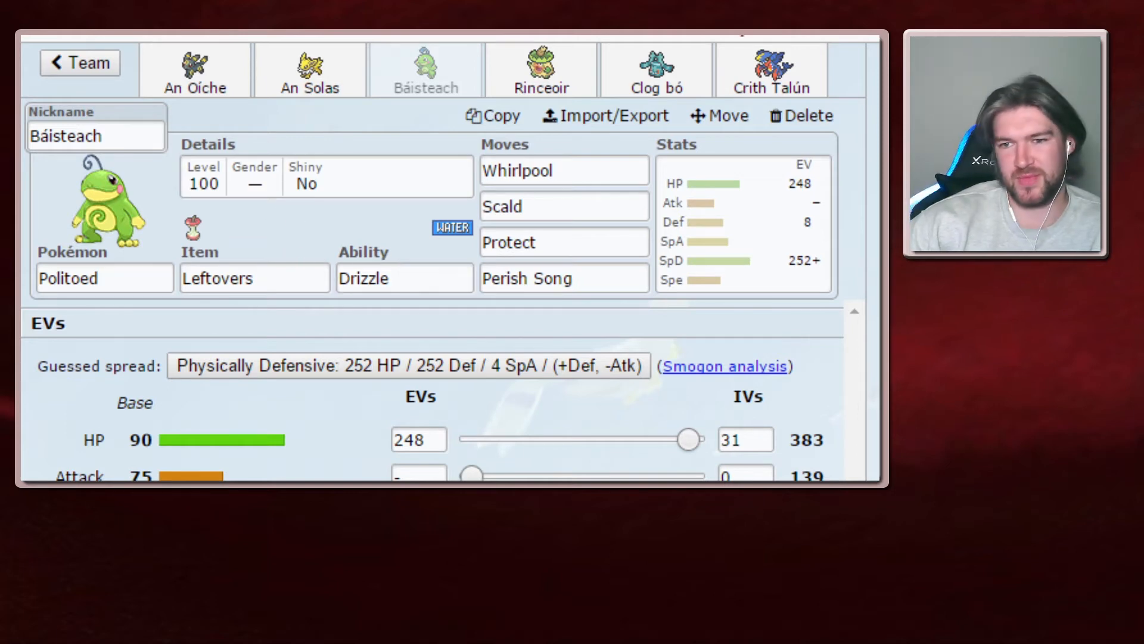
- Switch to Ludicolo Rinceoir and compare the details of Ice Punch and Seed Bomb
{"action": "left_click", "coordinate": [542, 69]}
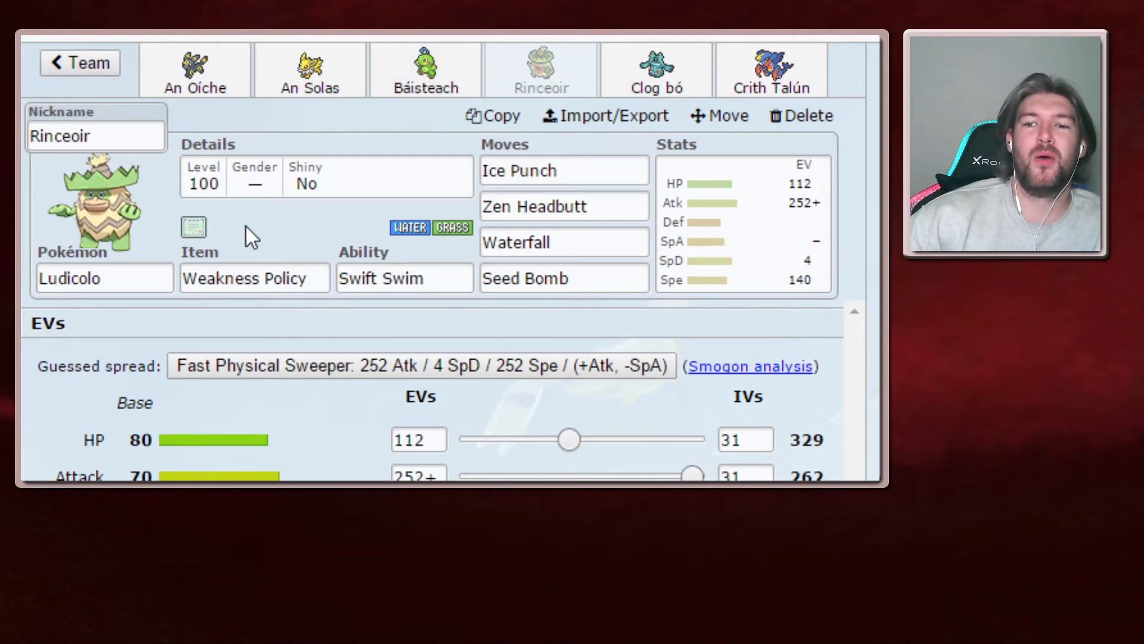
{"action": "mouse_move", "coordinate": [303, 227]}
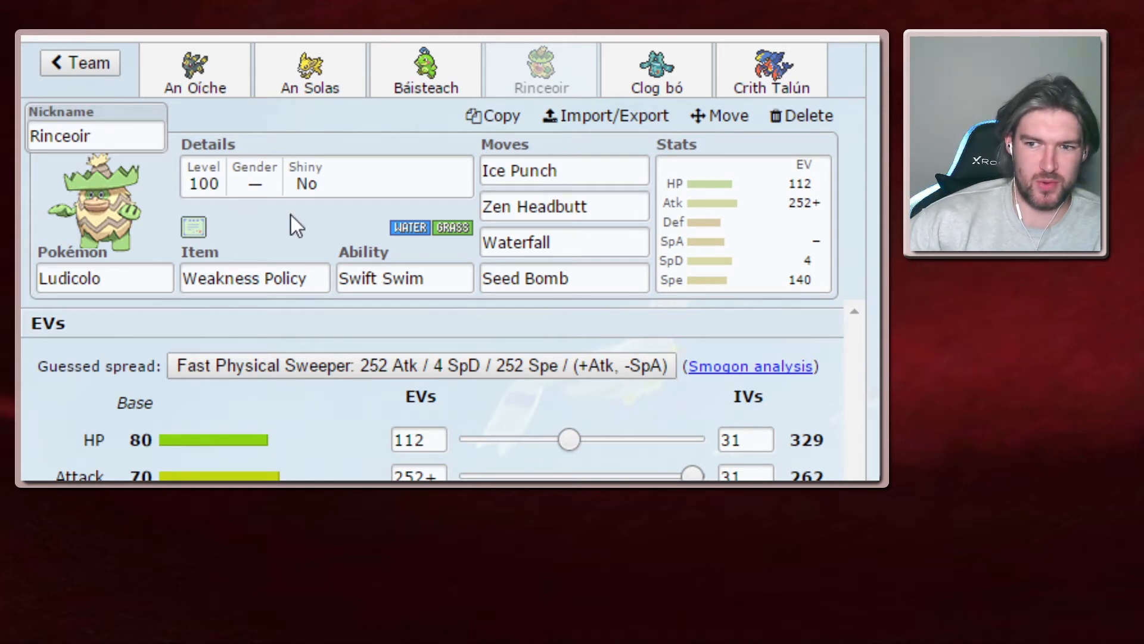
{"action": "mouse_move", "coordinate": [282, 216]}
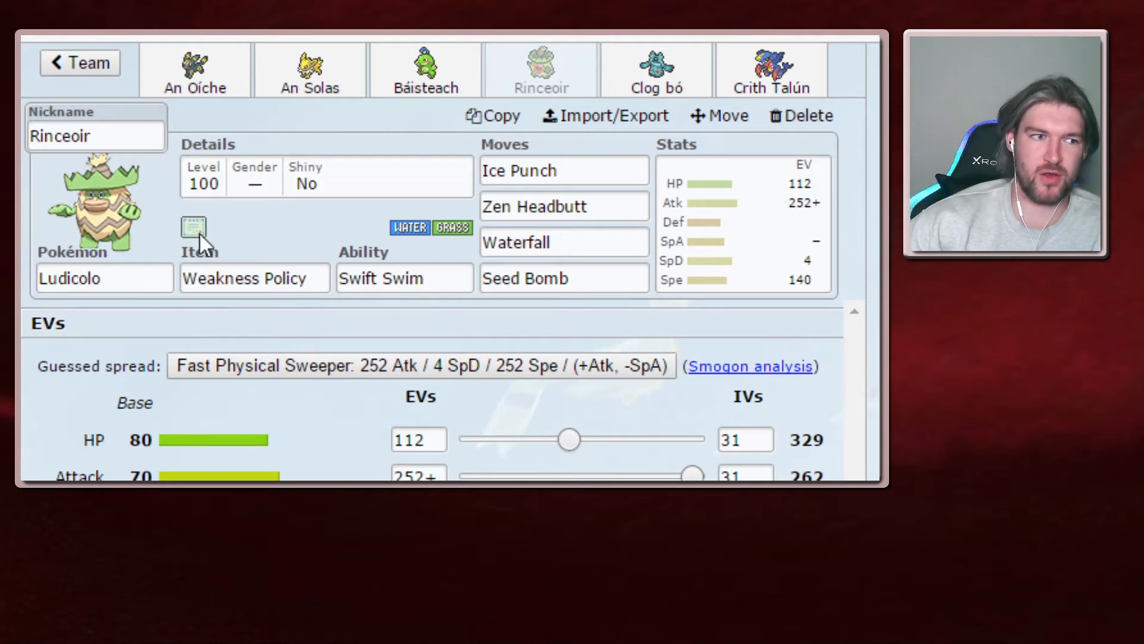
{"action": "mouse_move", "coordinate": [223, 241]}
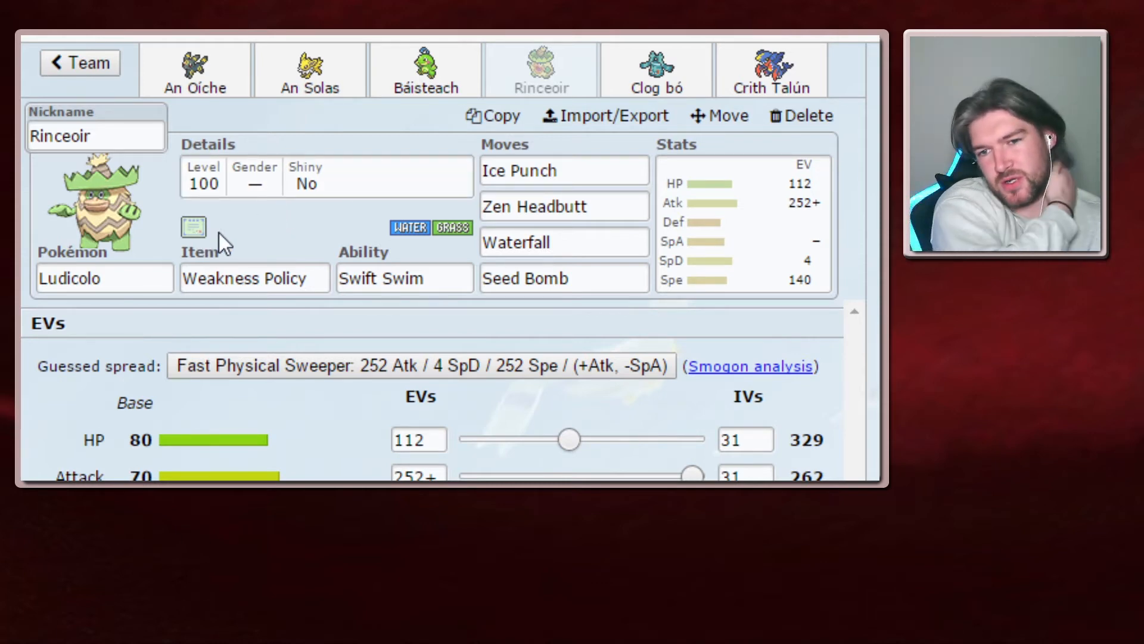
{"action": "mouse_move", "coordinate": [241, 252]}
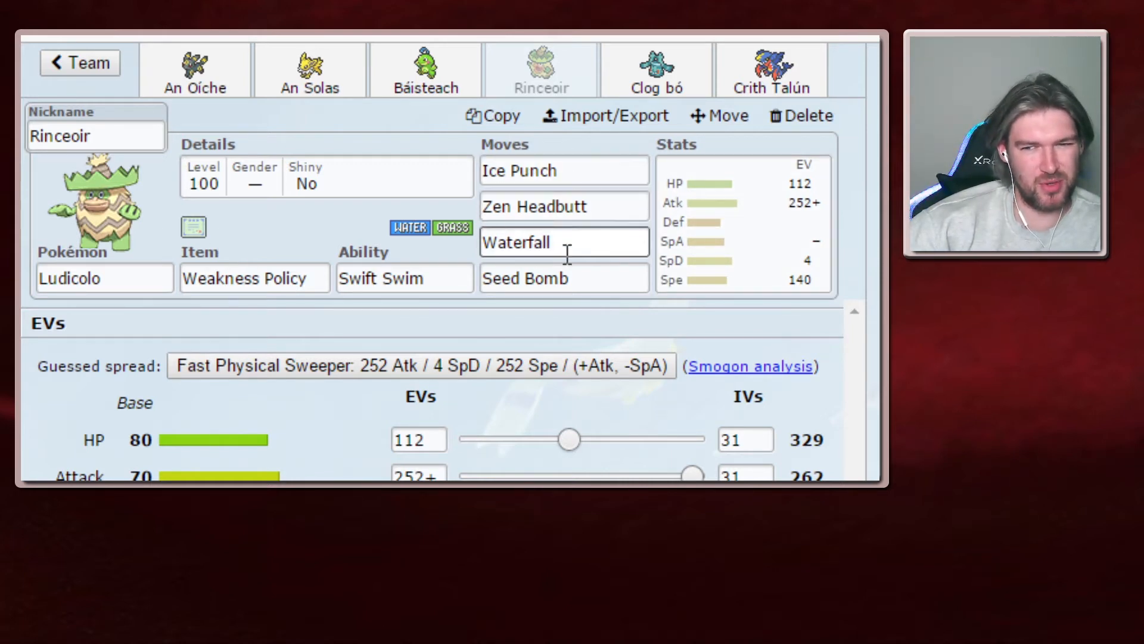
{"action": "mouse_move", "coordinate": [434, 219]}
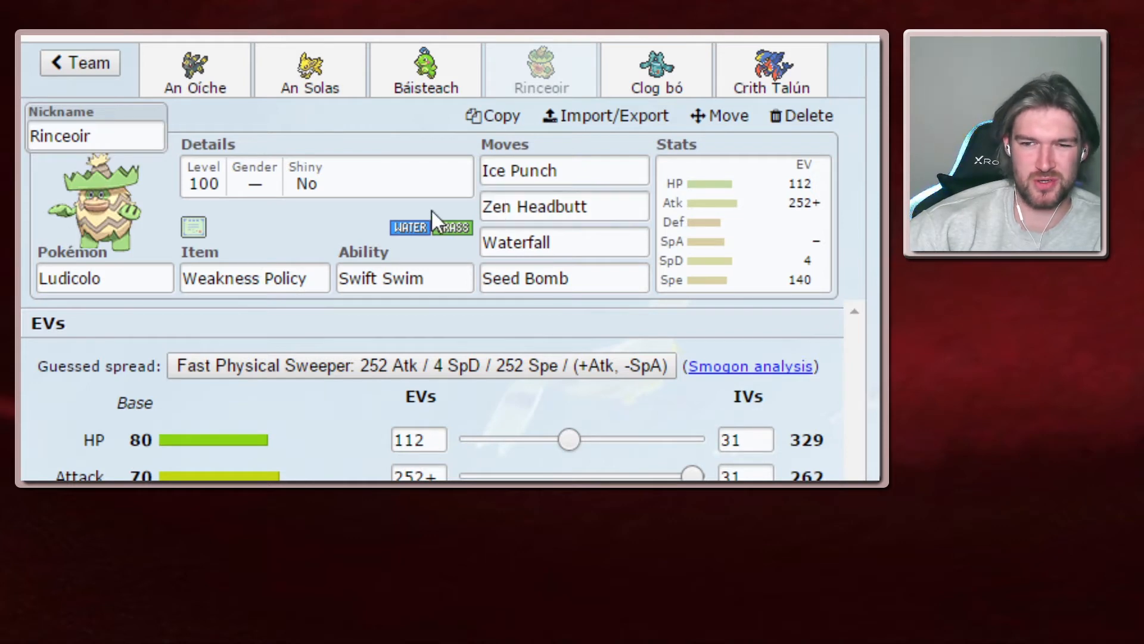
{"action": "mouse_move", "coordinate": [398, 255]}
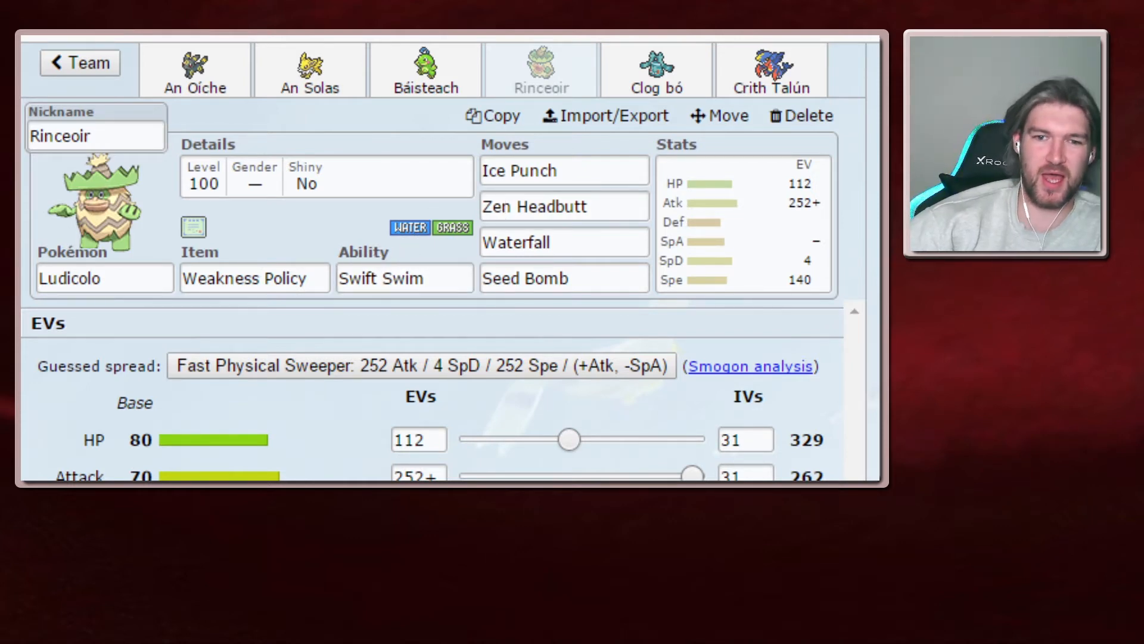
{"action": "mouse_move", "coordinate": [432, 427]}
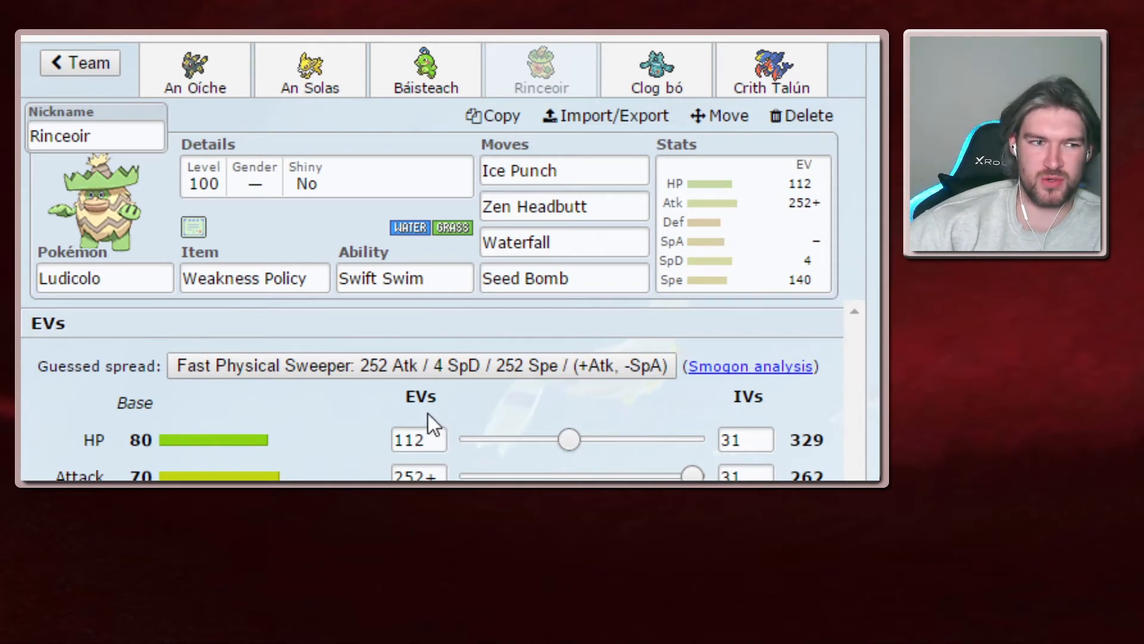
{"action": "mouse_move", "coordinate": [577, 336]}
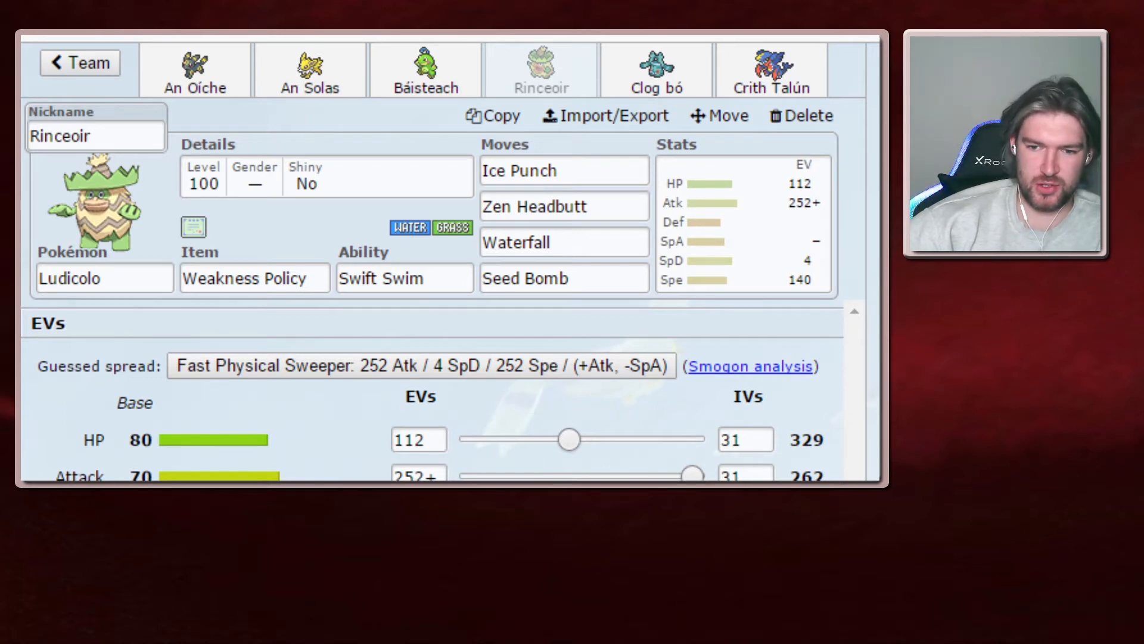
{"action": "left_click", "coordinate": [563, 171]}
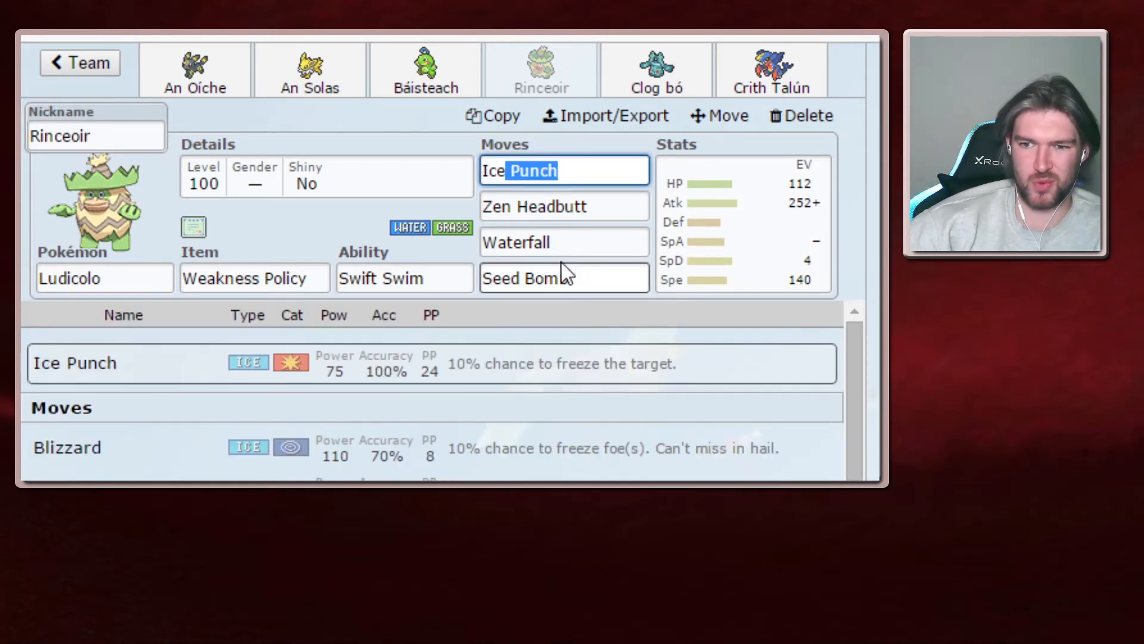
{"action": "left_click", "coordinate": [563, 278]}
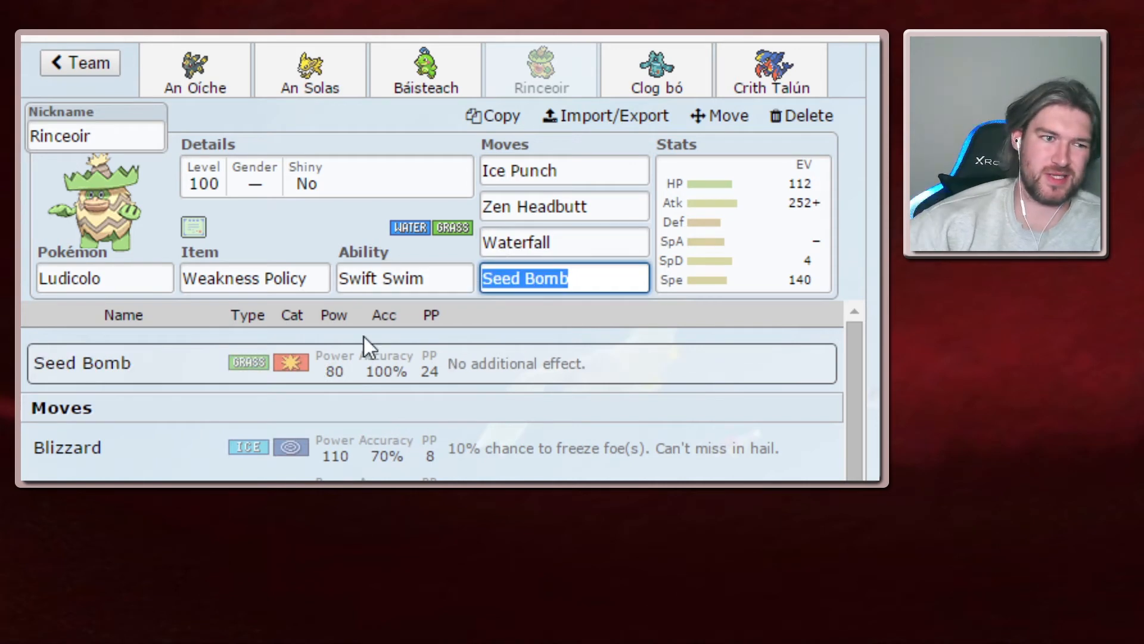
{"action": "left_click", "coordinate": [563, 171]}
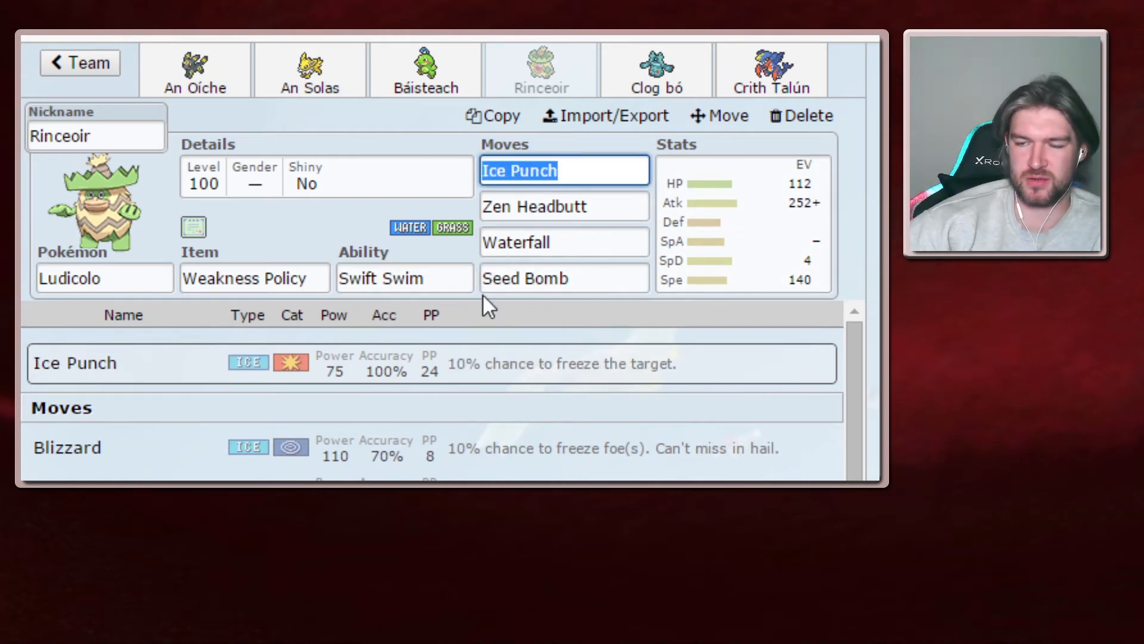
{"action": "left_click", "coordinate": [564, 277]}
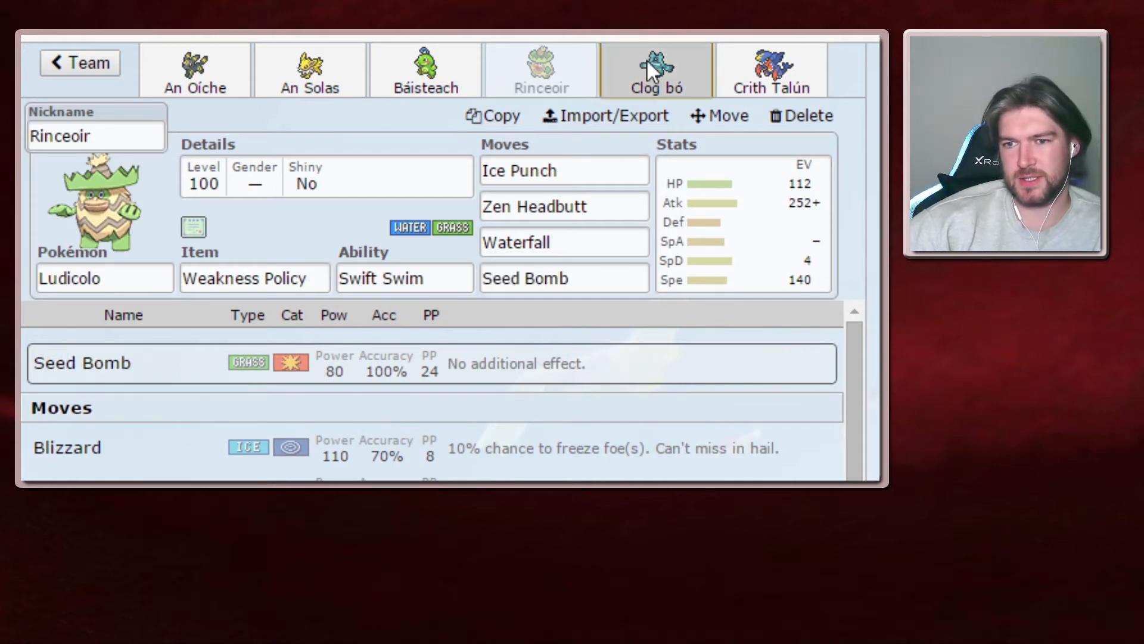
- View Bronzong Clog bó's set and Psychic move details, briefly checking An Solas between
{"action": "left_click", "coordinate": [655, 70]}
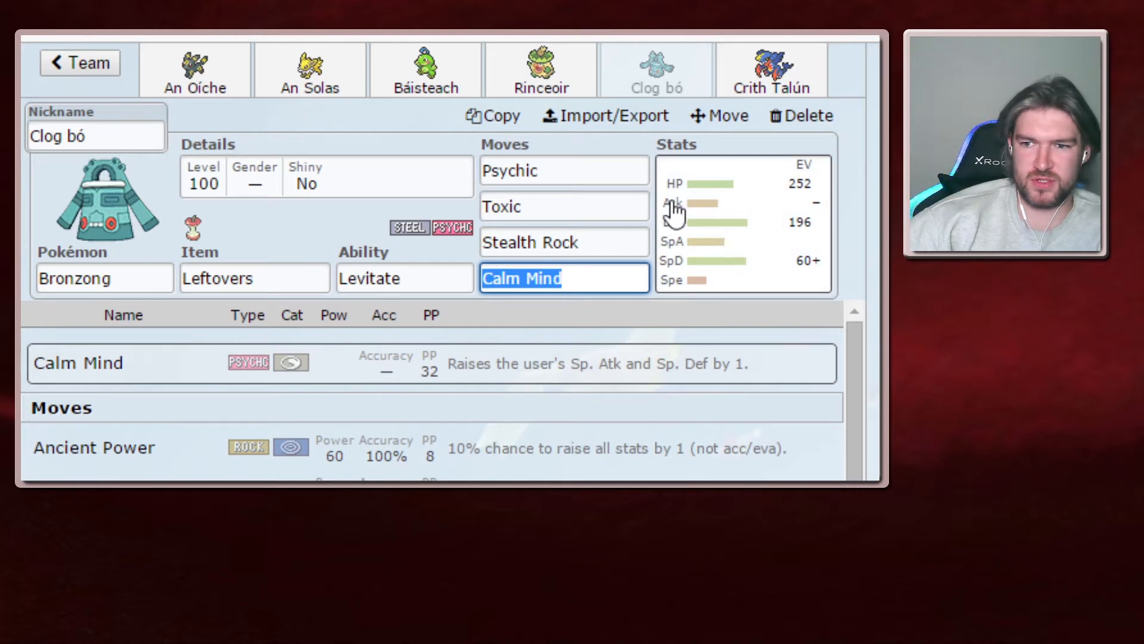
{"action": "mouse_move", "coordinate": [684, 245]}
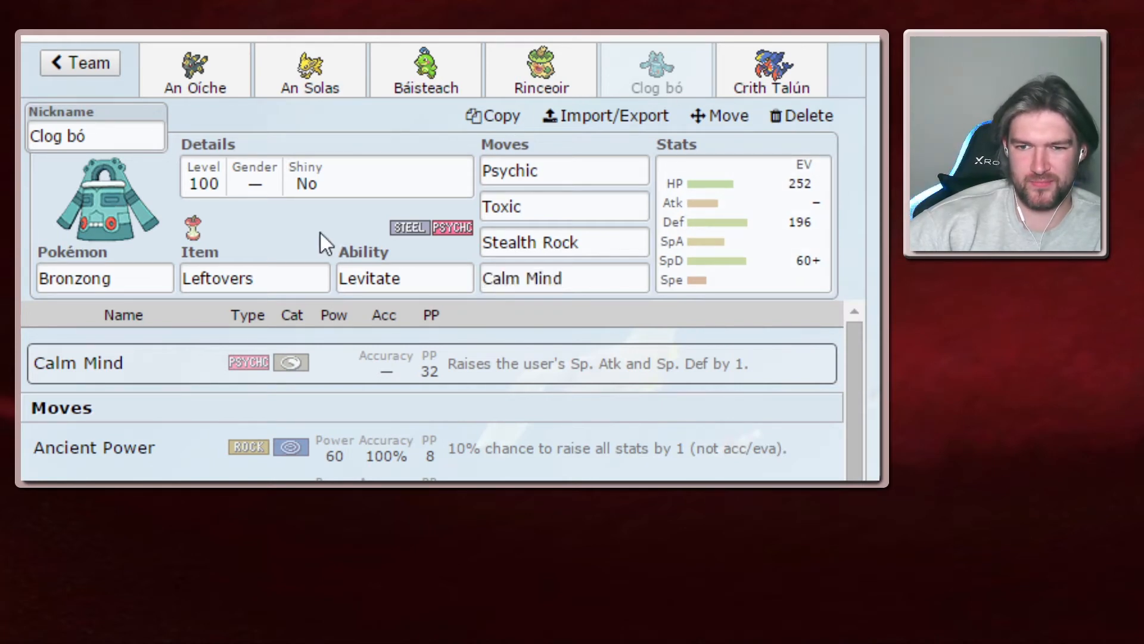
{"action": "mouse_move", "coordinate": [300, 248]}
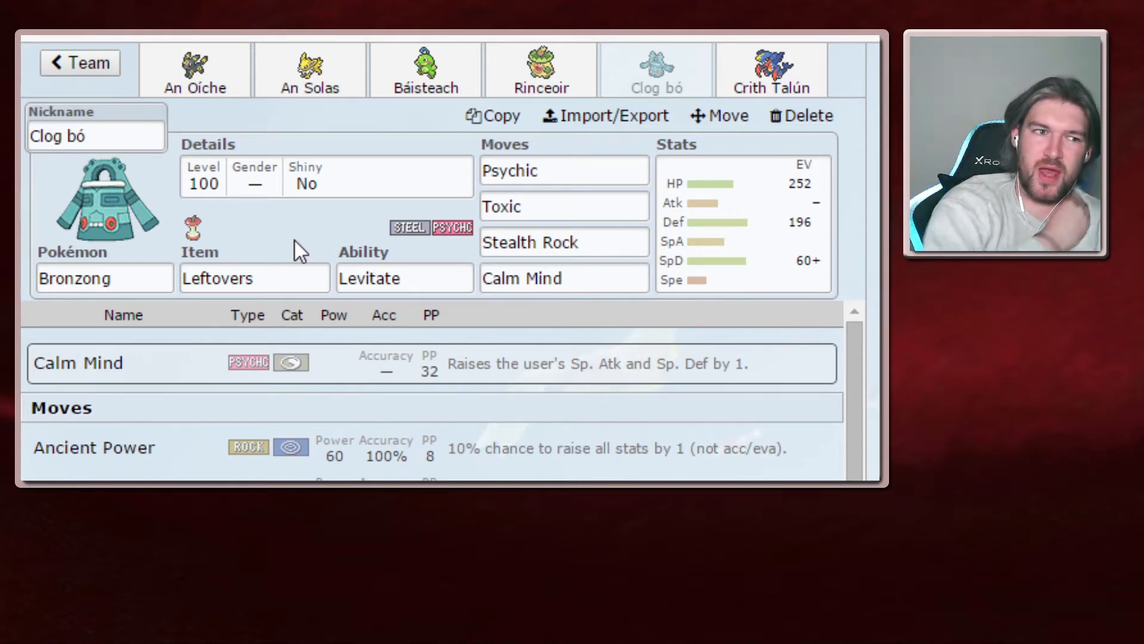
{"action": "mouse_move", "coordinate": [243, 216]}
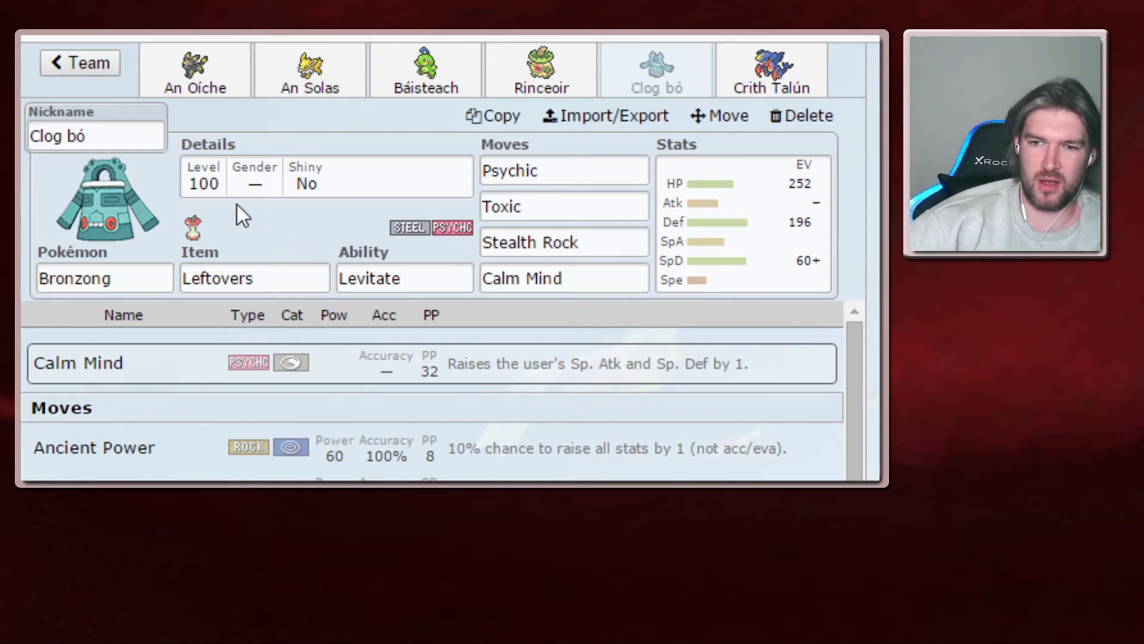
{"action": "mouse_move", "coordinate": [474, 91]}
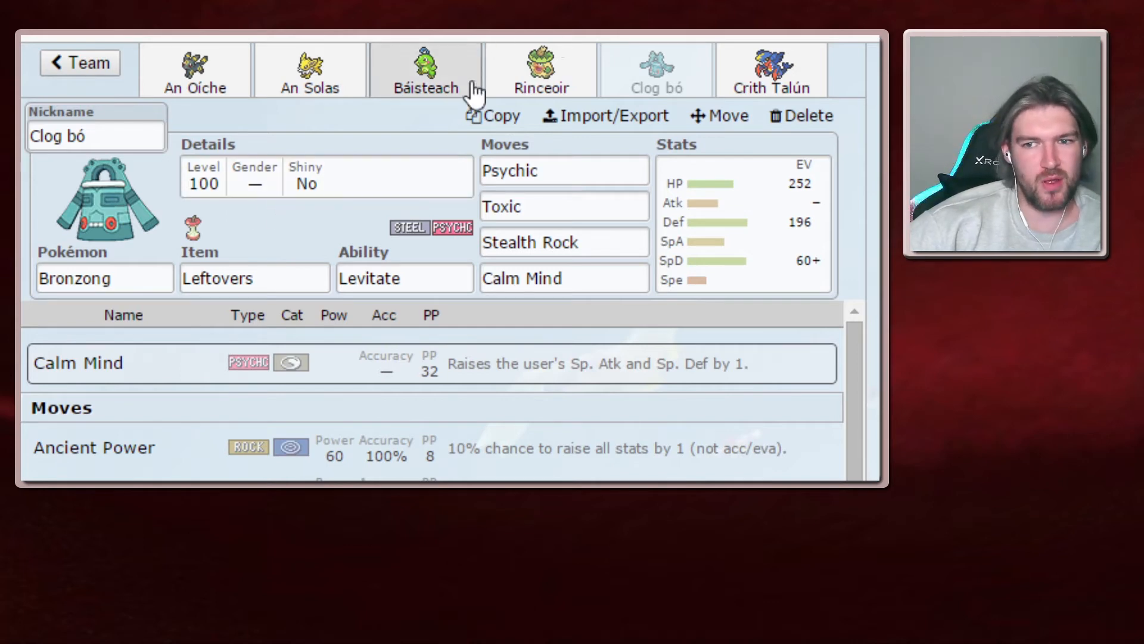
{"action": "mouse_move", "coordinate": [541, 73]}
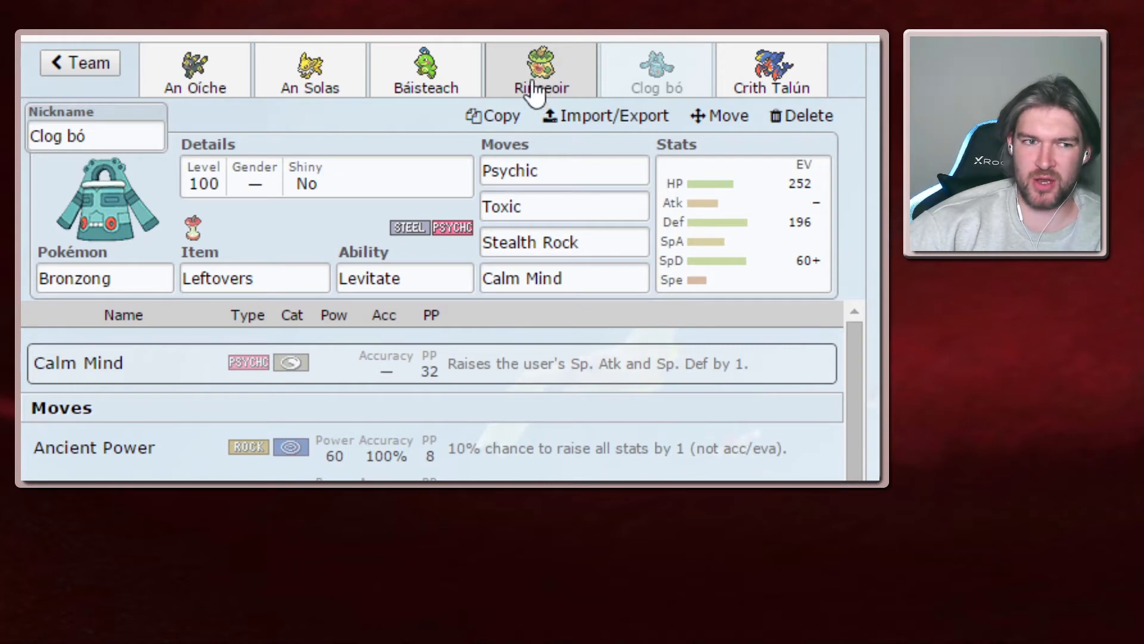
{"action": "mouse_move", "coordinate": [637, 87]}
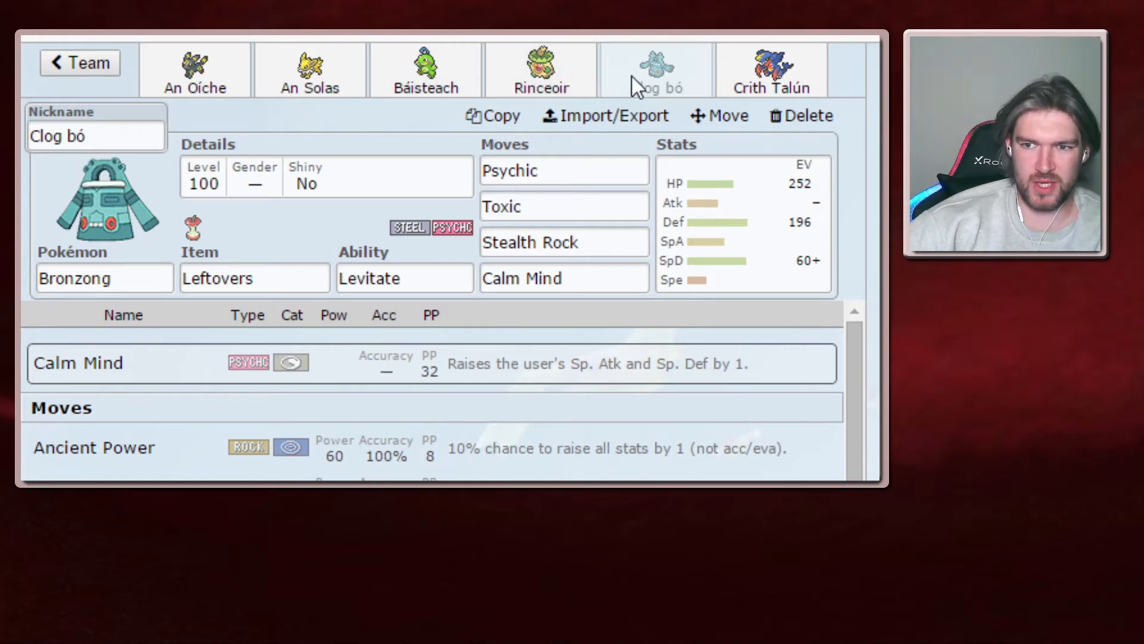
{"action": "left_click", "coordinate": [308, 69]}
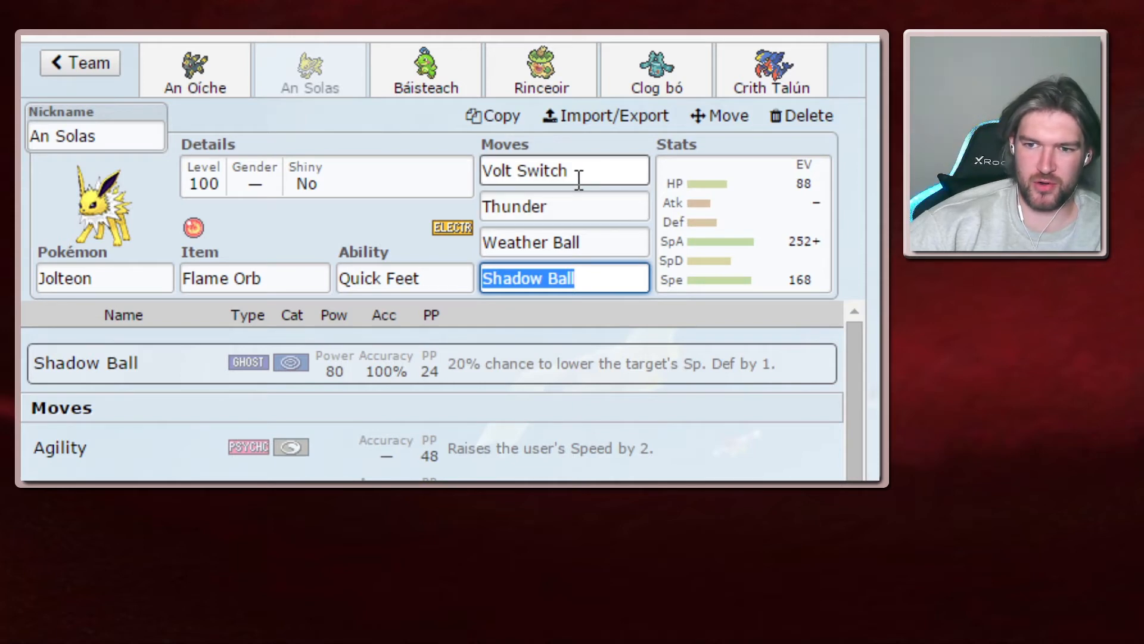
{"action": "mouse_move", "coordinate": [466, 154]}
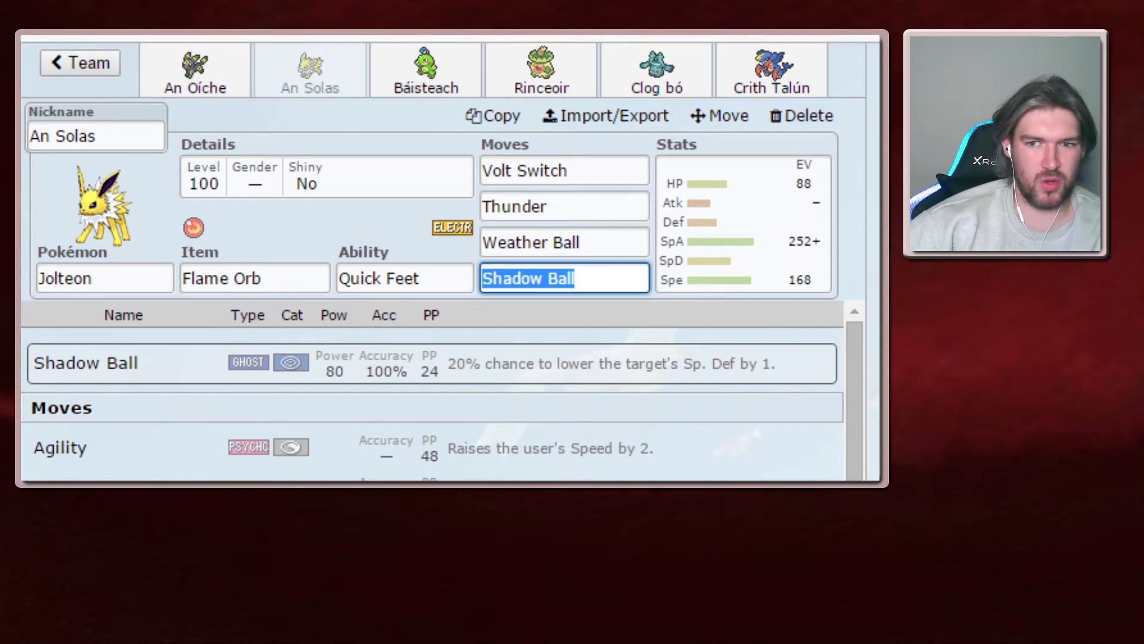
{"action": "left_click", "coordinate": [655, 69]}
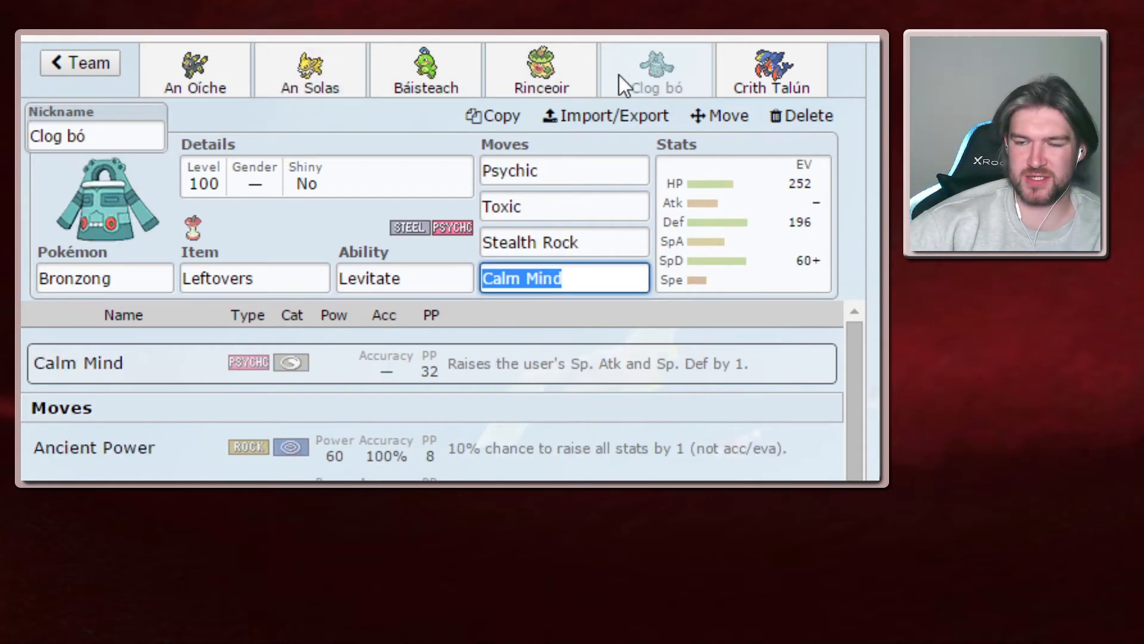
{"action": "mouse_move", "coordinate": [586, 277]}
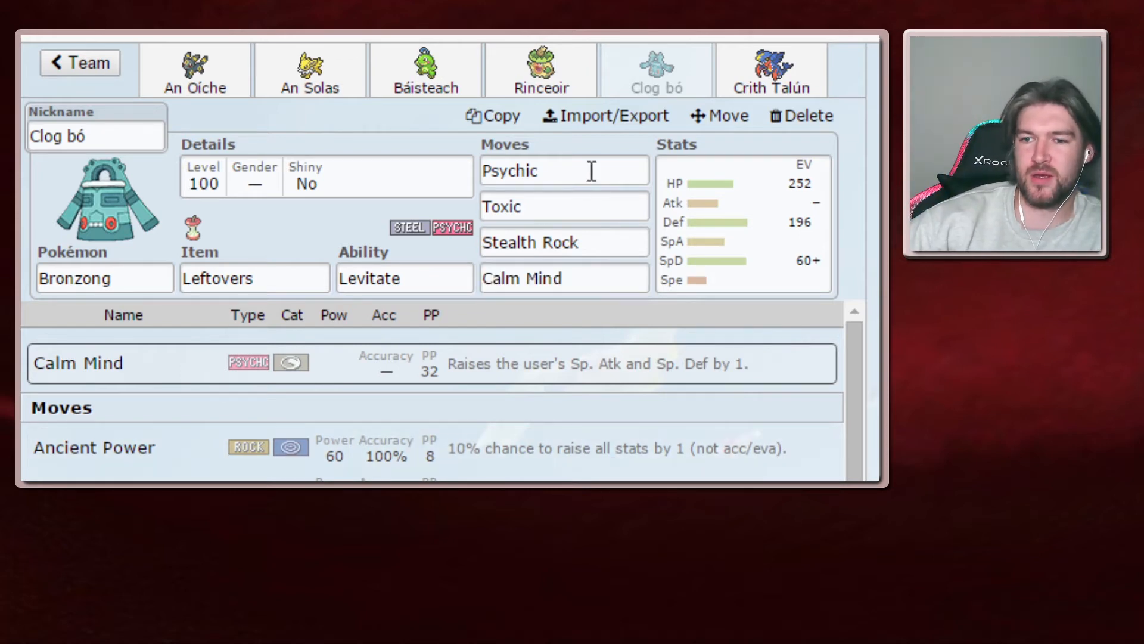
{"action": "left_click", "coordinate": [564, 171]}
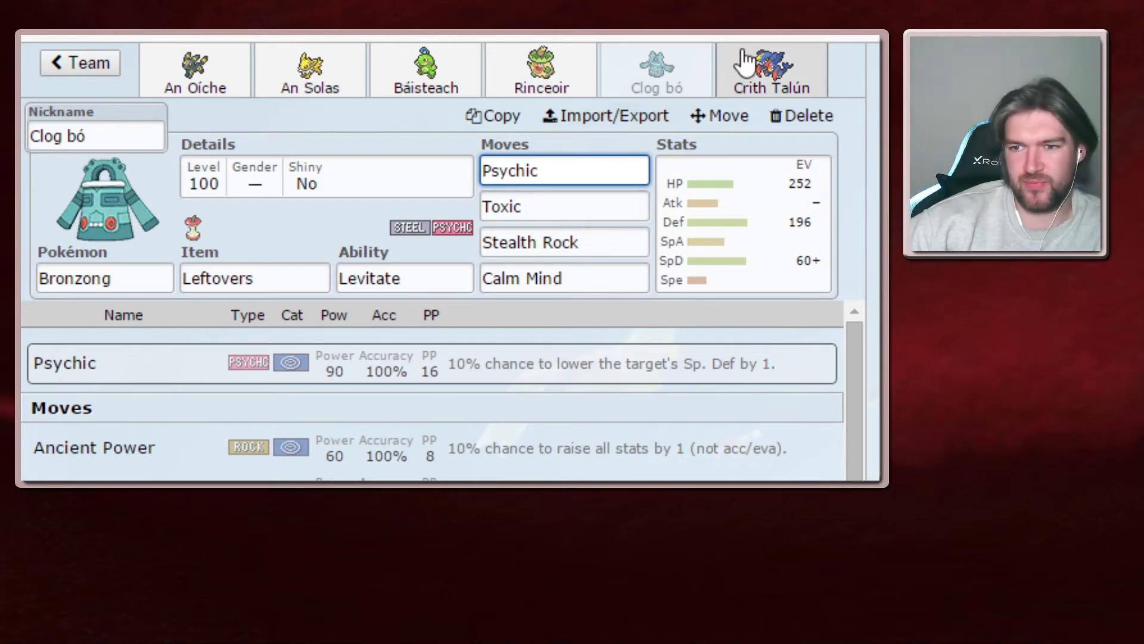
- View Mega Garchomp Crith Talún's moves and its full EV and IV spread
{"action": "left_click", "coordinate": [770, 69]}
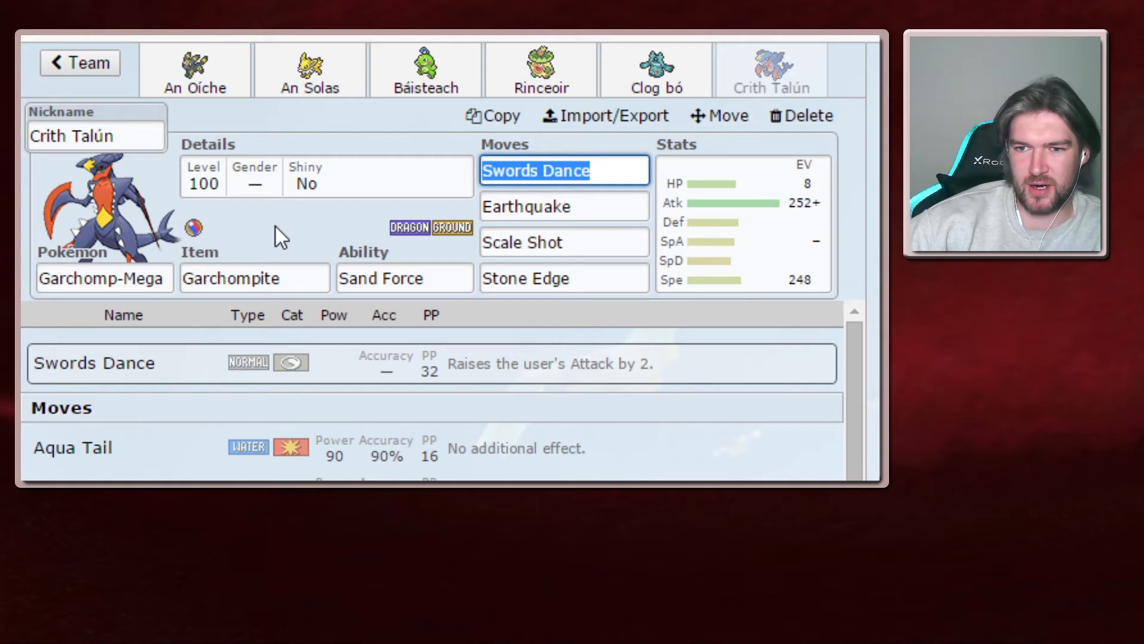
{"action": "mouse_move", "coordinate": [301, 232]}
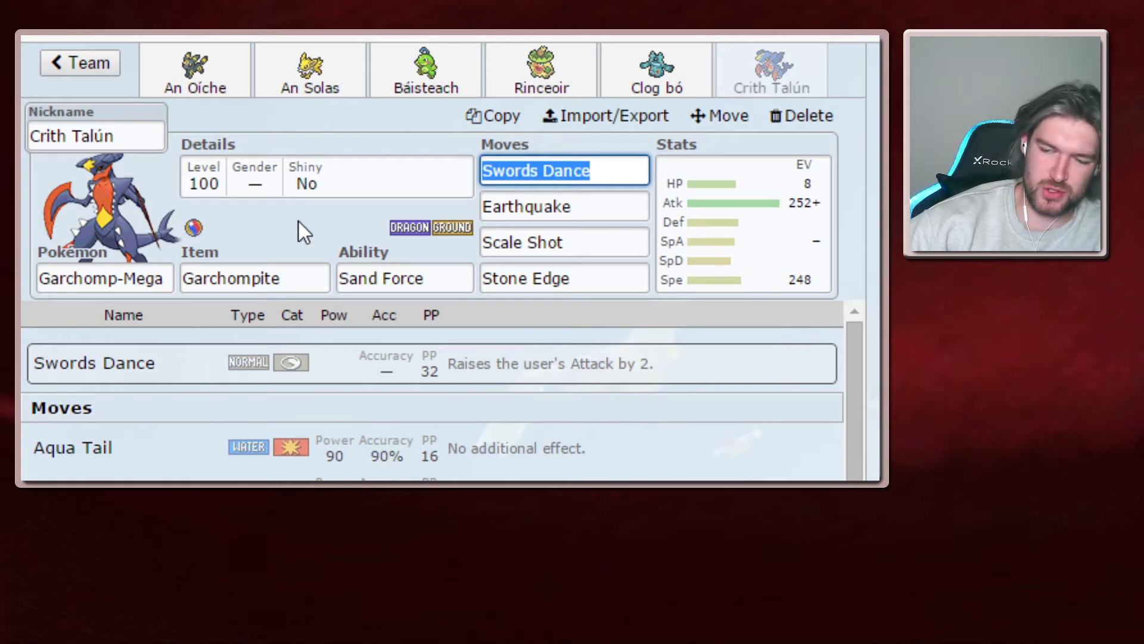
{"action": "left_click", "coordinate": [564, 278]}
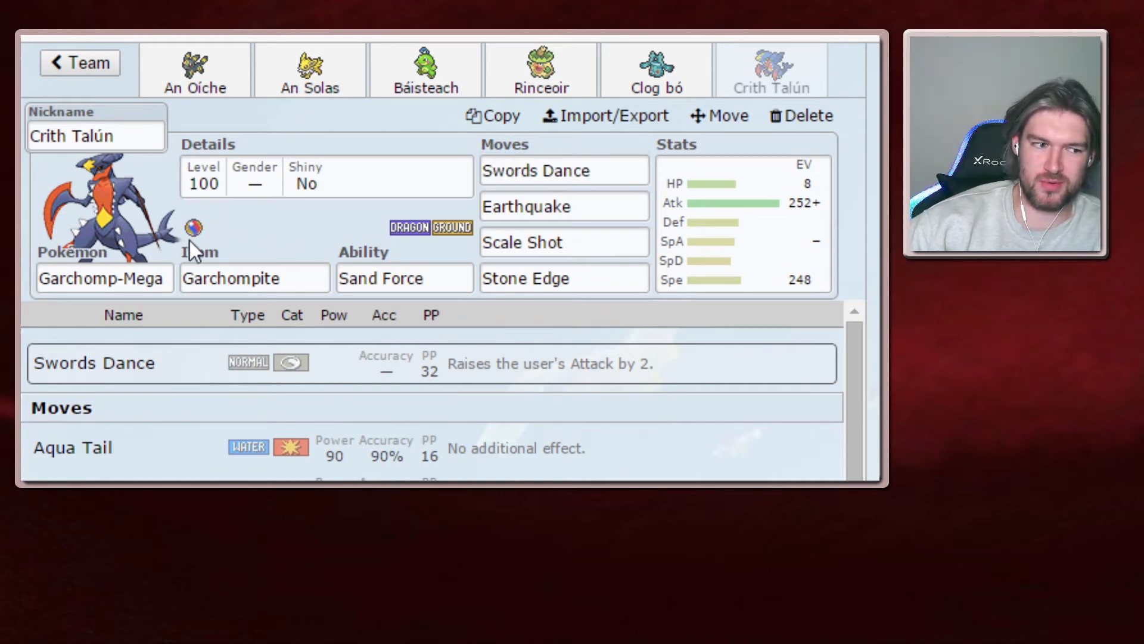
{"action": "mouse_move", "coordinate": [127, 270]}
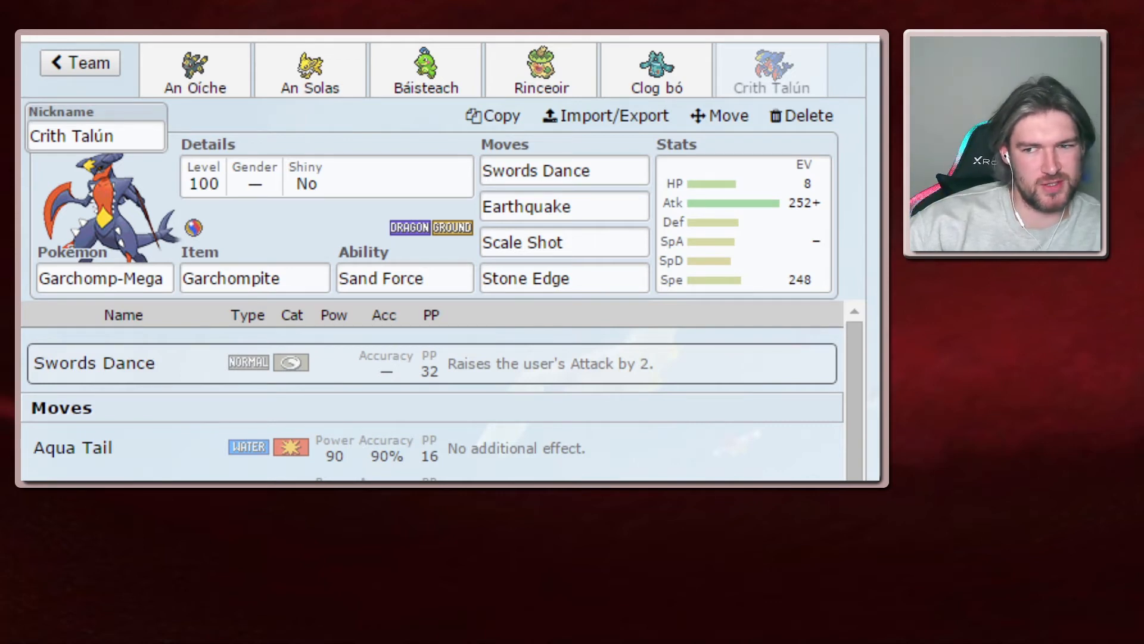
{"action": "mouse_move", "coordinate": [457, 315]}
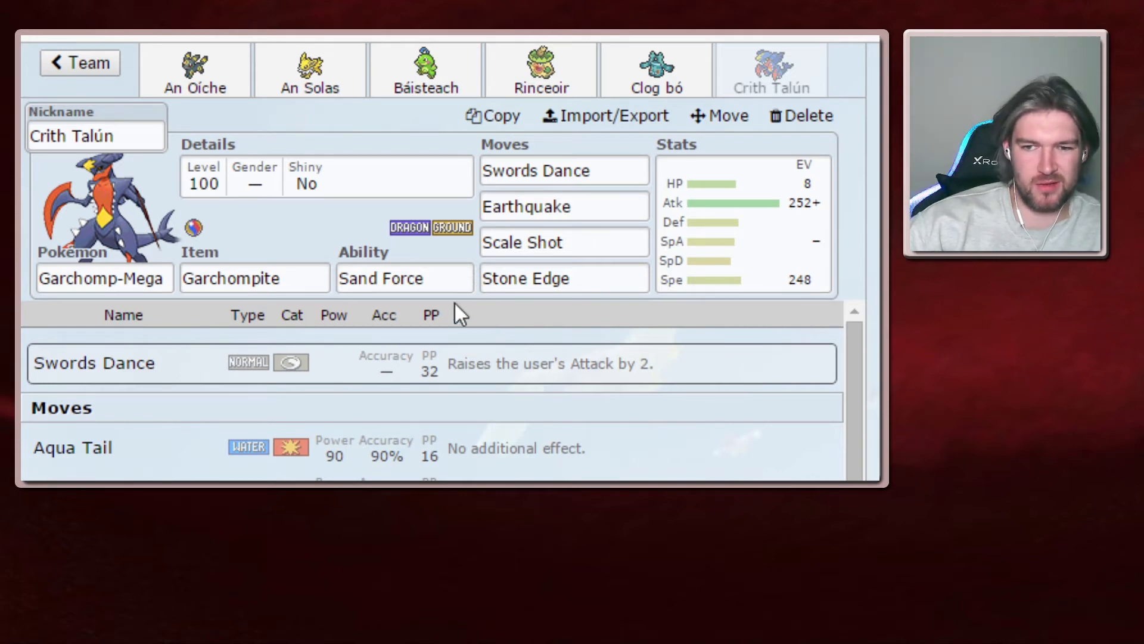
{"action": "left_click", "coordinate": [563, 206]}
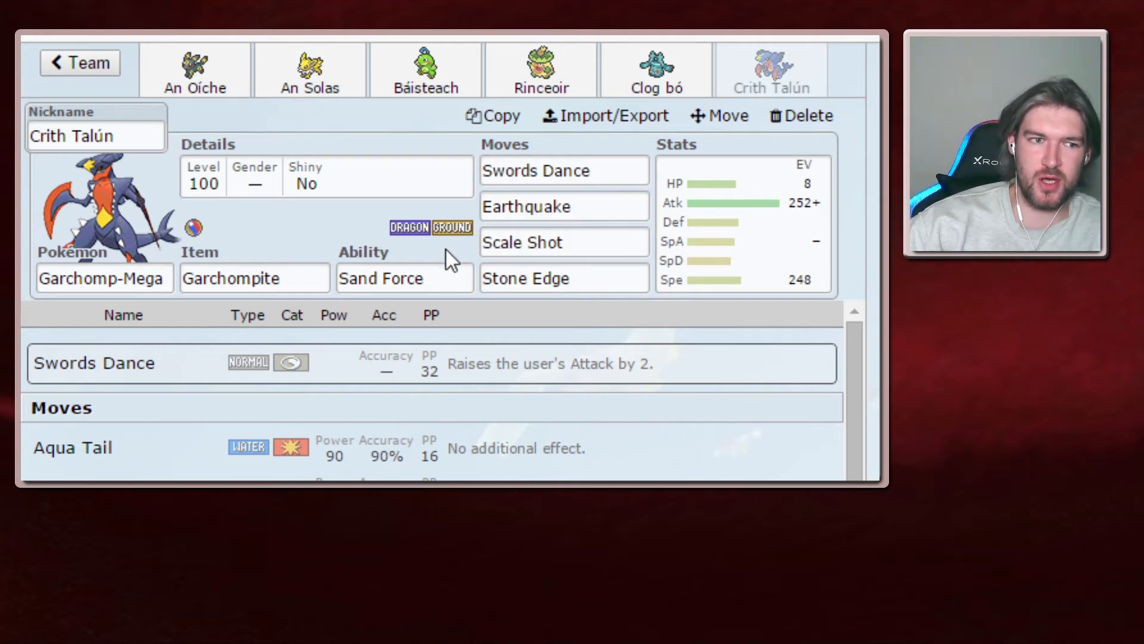
{"action": "mouse_move", "coordinate": [124, 165]}
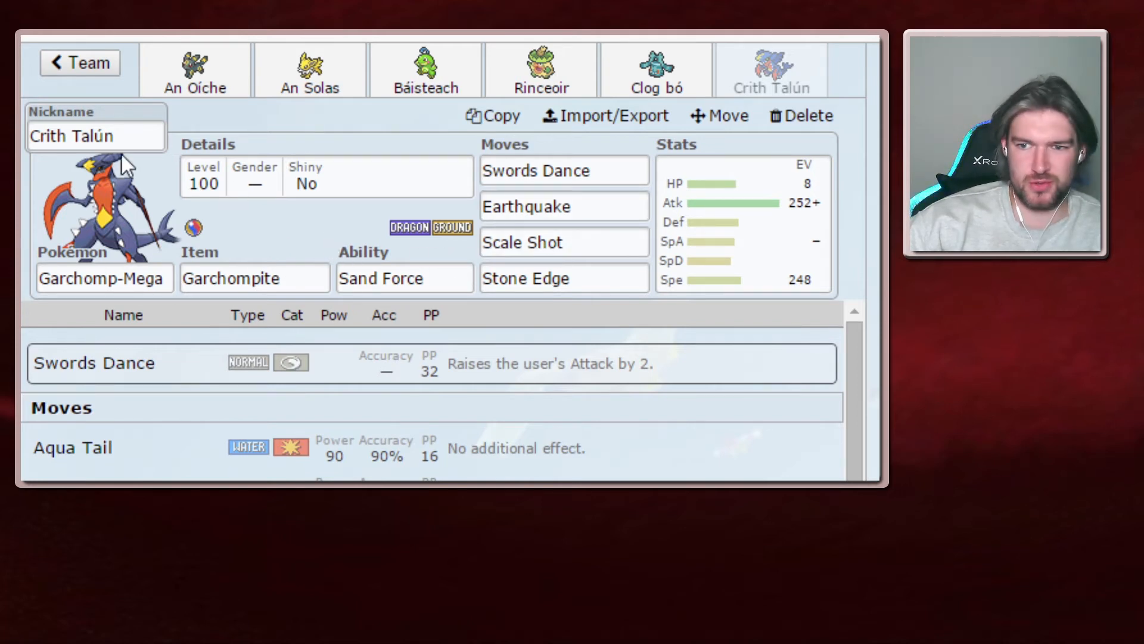
{"action": "mouse_move", "coordinate": [259, 135]}
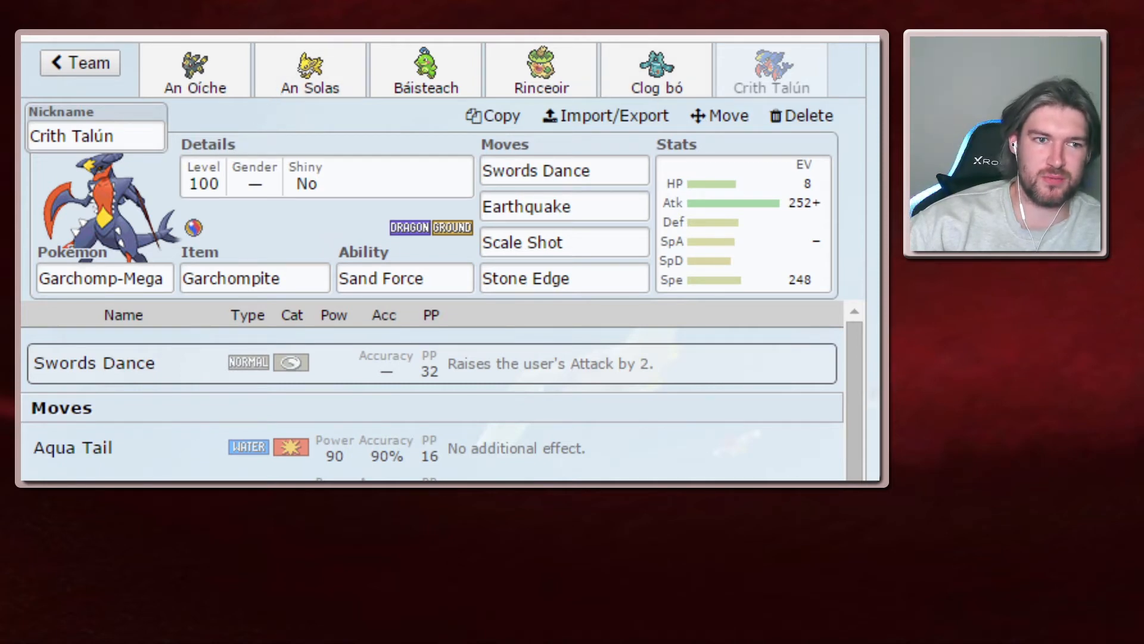
{"action": "mouse_move", "coordinate": [262, 236]}
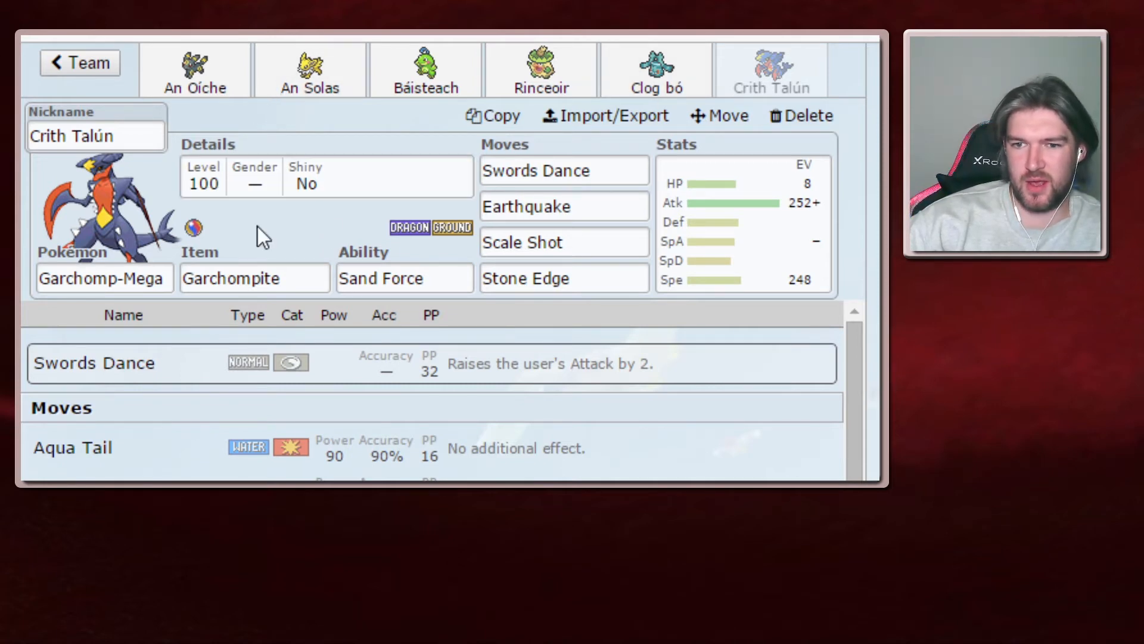
{"action": "mouse_move", "coordinate": [740, 241]}
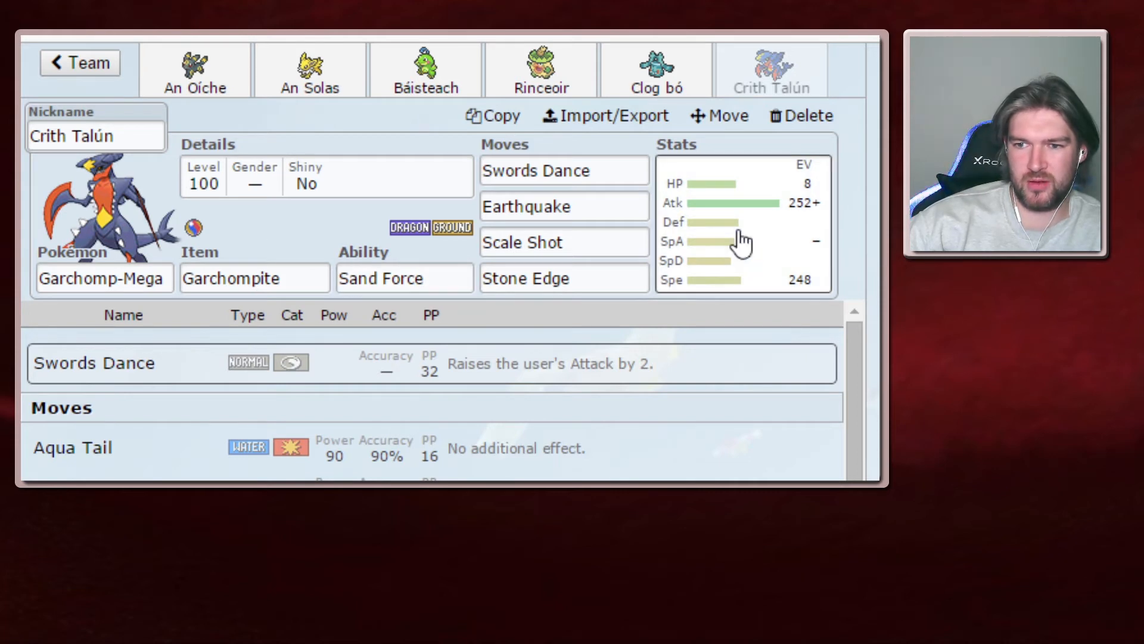
{"action": "left_click", "coordinate": [743, 223]}
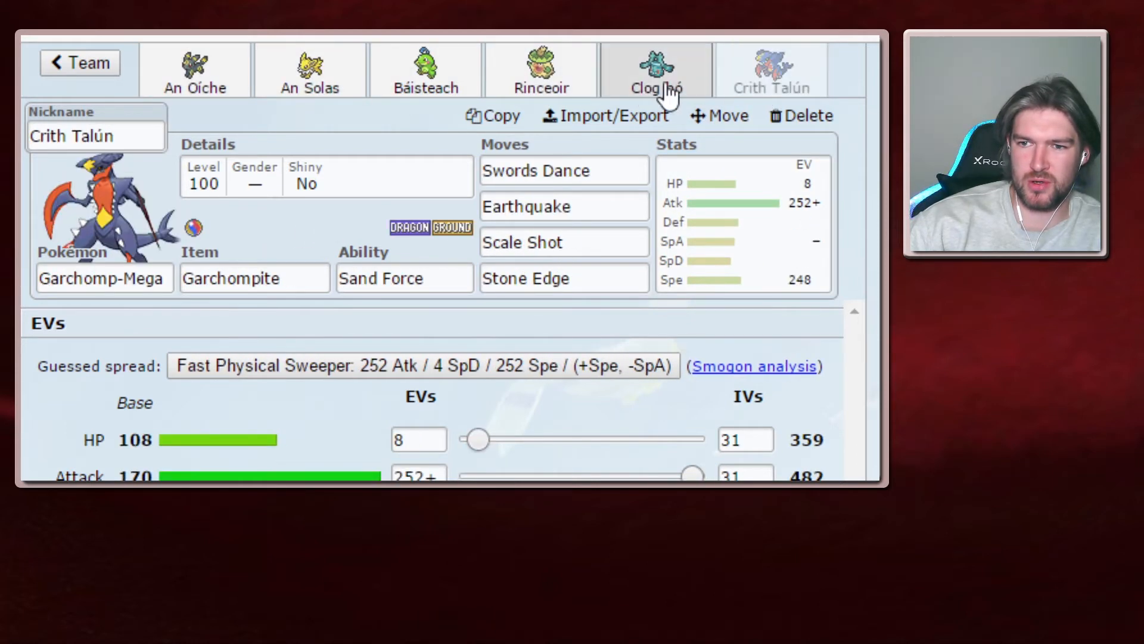
{"action": "left_click", "coordinate": [308, 69]}
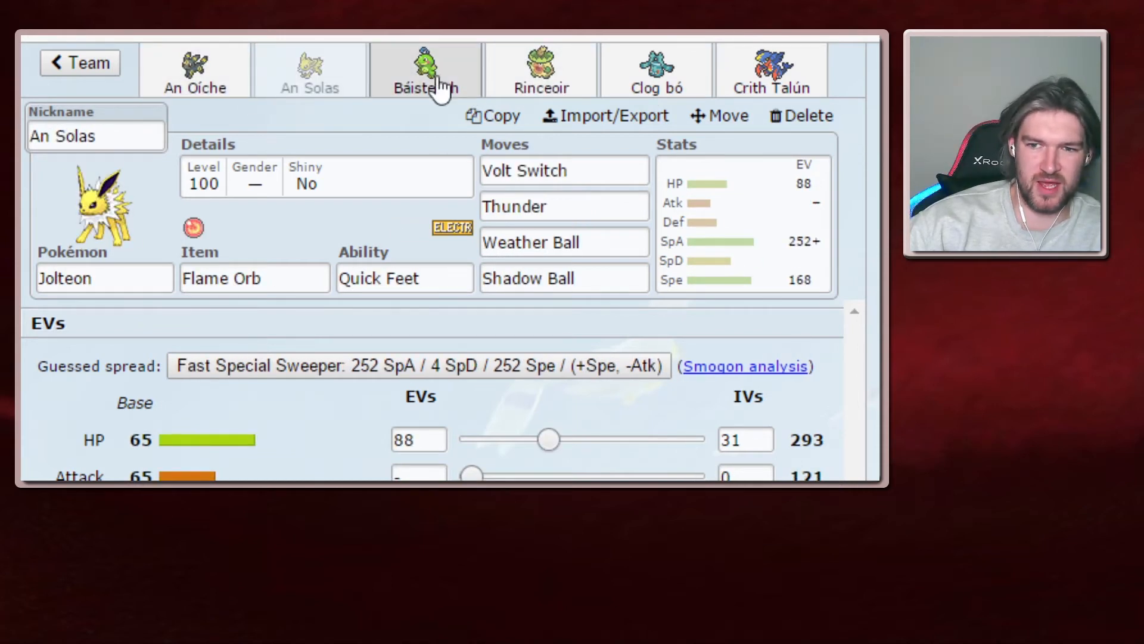
{"action": "left_click", "coordinate": [425, 69]}
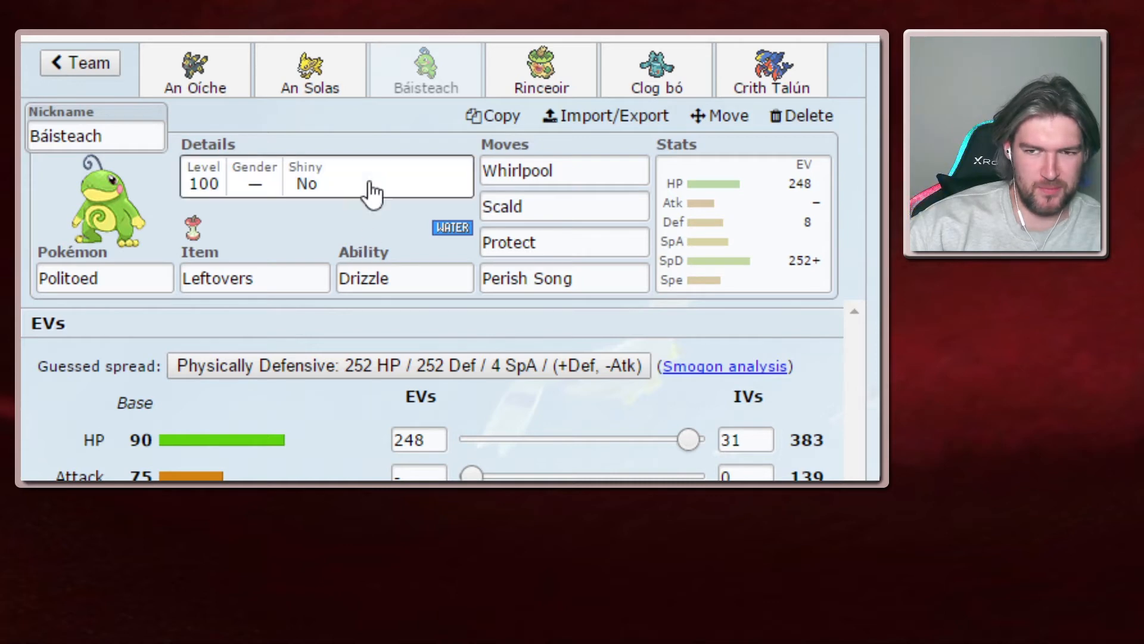
{"action": "left_click", "coordinate": [541, 69]}
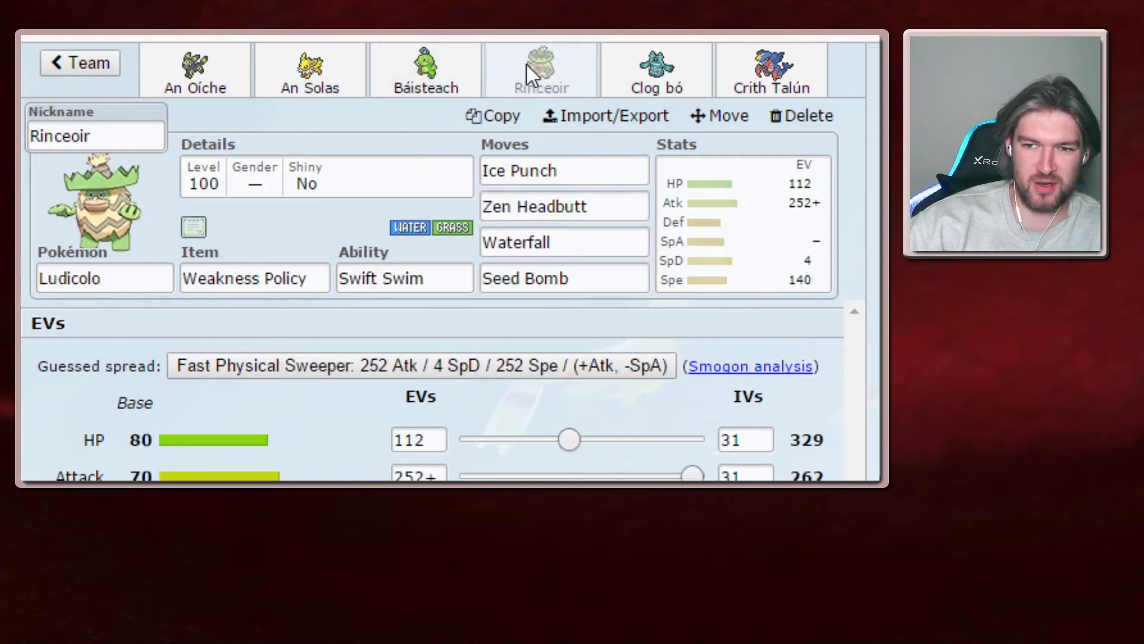
{"action": "left_click", "coordinate": [655, 69]}
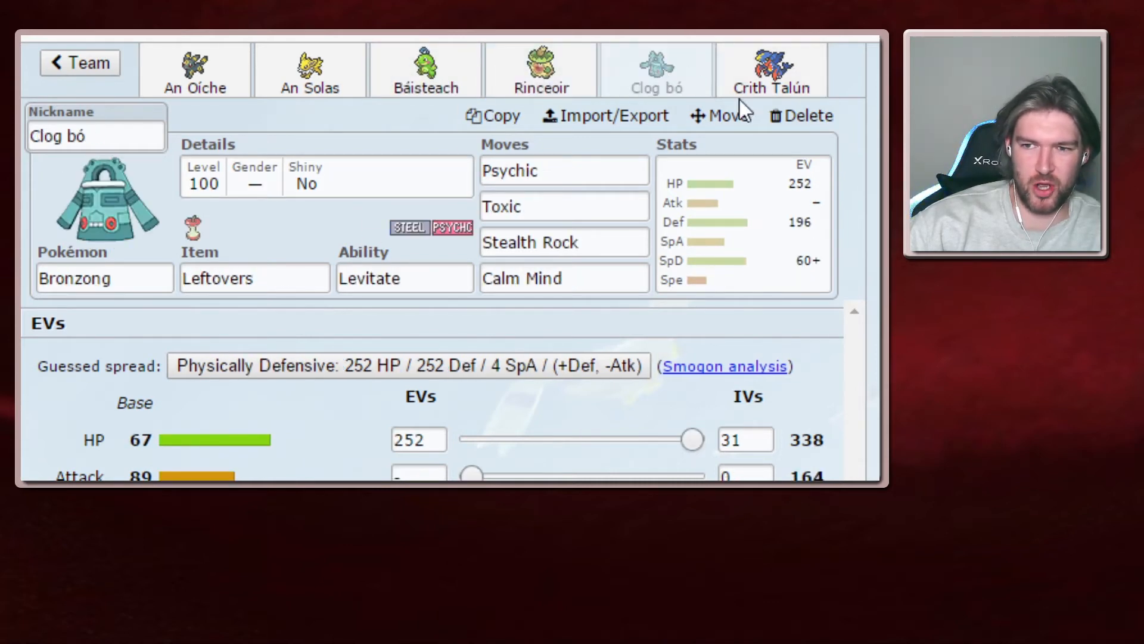
{"action": "left_click", "coordinate": [771, 69]}
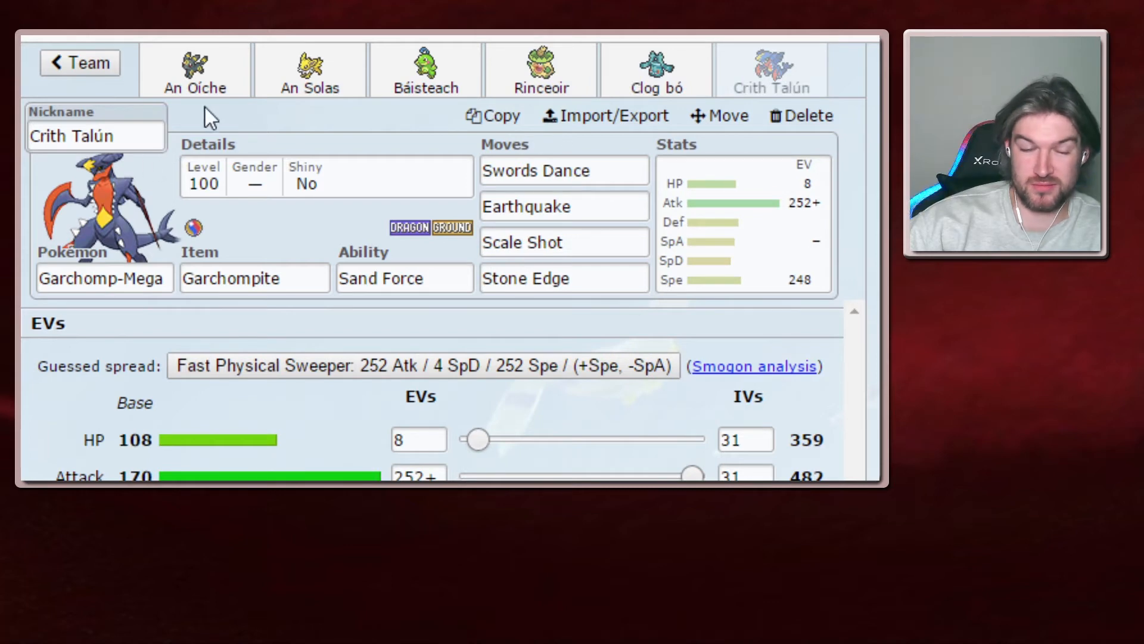
{"action": "mouse_move", "coordinate": [327, 154]}
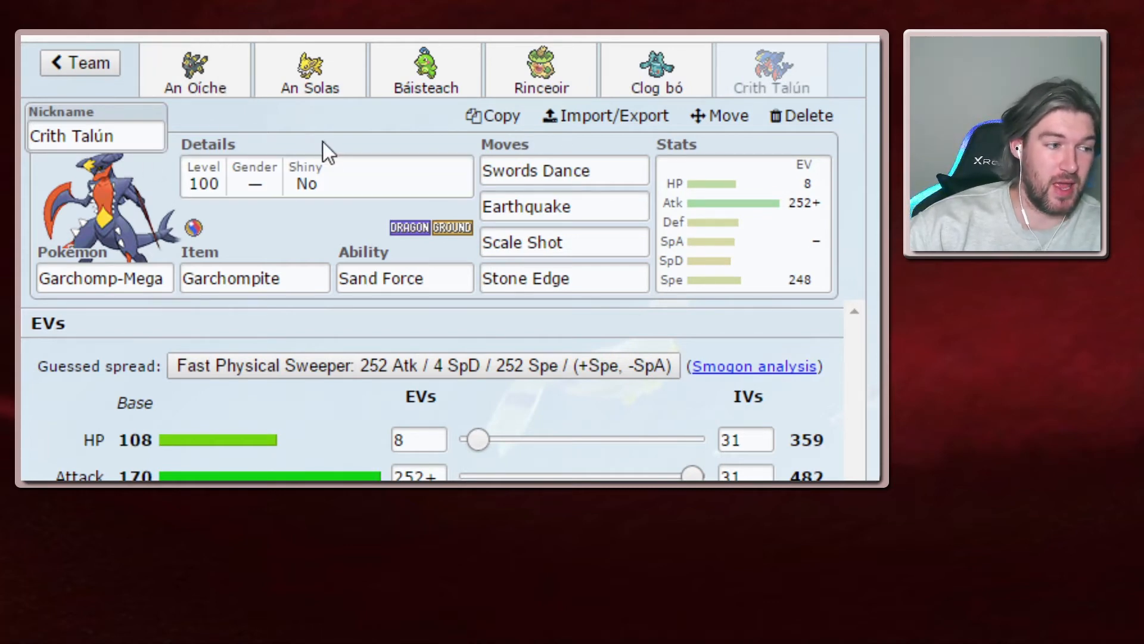
{"action": "mouse_move", "coordinate": [212, 155]}
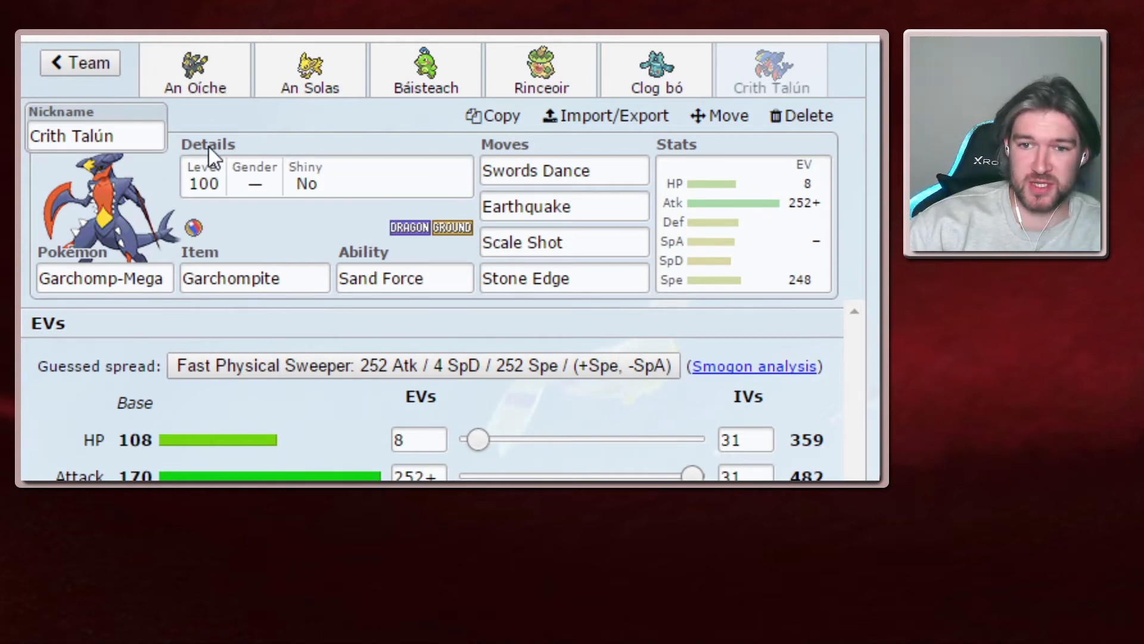
{"action": "mouse_move", "coordinate": [233, 120]}
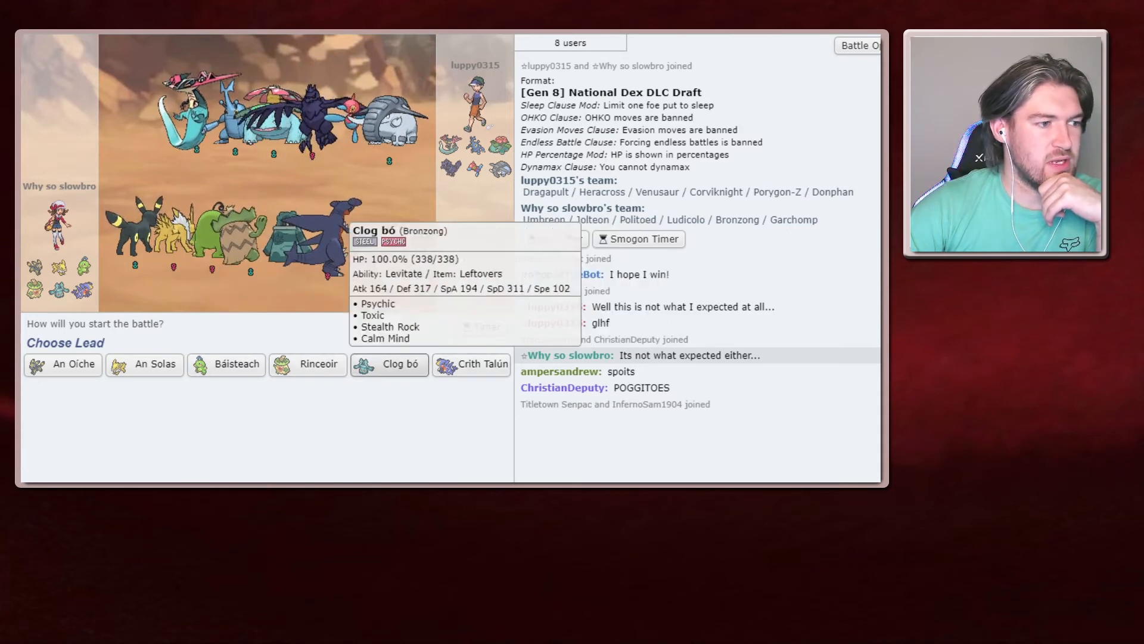
{"action": "mouse_move", "coordinate": [62, 365]}
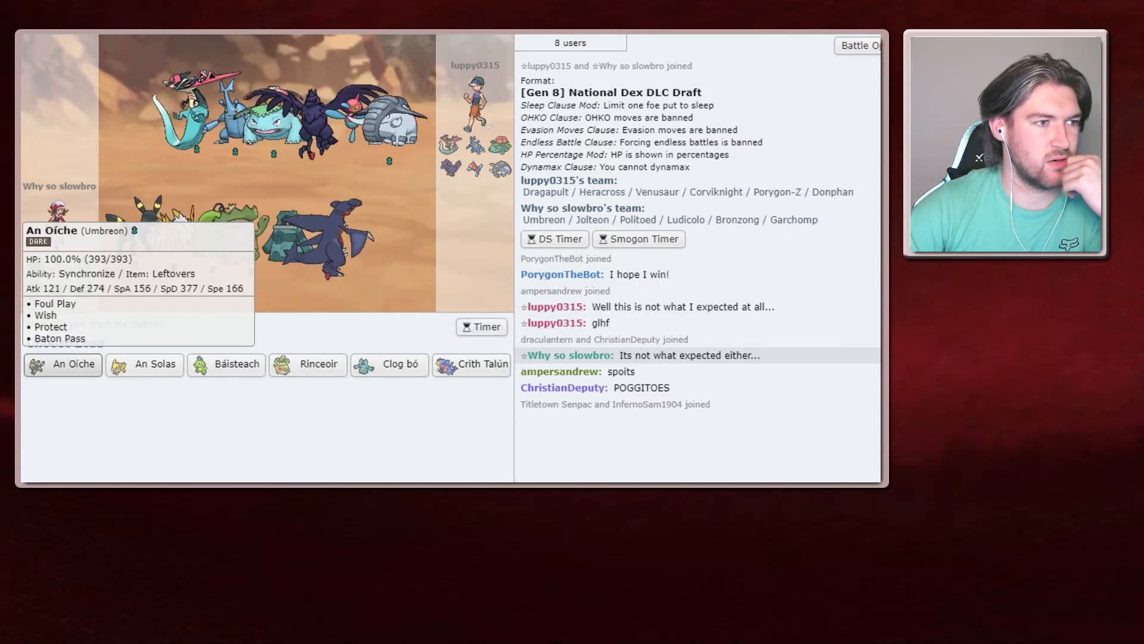
{"action": "mouse_move", "coordinate": [388, 363]}
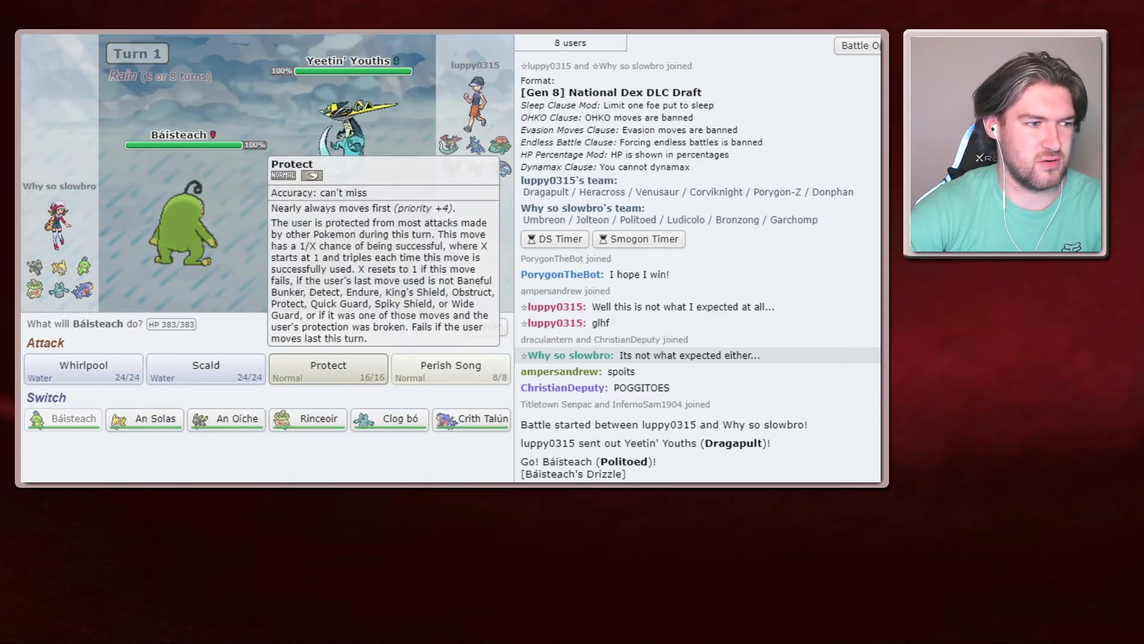
{"action": "left_click", "coordinate": [328, 365]}
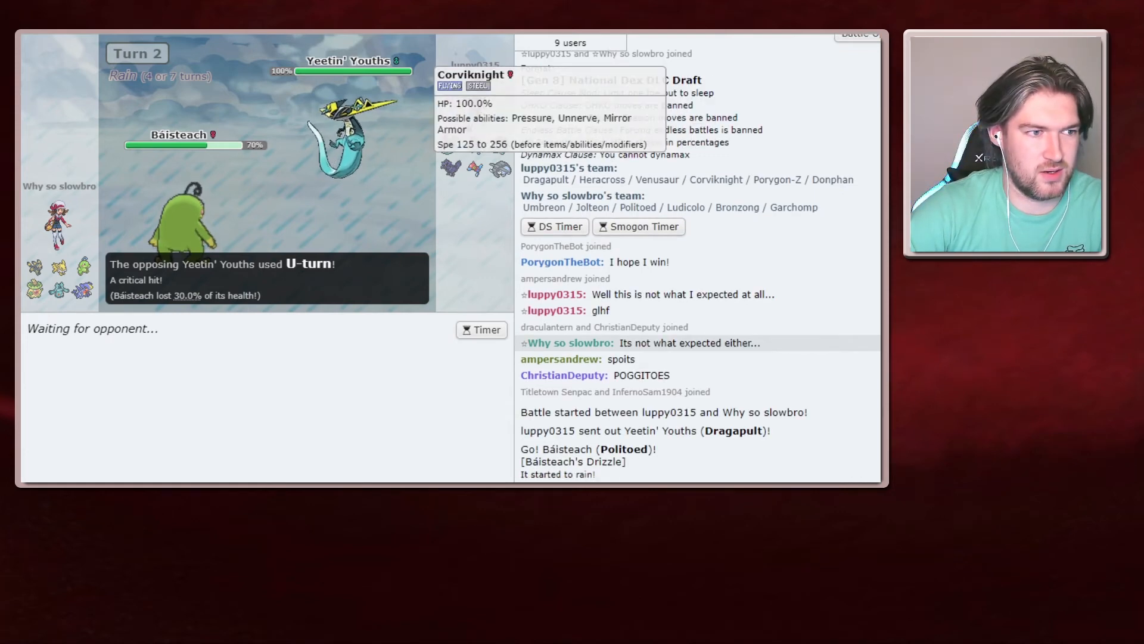
{"action": "mouse_move", "coordinate": [450, 144]}
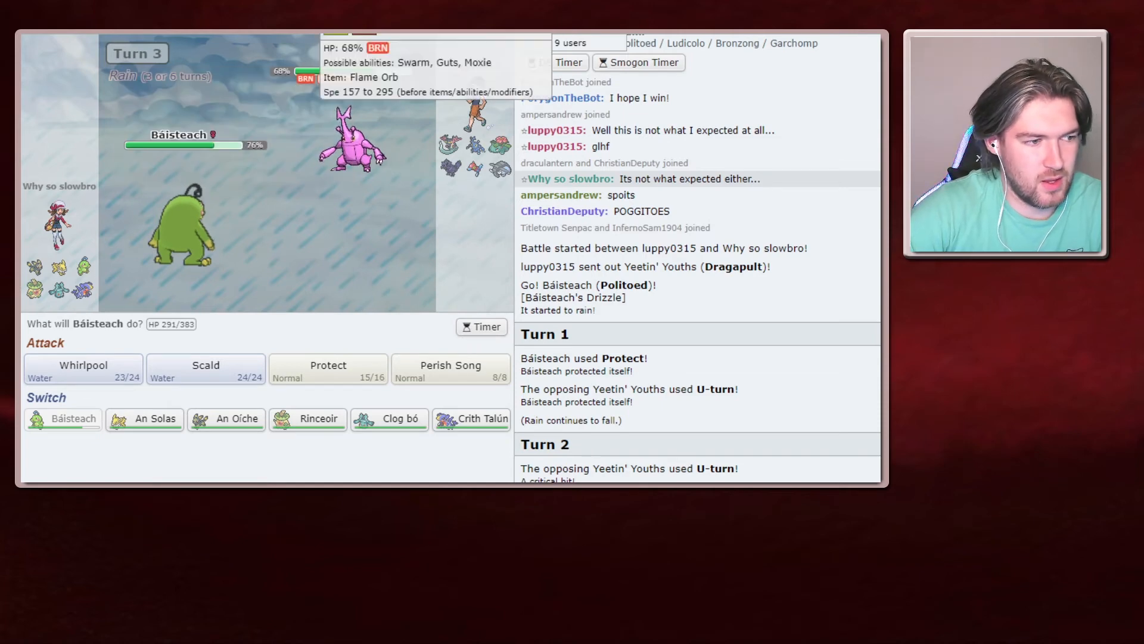
{"action": "mouse_move", "coordinate": [388, 418]}
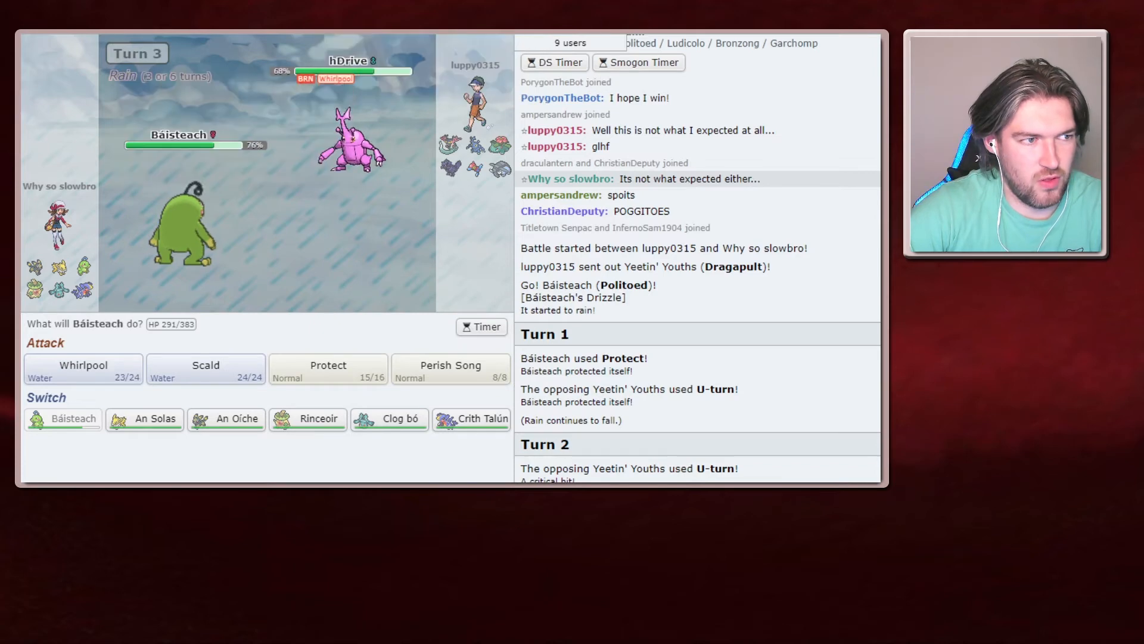
{"action": "mouse_move", "coordinate": [350, 65]}
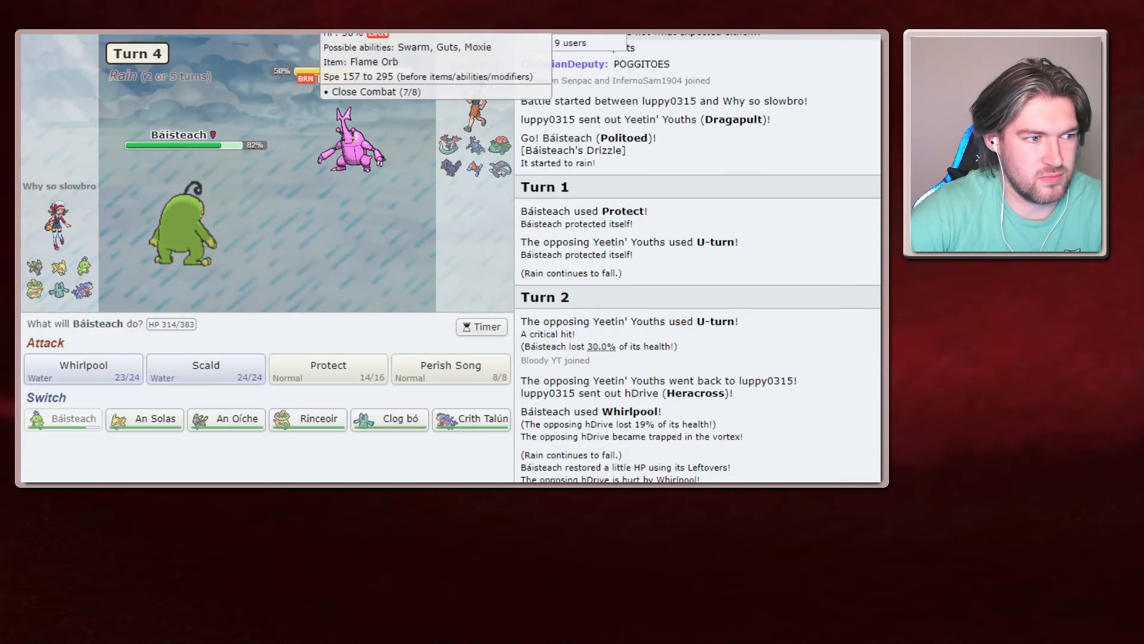
- Switch Báisteach out for Bronzong Clog bó against Heracross
{"action": "left_click", "coordinate": [389, 418]}
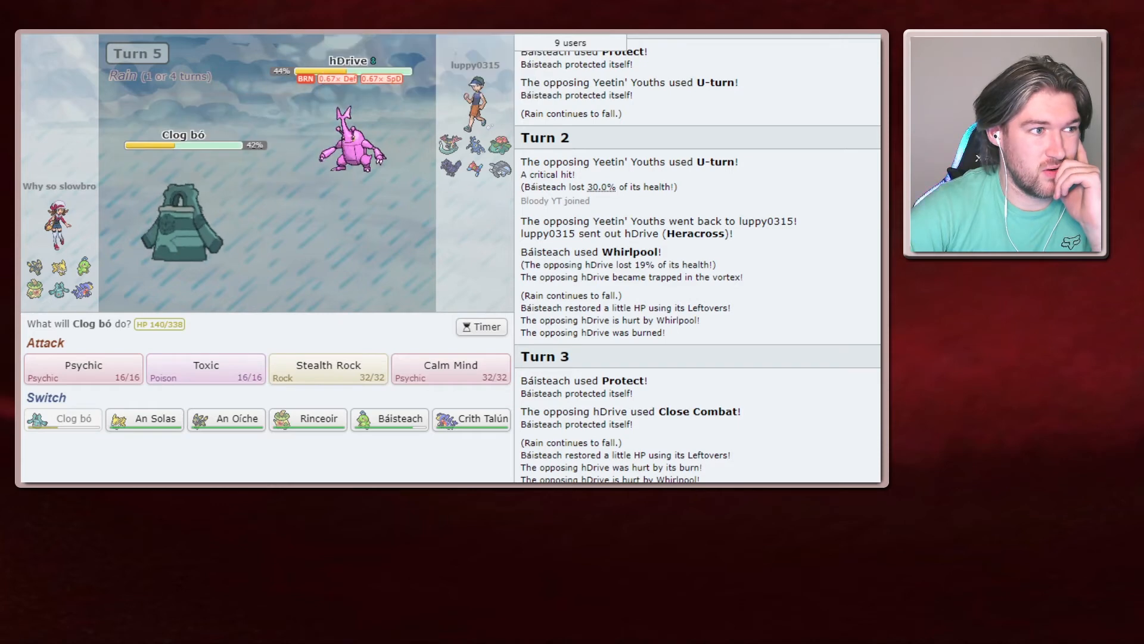
{"action": "mouse_move", "coordinate": [471, 418]}
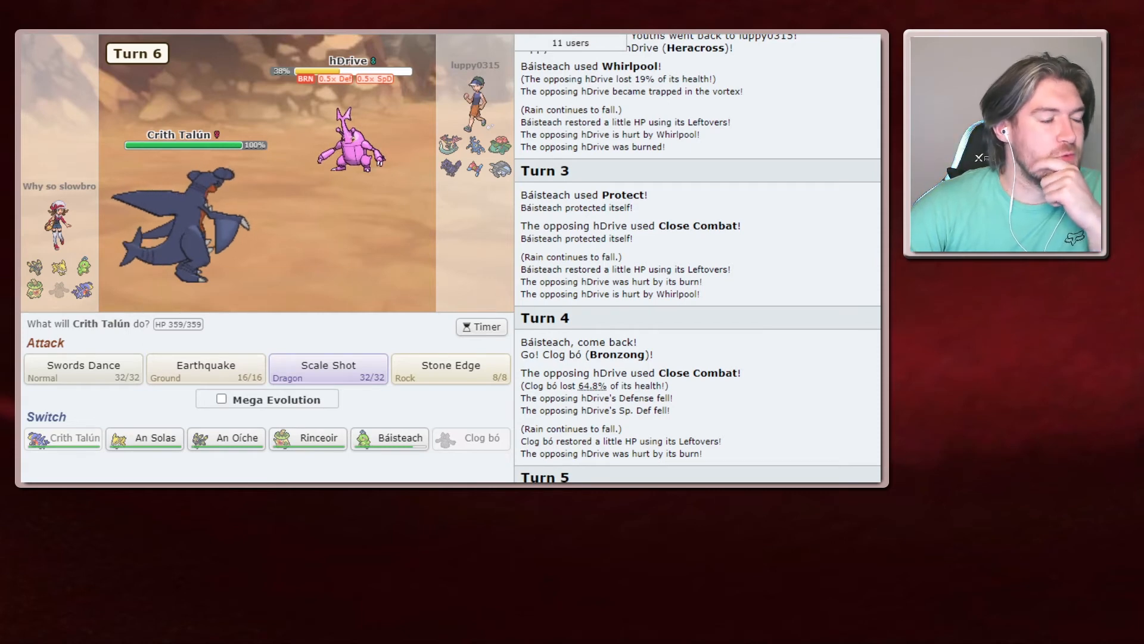
{"action": "mouse_move", "coordinate": [358, 62]}
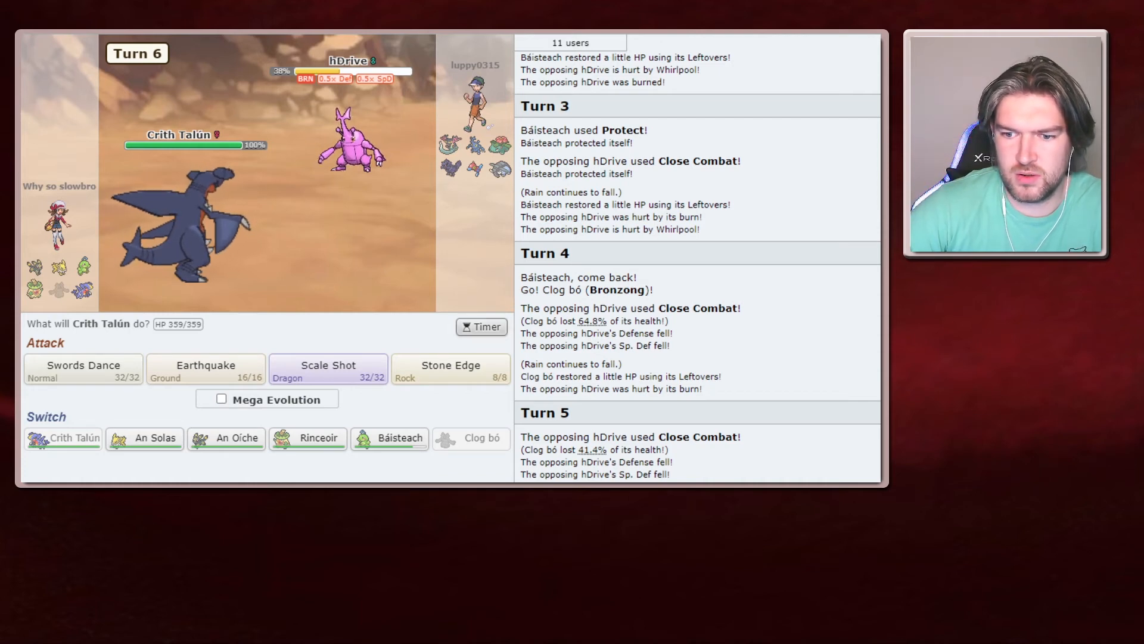
{"action": "mouse_move", "coordinate": [449, 144]}
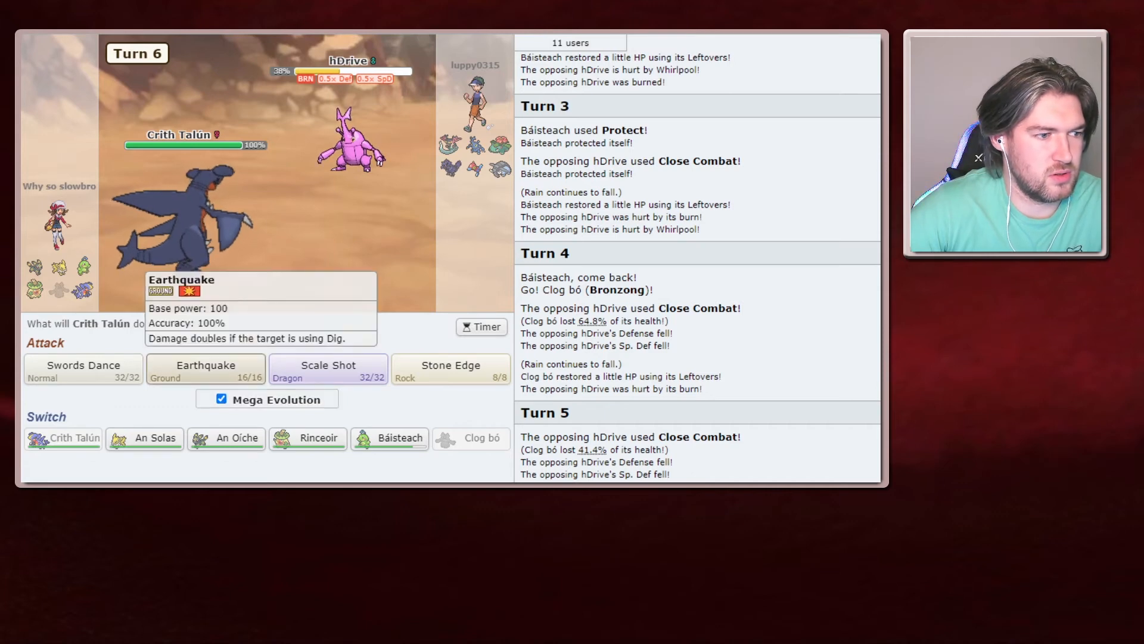
{"action": "mouse_move", "coordinate": [451, 369]}
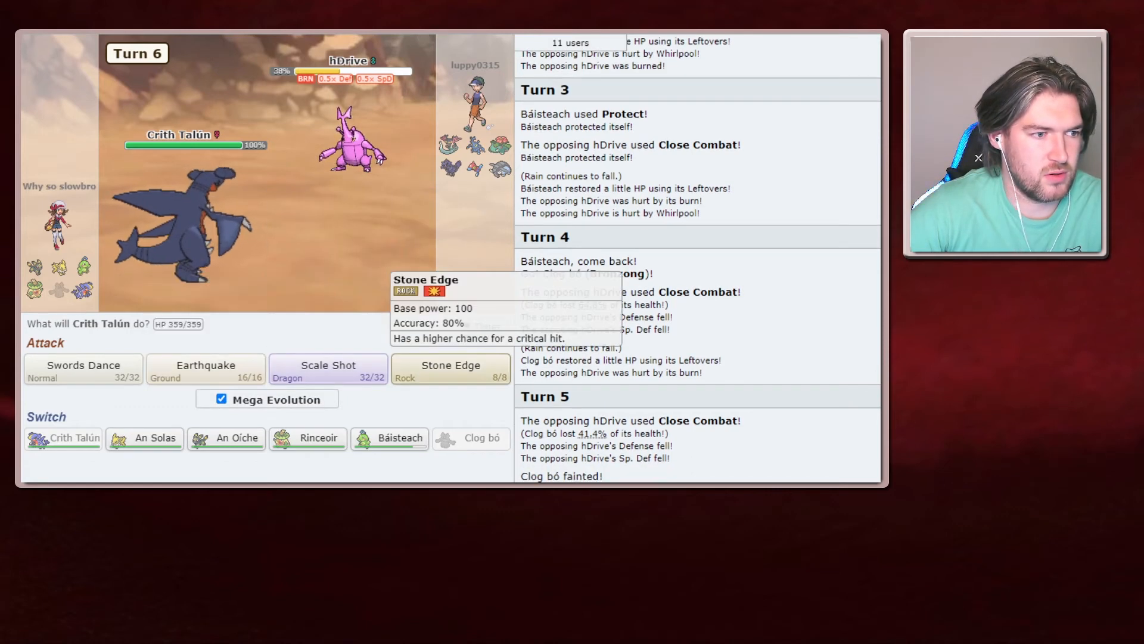
- Mega Evolve Crith Talún with Earthquake on turn 6, then Swords Dance to +2 Attack on turn 7
{"action": "left_click", "coordinate": [451, 368]}
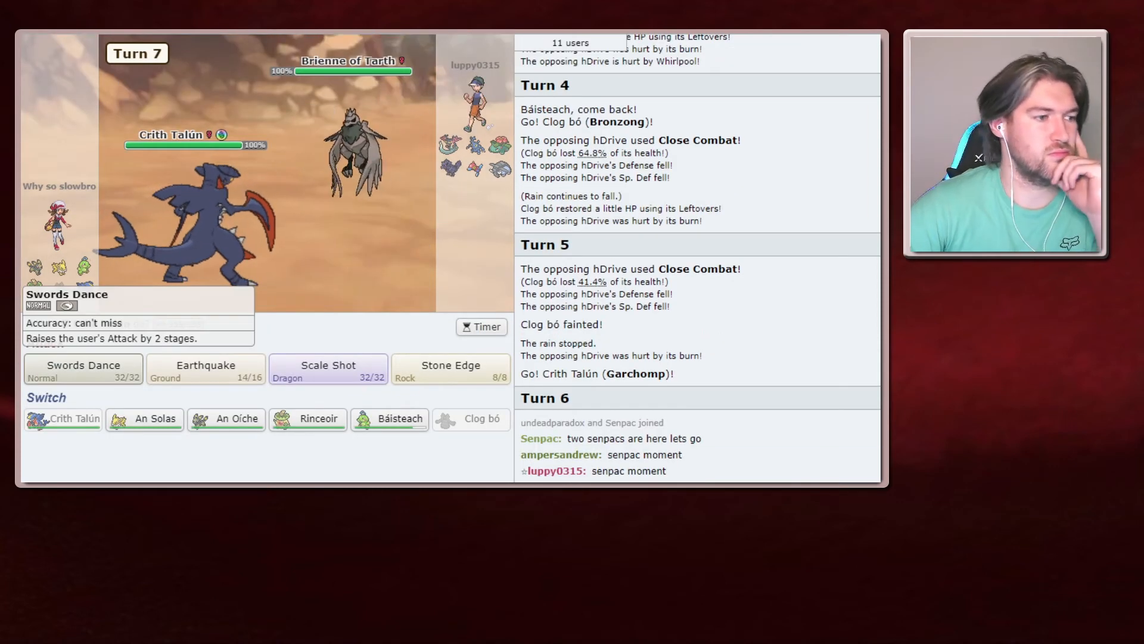
{"action": "left_click", "coordinate": [83, 370]}
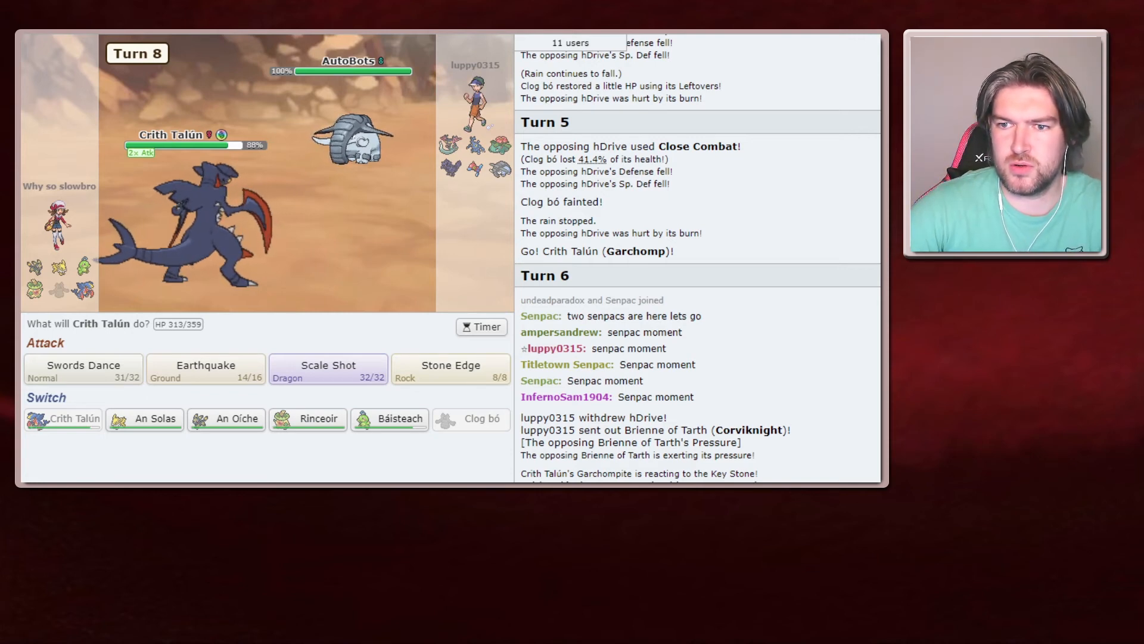
{"action": "mouse_move", "coordinate": [204, 368]}
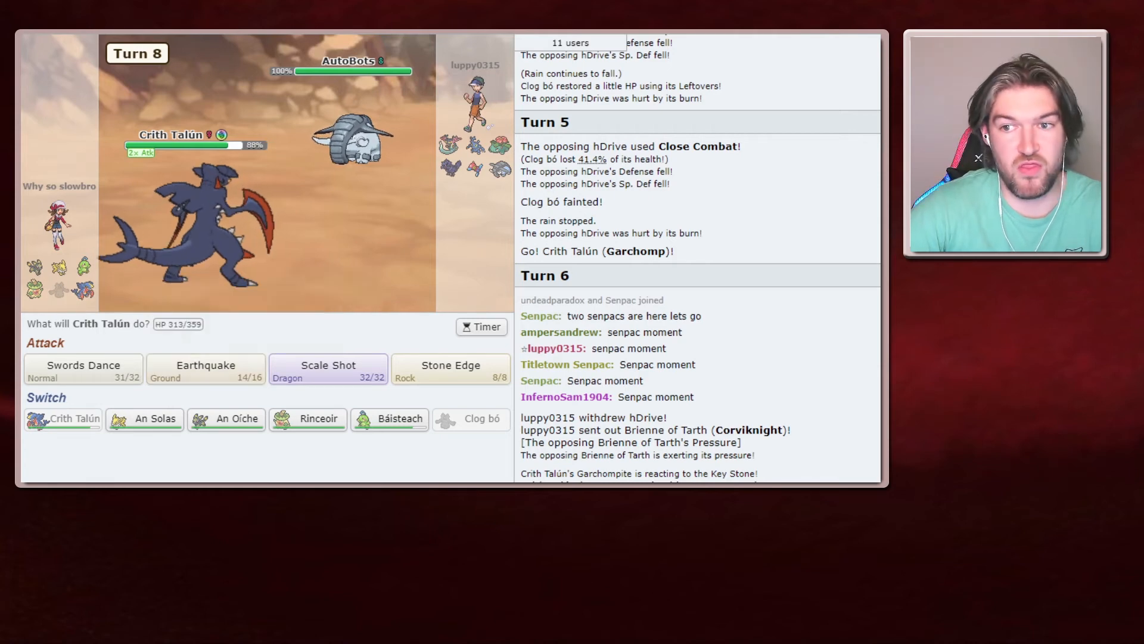
- Hit AutoBots with Earthquake, then Brienne of Tarth with Stone Edge and Scale Shot
{"action": "left_click", "coordinate": [205, 369]}
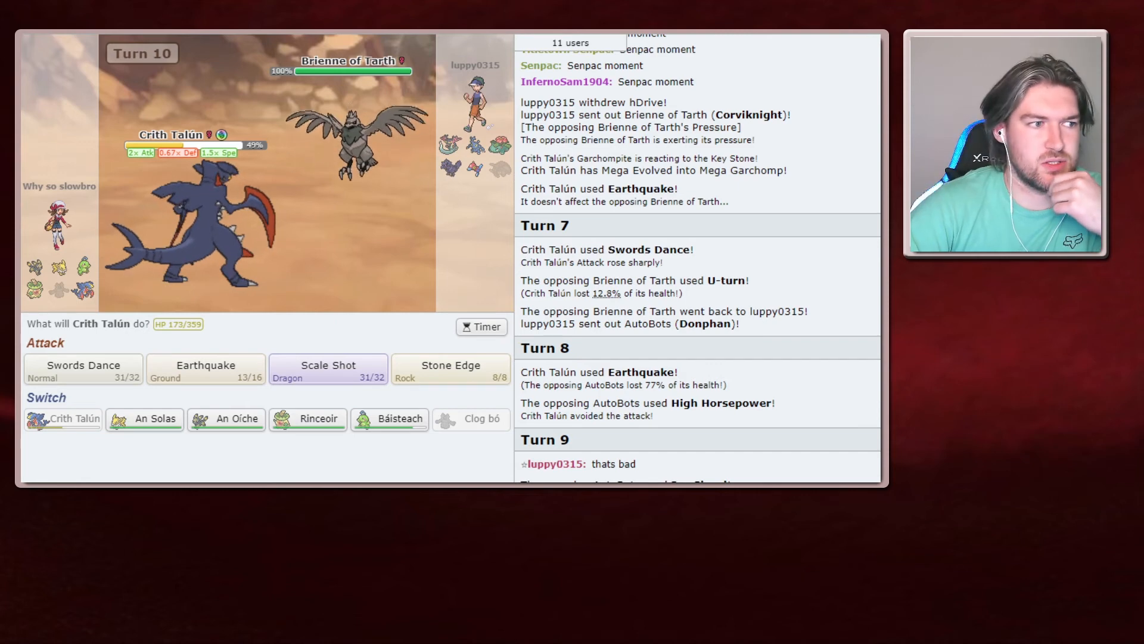
{"action": "mouse_move", "coordinate": [450, 369]}
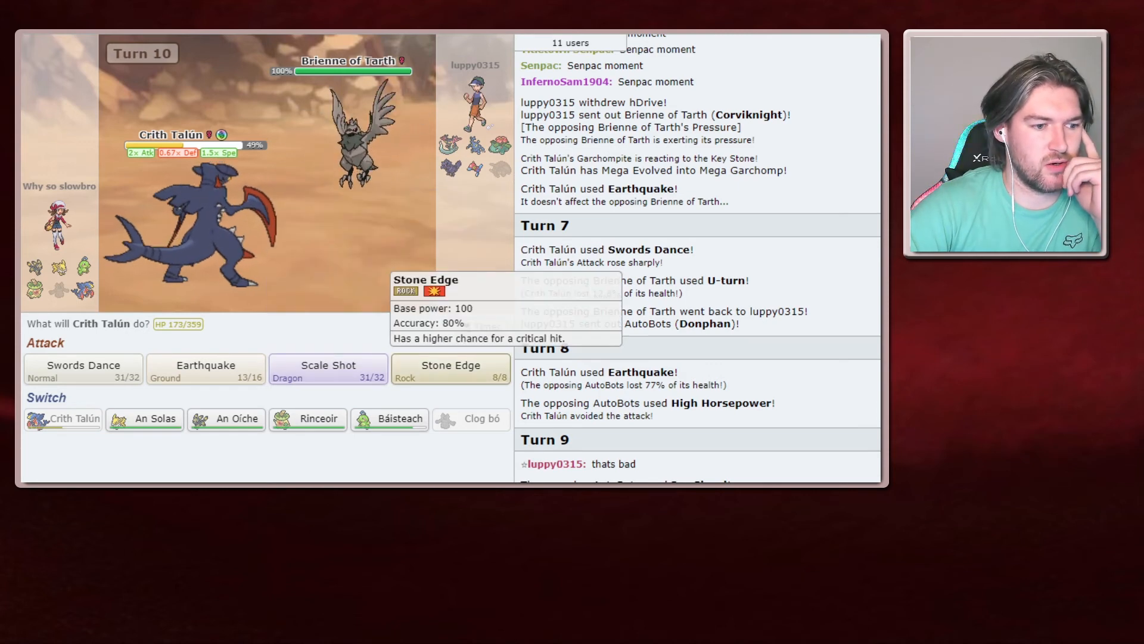
{"action": "left_click", "coordinate": [451, 365]}
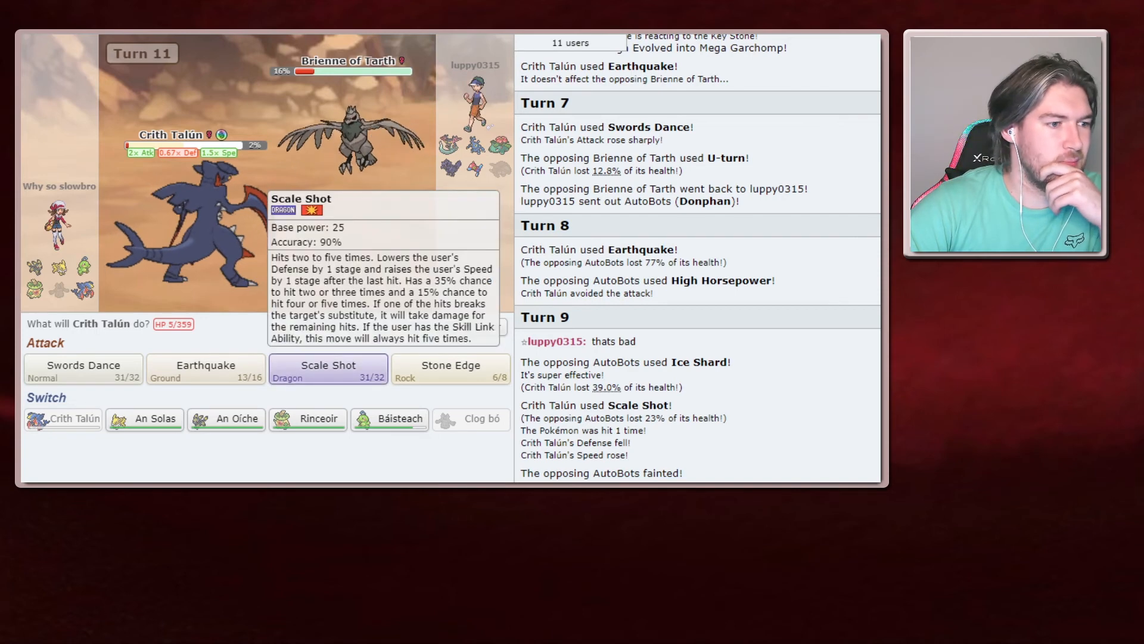
{"action": "left_click", "coordinate": [327, 368]}
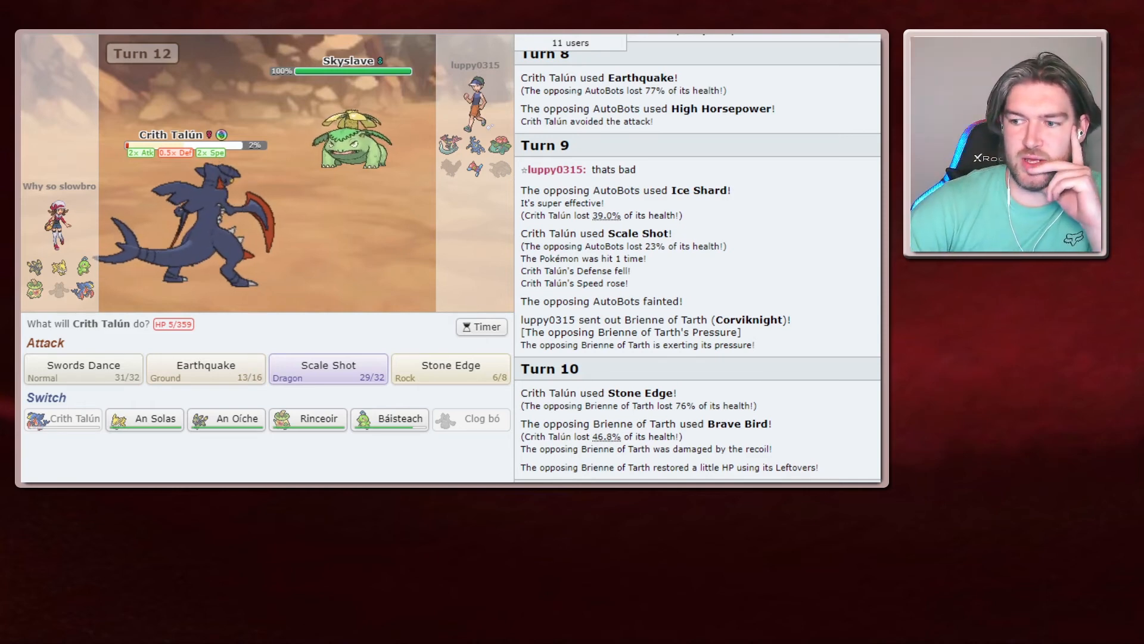
{"action": "mouse_move", "coordinate": [205, 365]}
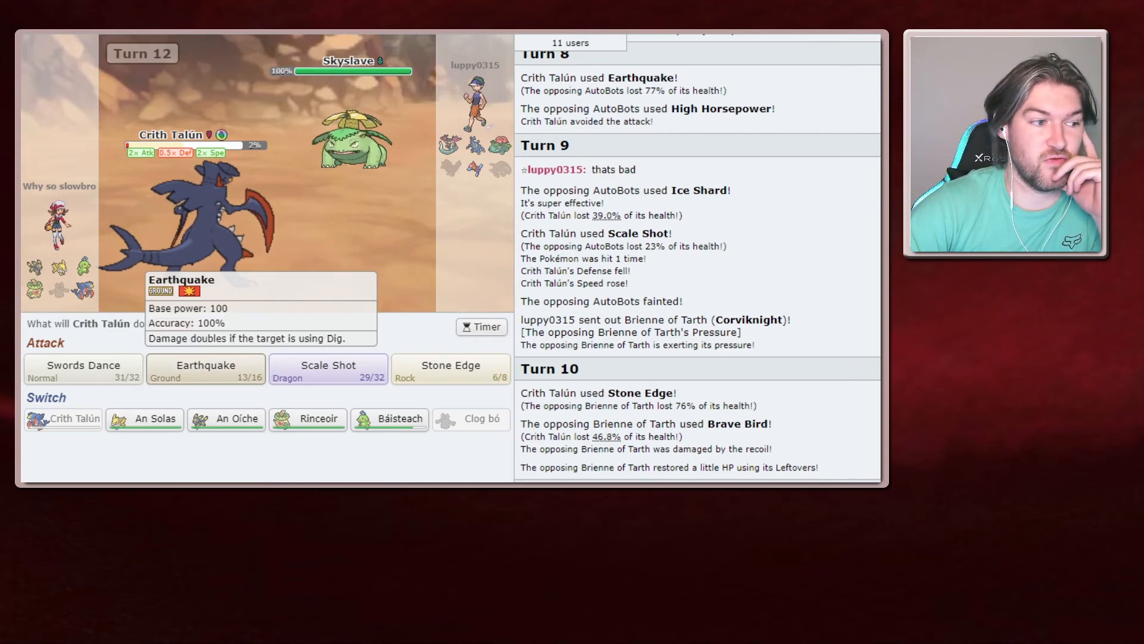
- Hit Skyslave with Earthquake down to 17%, leaving Crith Talún fainted
{"action": "left_click", "coordinate": [205, 369]}
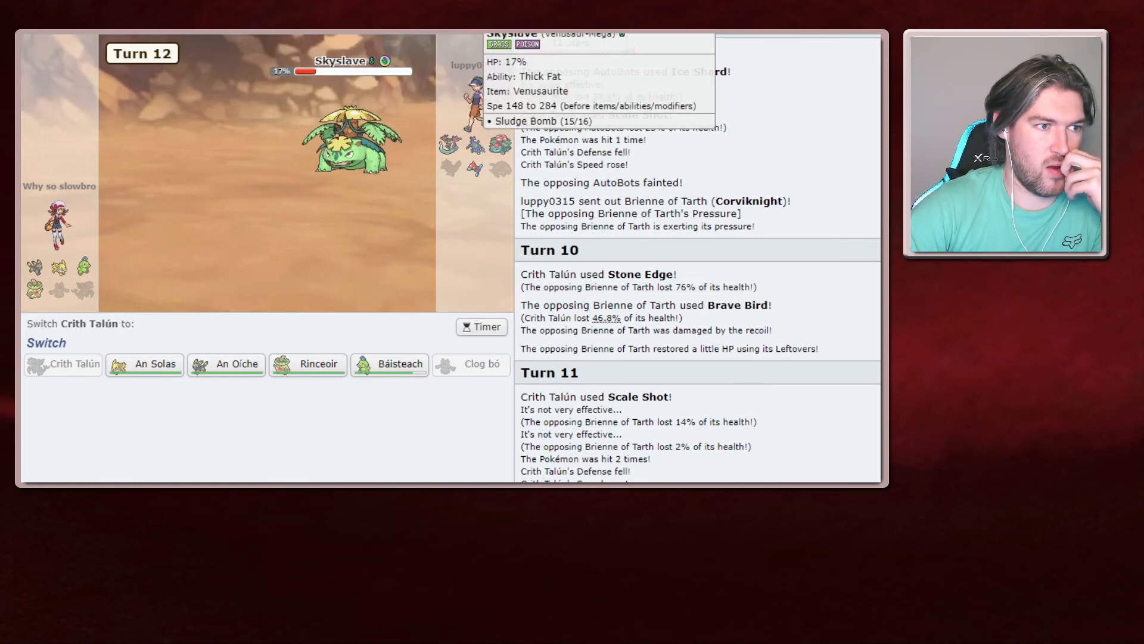
{"action": "mouse_move", "coordinate": [145, 363]}
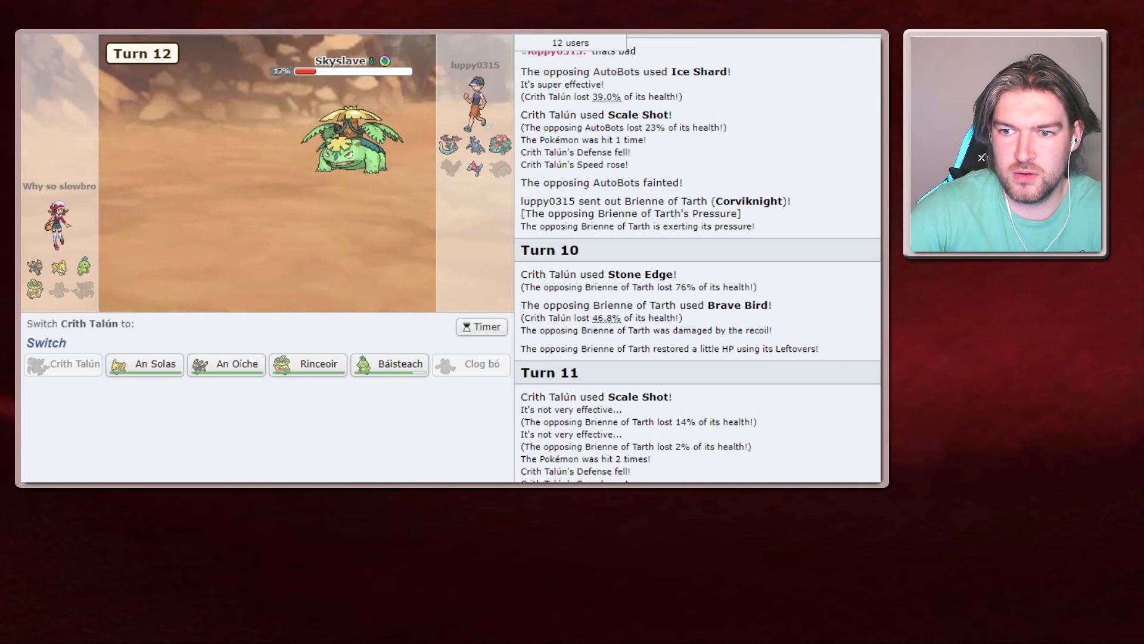
{"action": "mouse_move", "coordinate": [144, 365]}
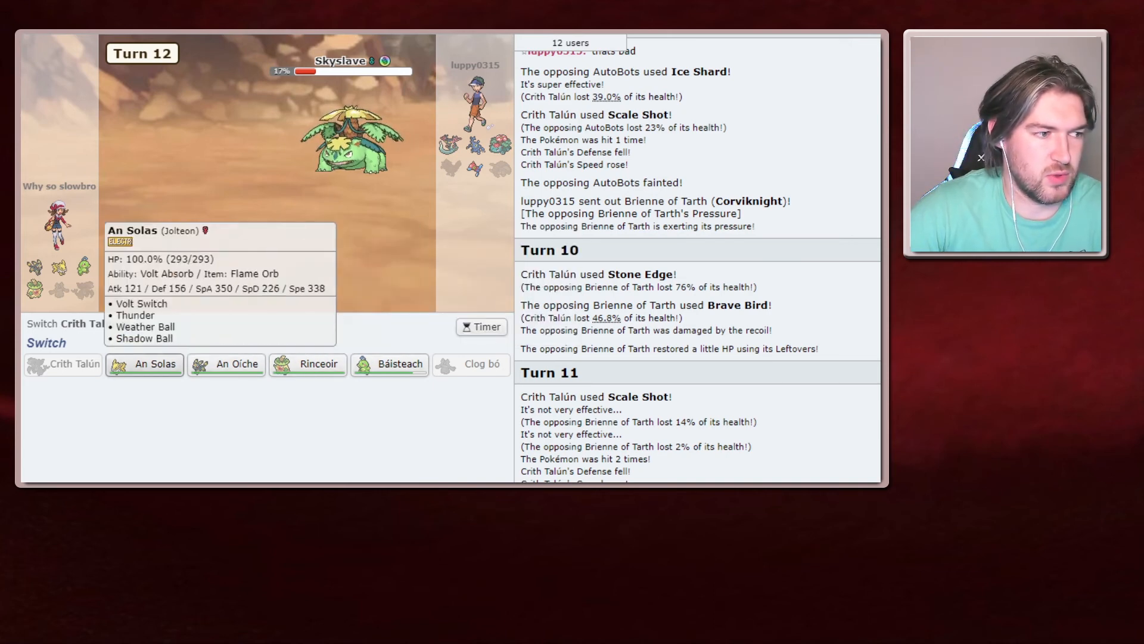
- Send in An Solas to KO Skyslave with Shadow Ball, Volt Switch on Twitch, bring in An Oíche
{"action": "left_click", "coordinate": [144, 364]}
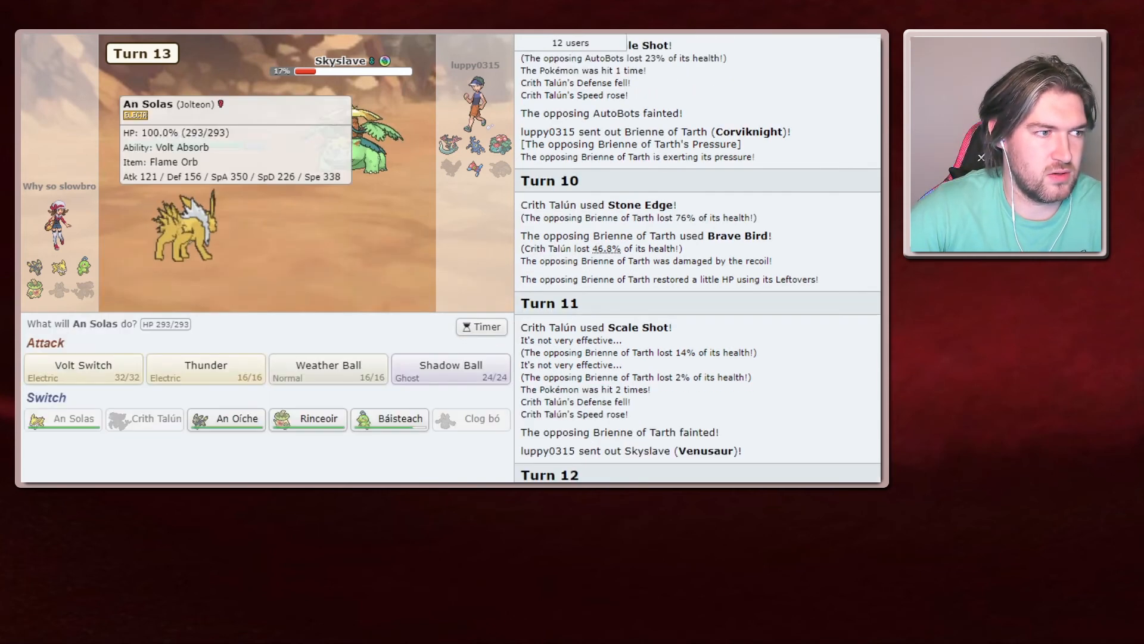
{"action": "mouse_move", "coordinate": [451, 369]}
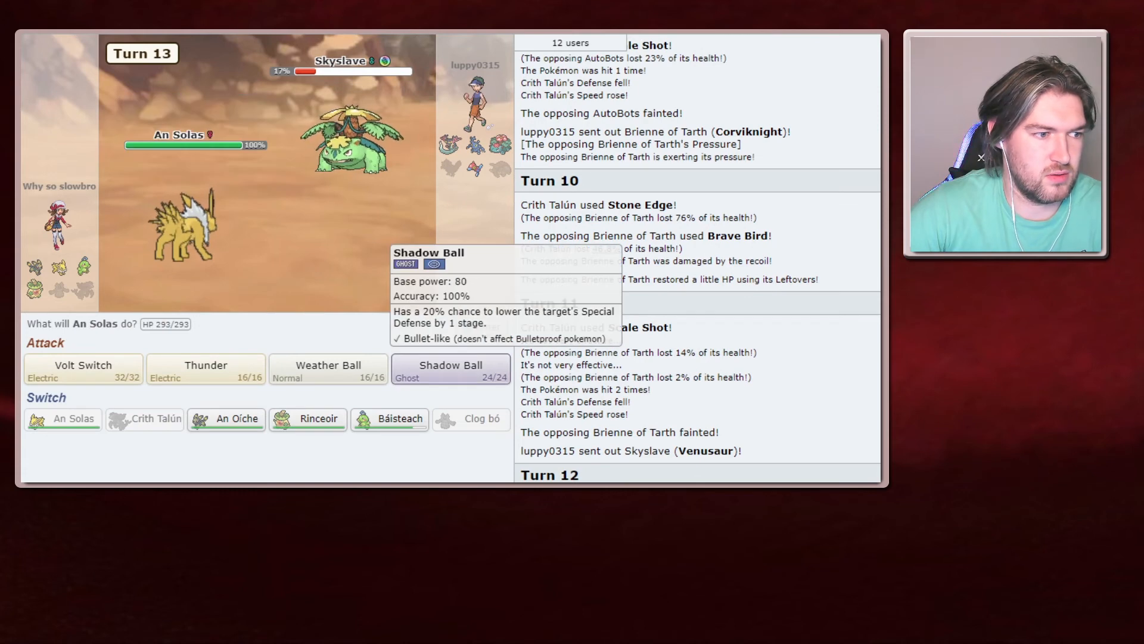
{"action": "left_click", "coordinate": [450, 368]}
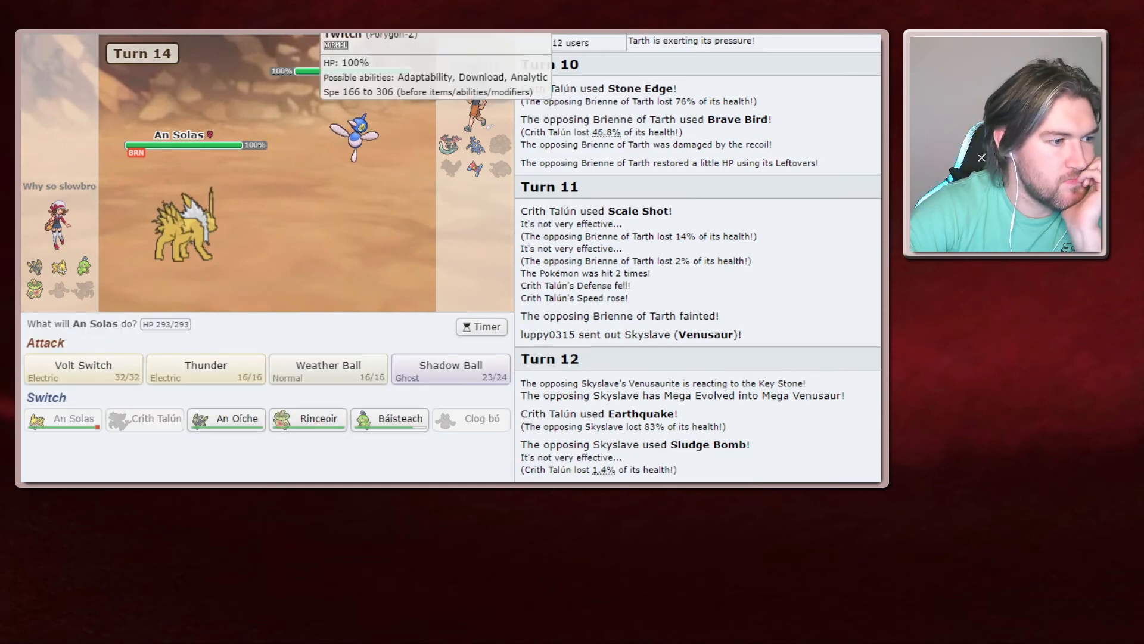
{"action": "left_click", "coordinate": [451, 368]}
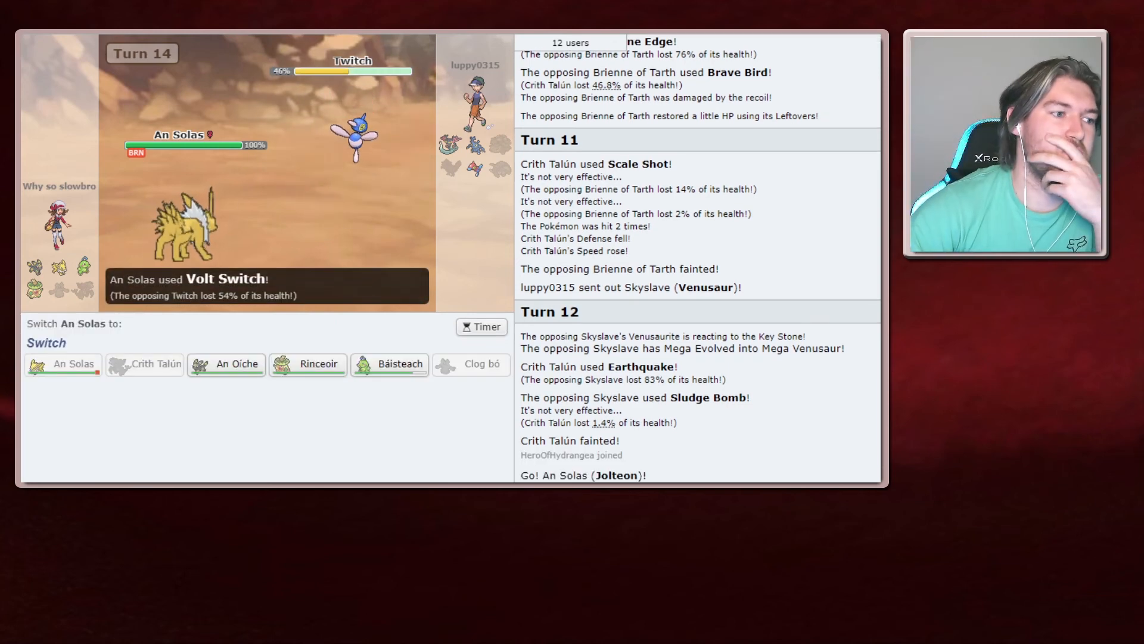
{"action": "left_click", "coordinate": [225, 364]}
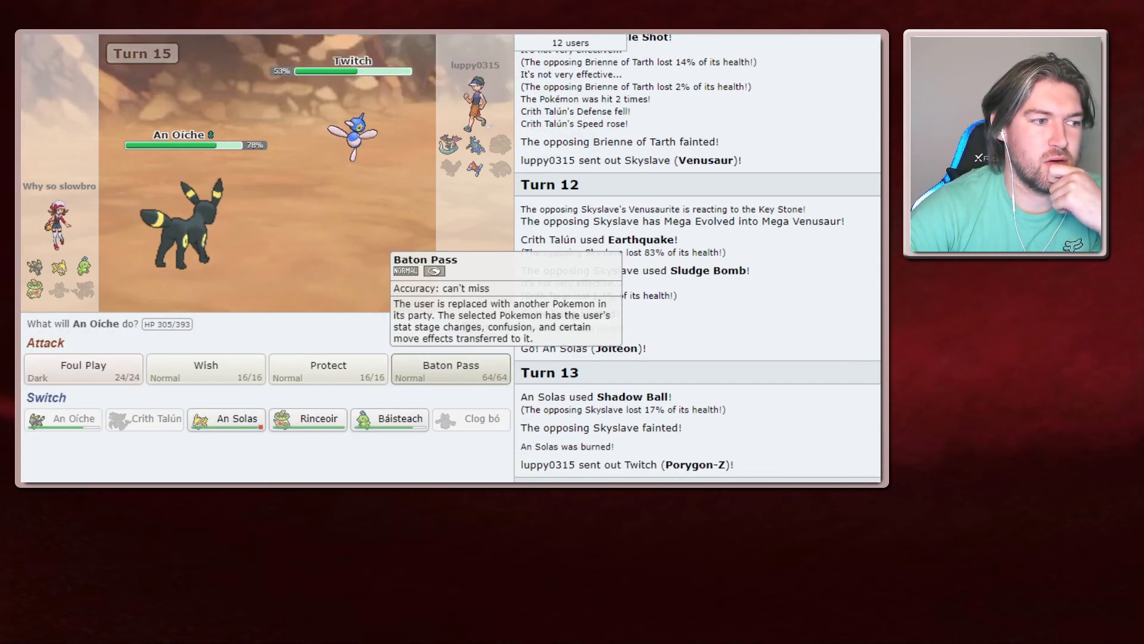
- Baton Pass An Oíche out to An Solas, then Volt Switch to break Twitch's substitute
{"action": "left_click", "coordinate": [450, 368]}
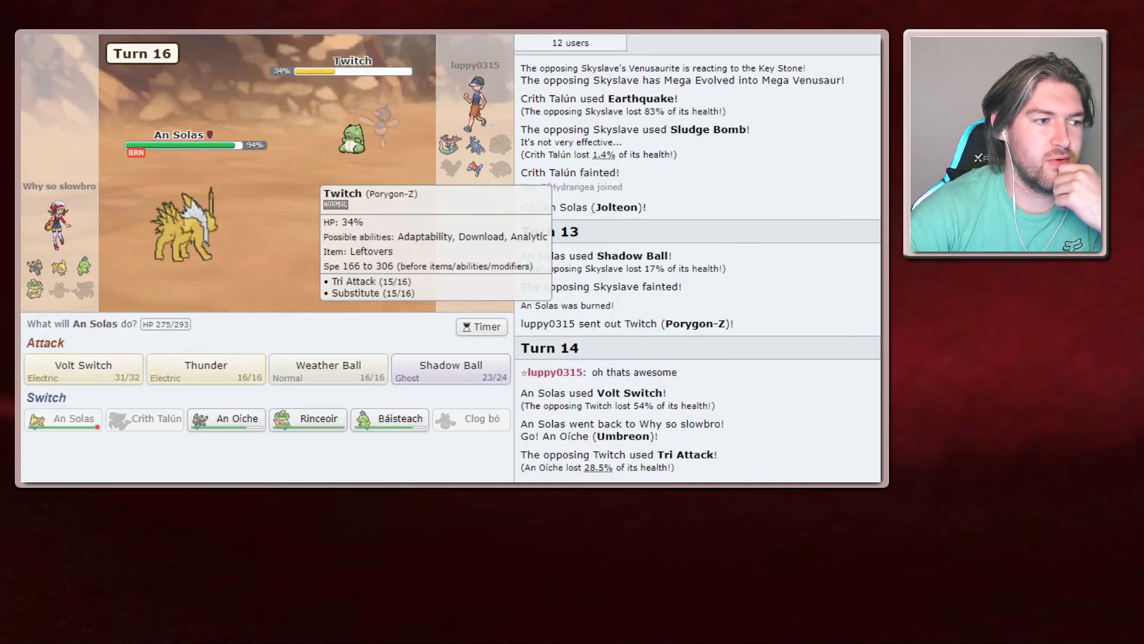
{"action": "left_click", "coordinate": [451, 368]}
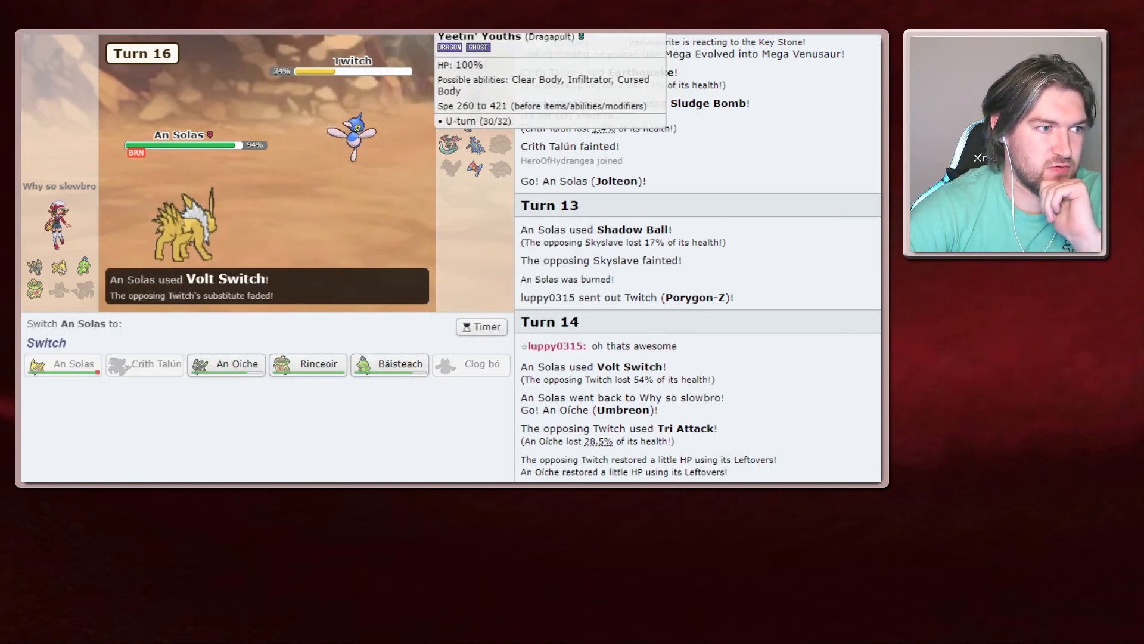
{"action": "mouse_move", "coordinate": [390, 365]}
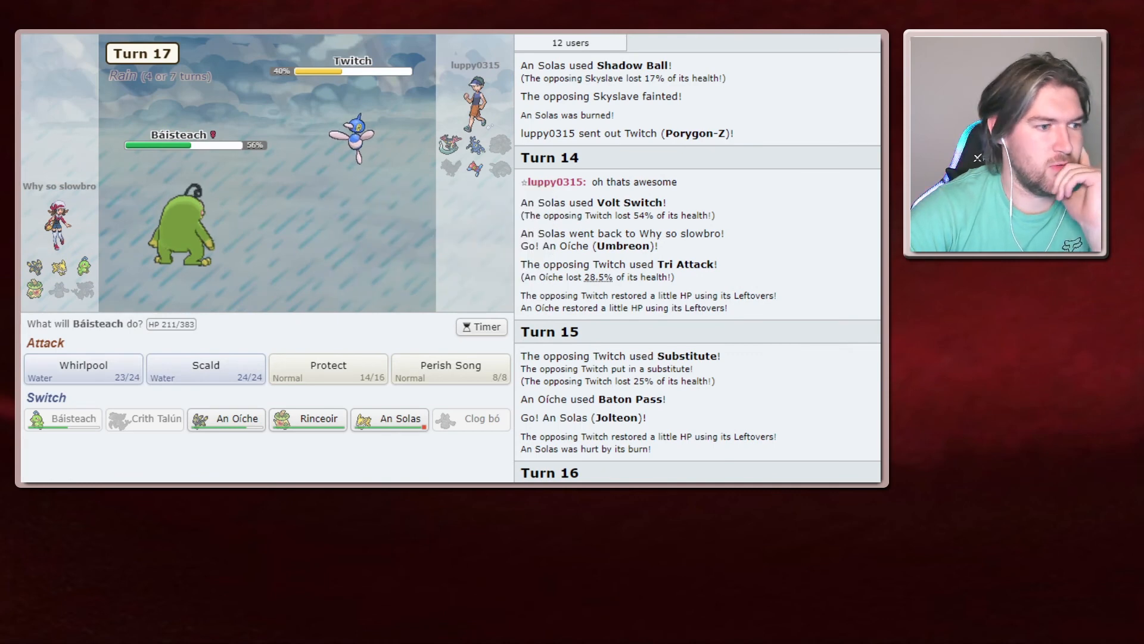
{"action": "mouse_move", "coordinate": [205, 368]}
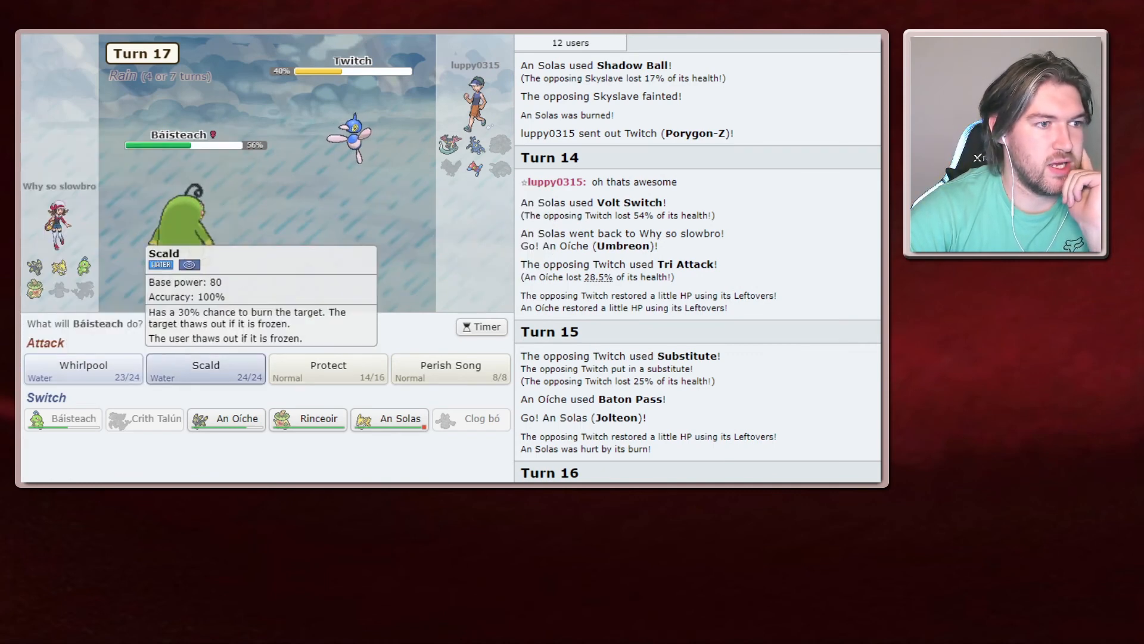
- Have Báisteach hit Twitch with Scald to break its substitute and knock it out
{"action": "left_click", "coordinate": [205, 370]}
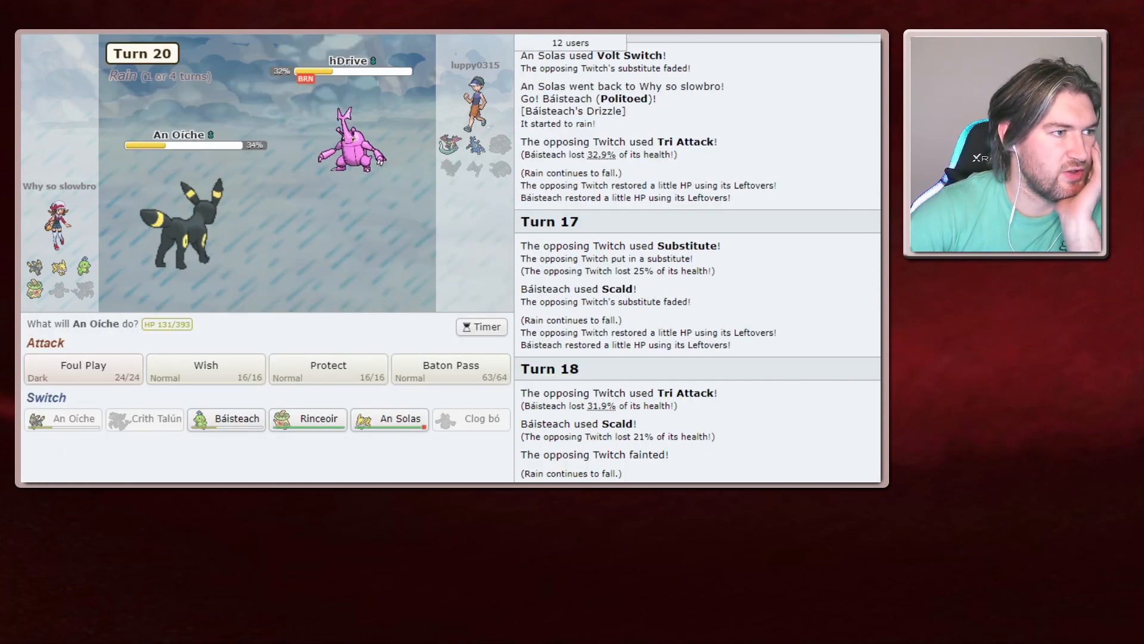
{"action": "mouse_move", "coordinate": [328, 365]}
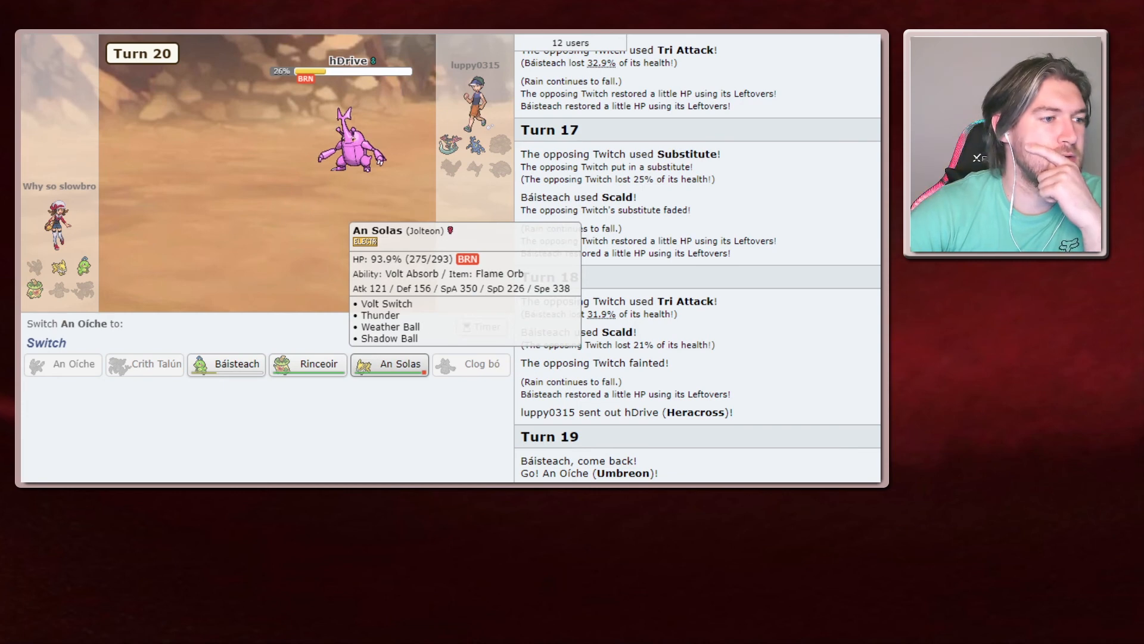
- Send in An Solas and Shadow Ball hDrive out, then Yeetin' Youths, on turns 21-22
{"action": "left_click", "coordinate": [388, 363]}
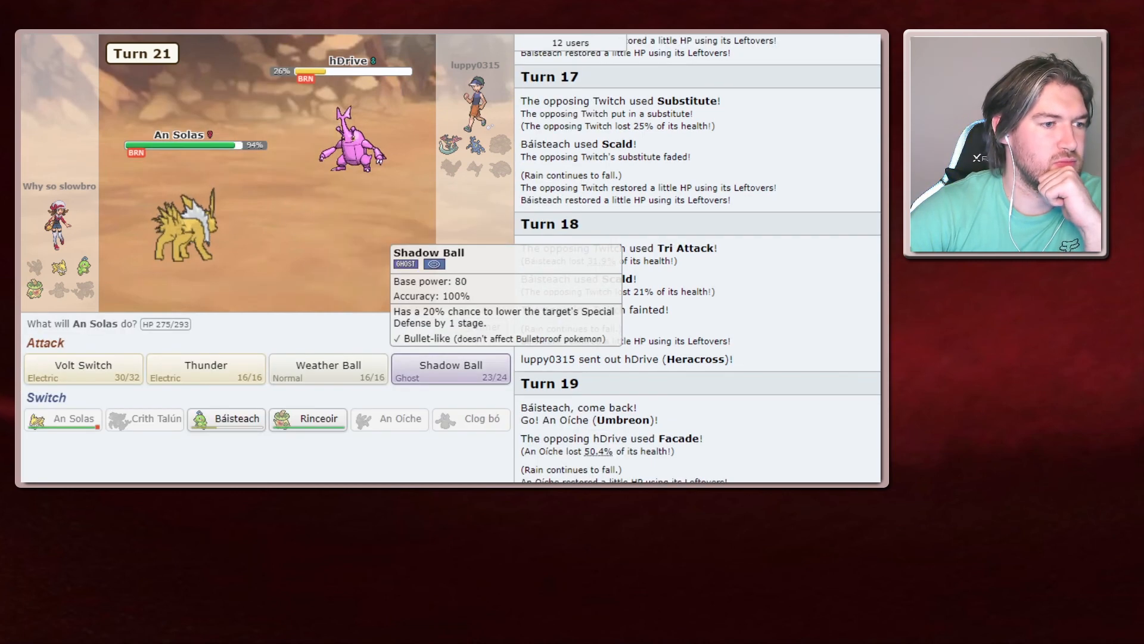
{"action": "left_click", "coordinate": [450, 369]}
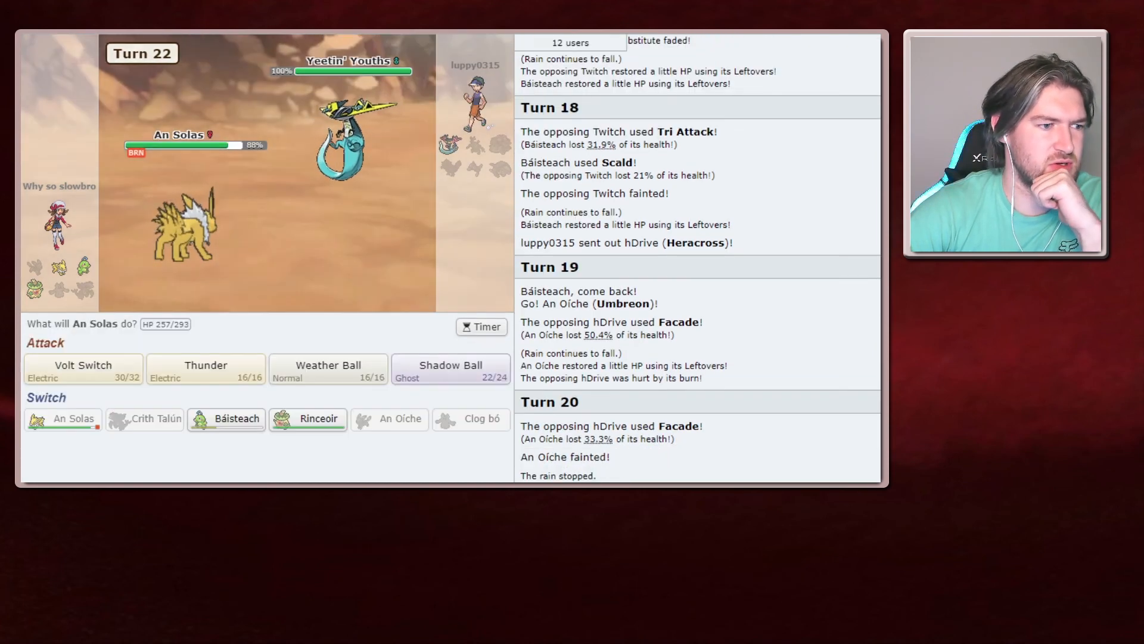
{"action": "left_click", "coordinate": [449, 369]}
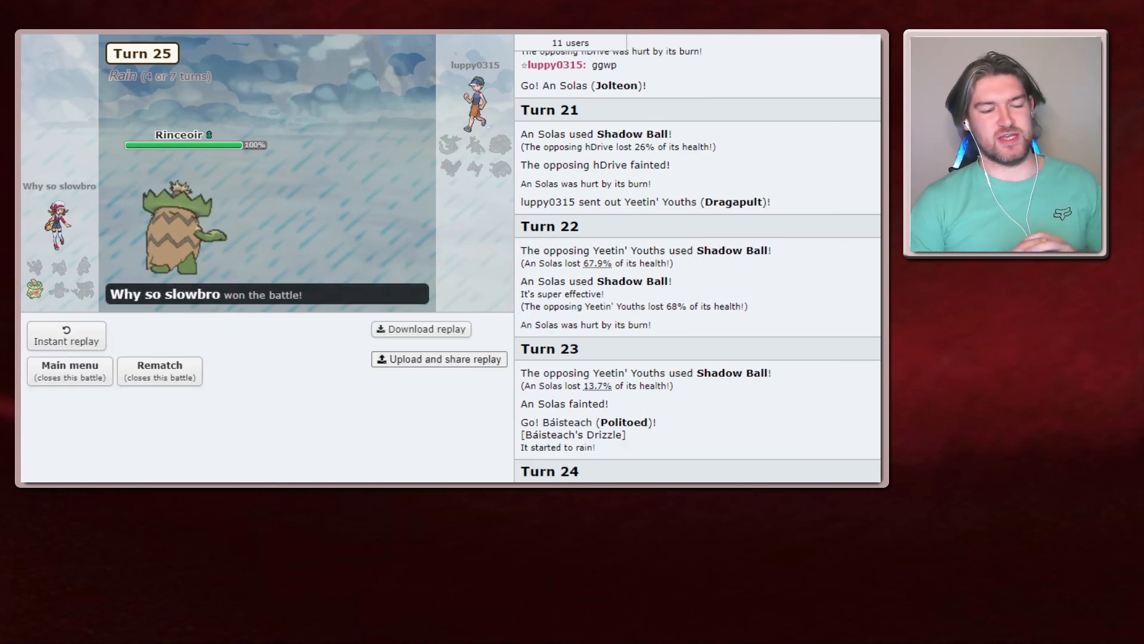
{"action": "scroll", "scroll_direction": "down", "scroll_amount": 3}
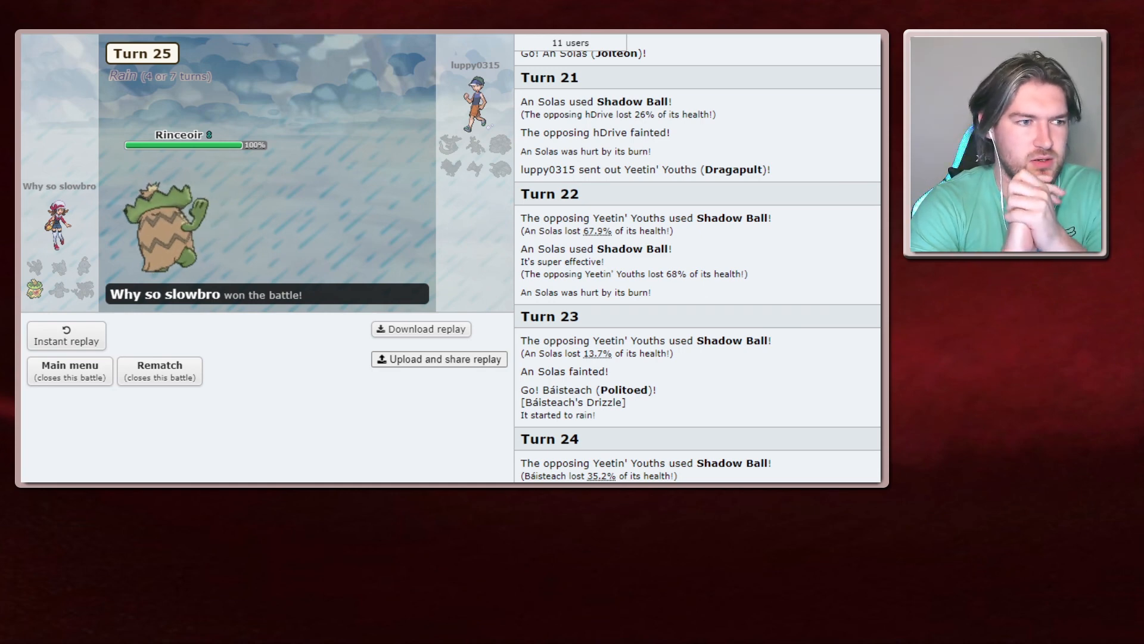
{"action": "scroll", "scroll_direction": "down", "scroll_amount": 3}
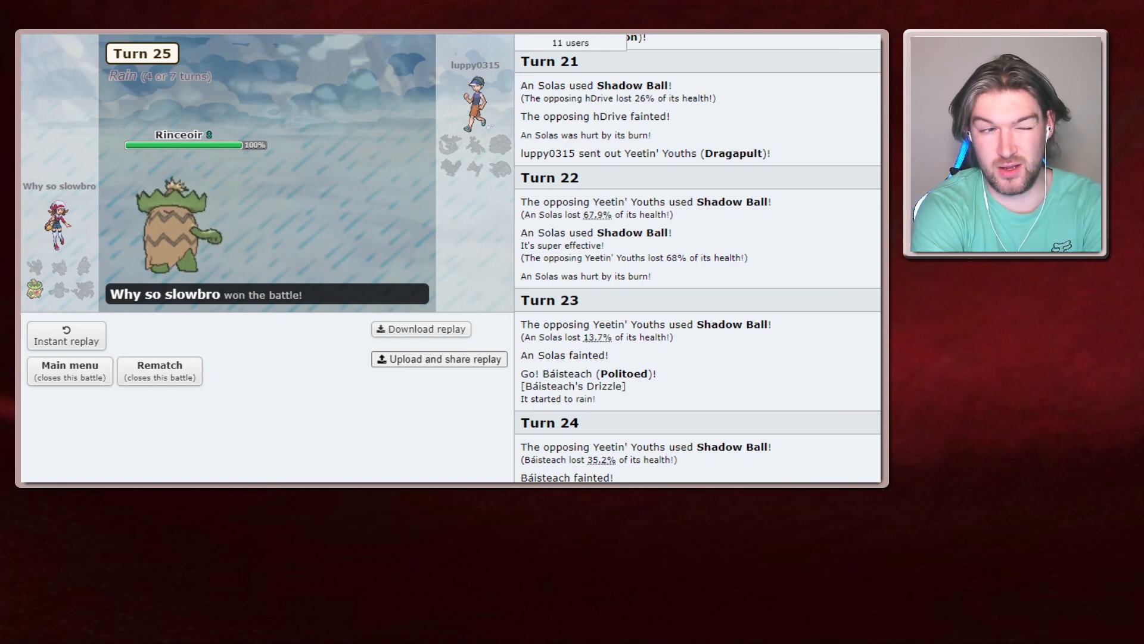
{"action": "scroll", "scroll_direction": "down", "scroll_amount": 3}
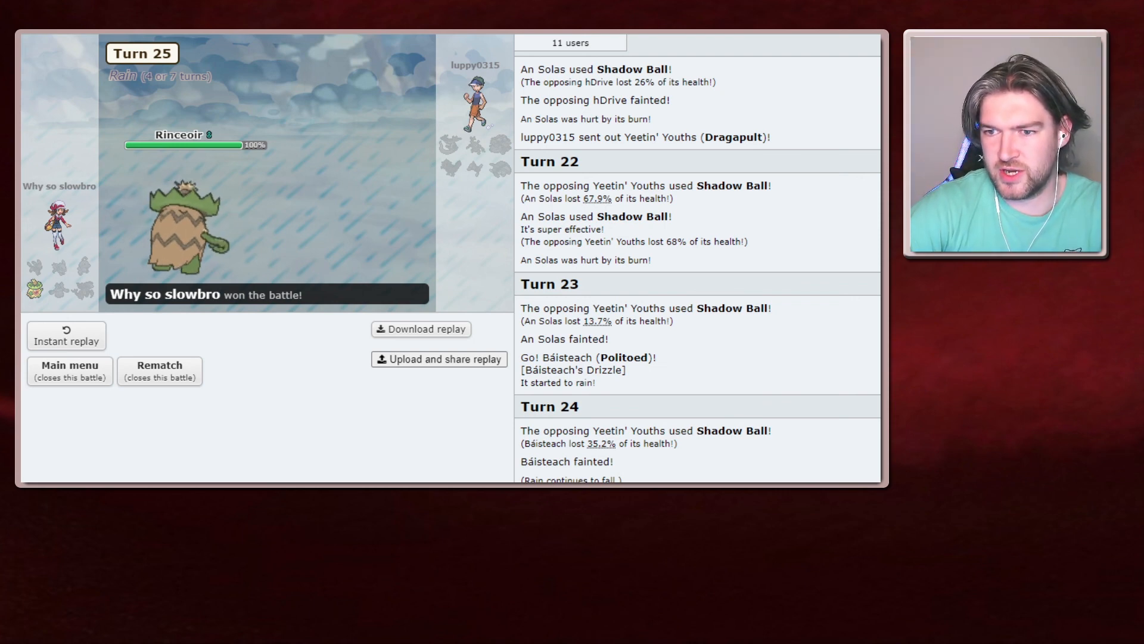
{"action": "scroll", "scroll_direction": "down", "scroll_amount": 3}
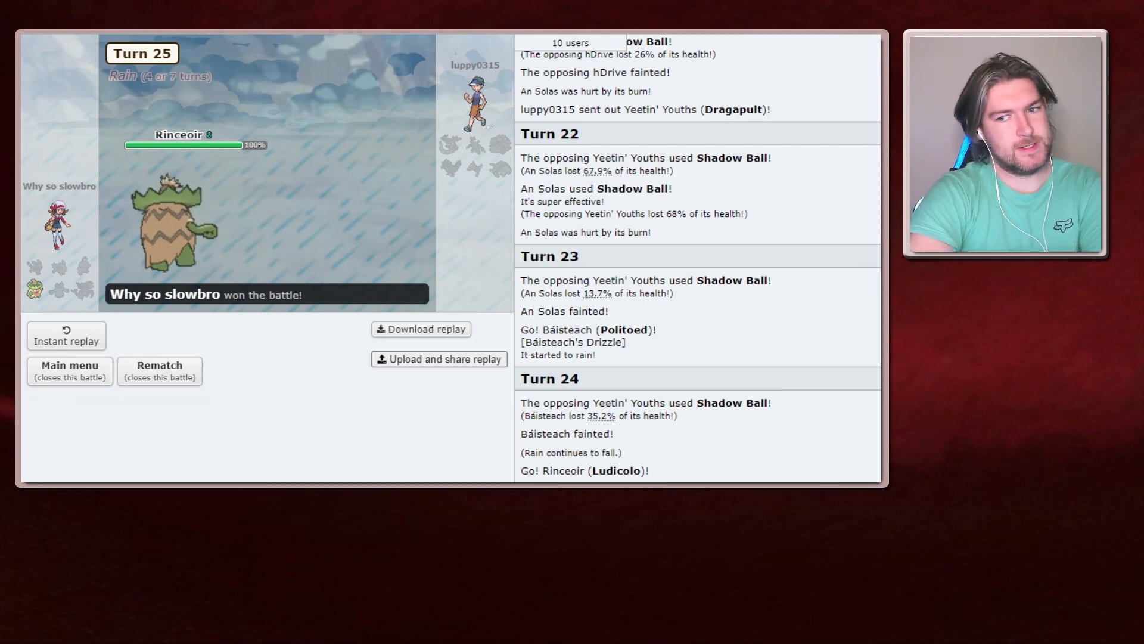
{"action": "scroll", "scroll_direction": "down", "scroll_amount": 3}
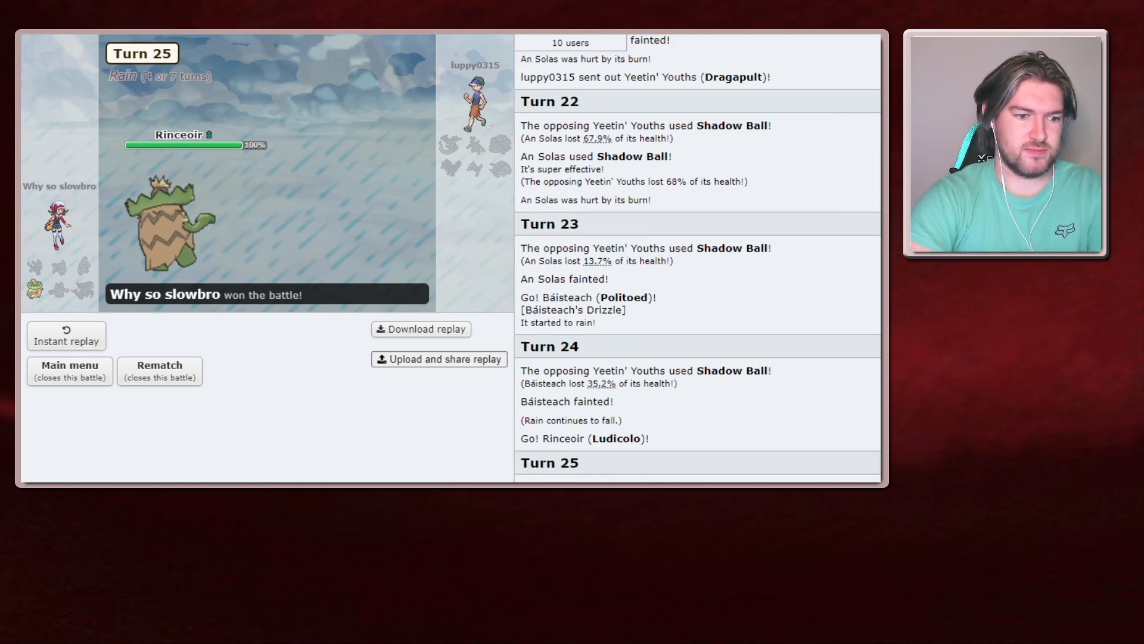